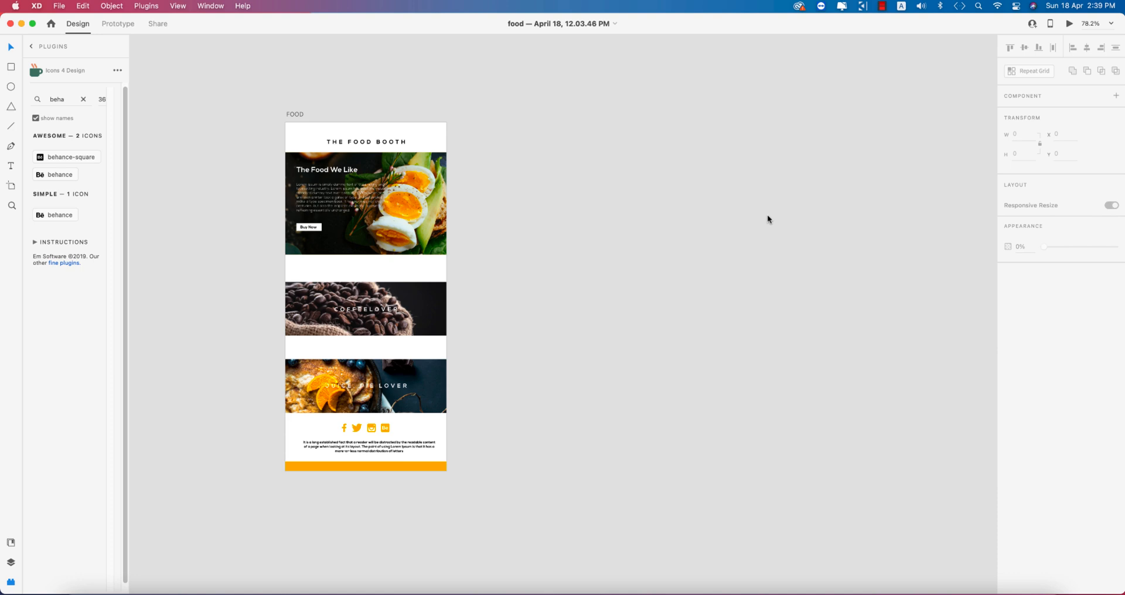
pyautogui.moveTo(711, 199)
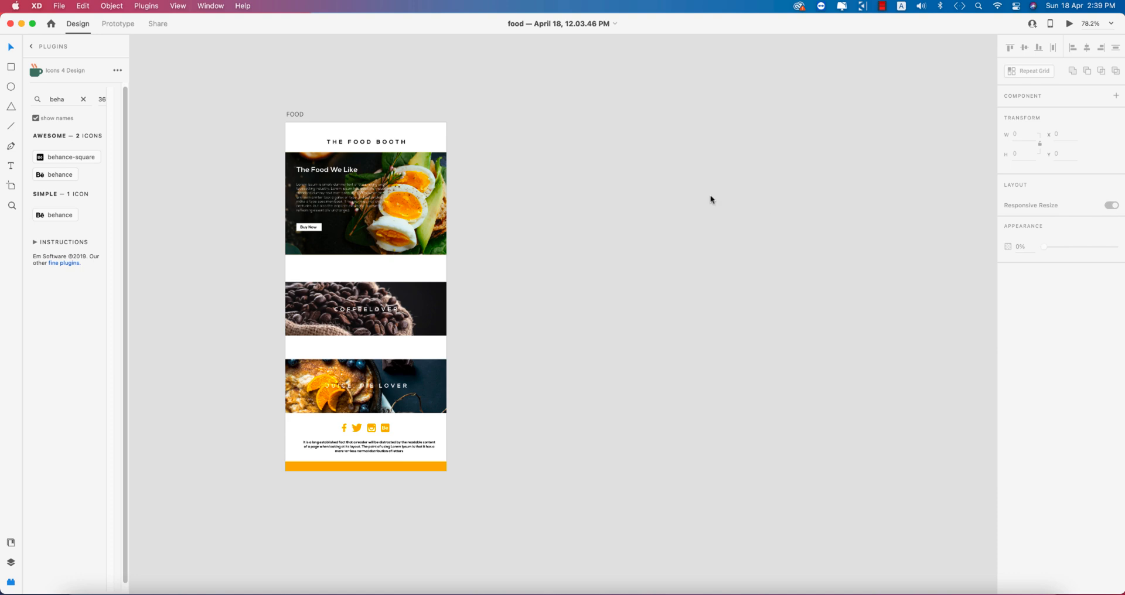
pyautogui.moveTo(586, 226)
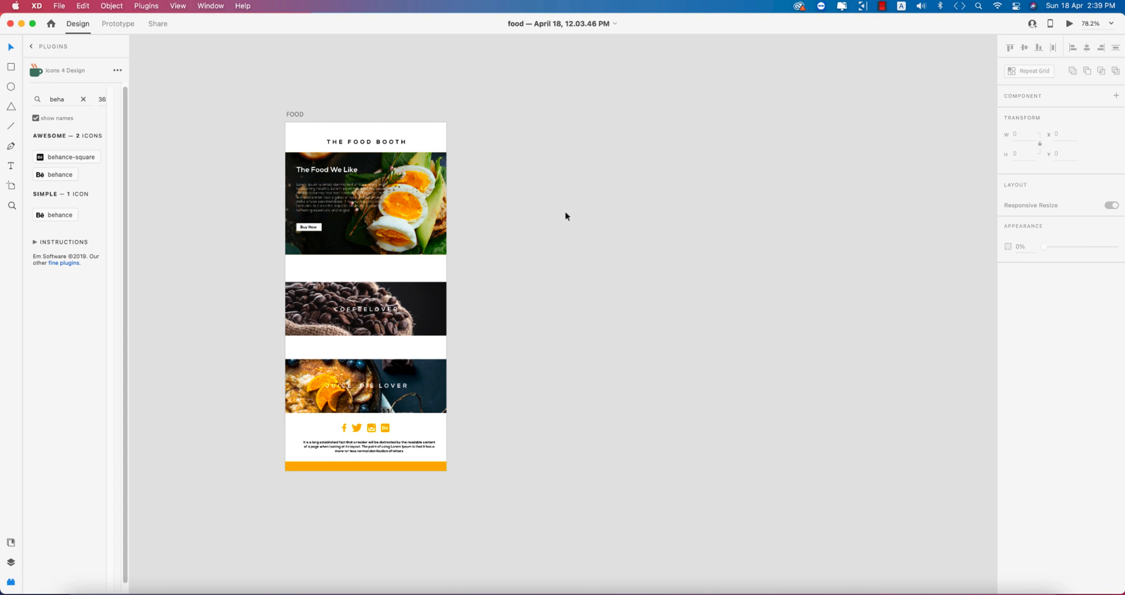
# Add a blank iPhone X-sized artboard beside FOOD and rename it 'Food ui'
pyautogui.click(365, 142)
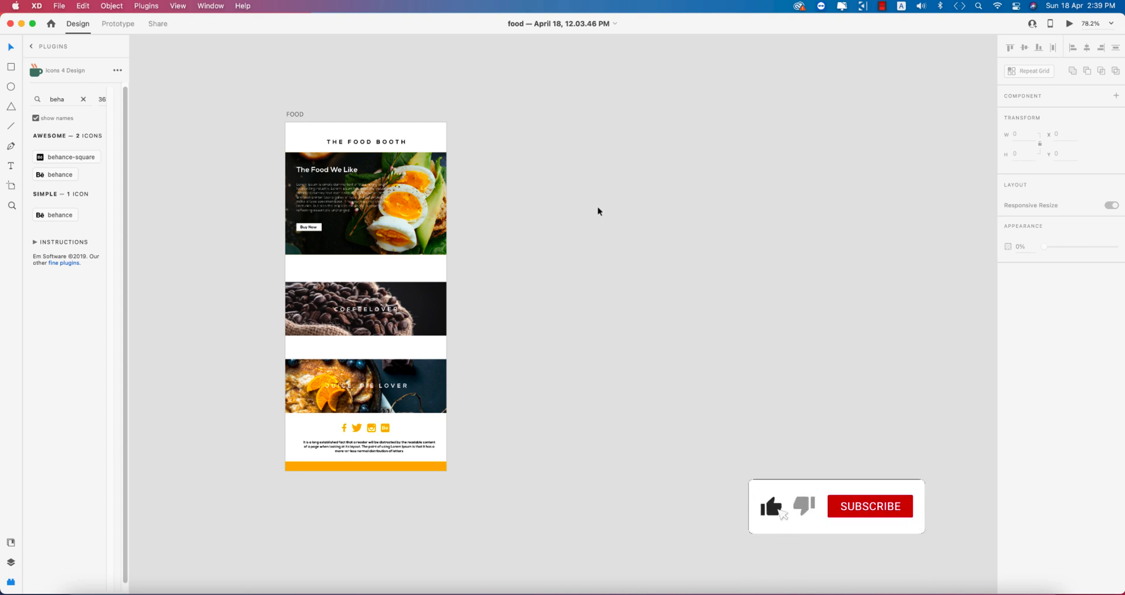
pyautogui.click(868, 505)
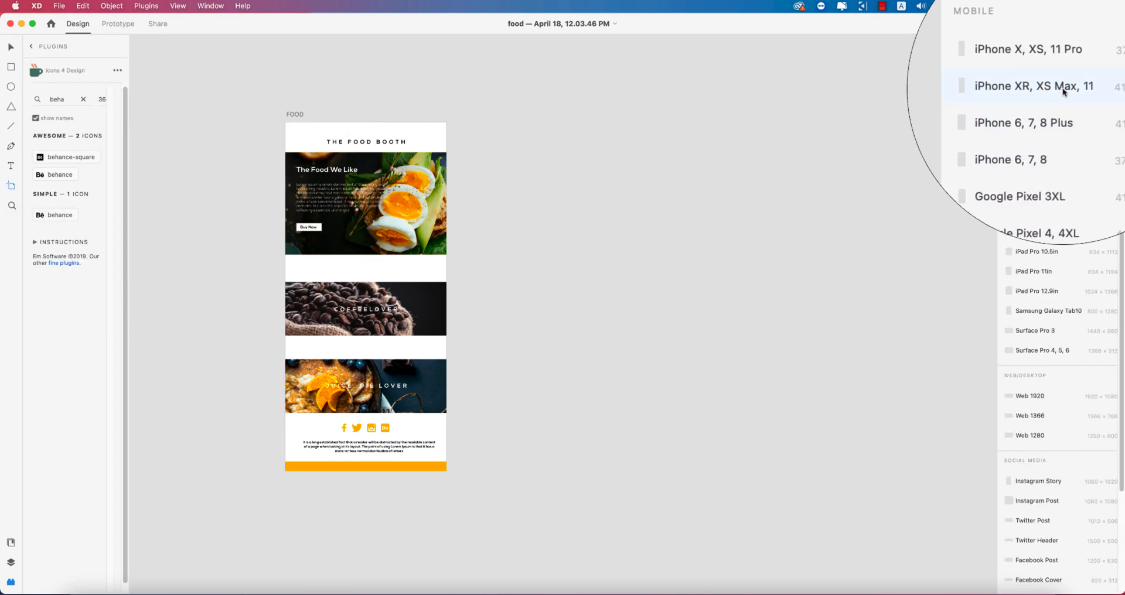
pyautogui.click(1028, 49)
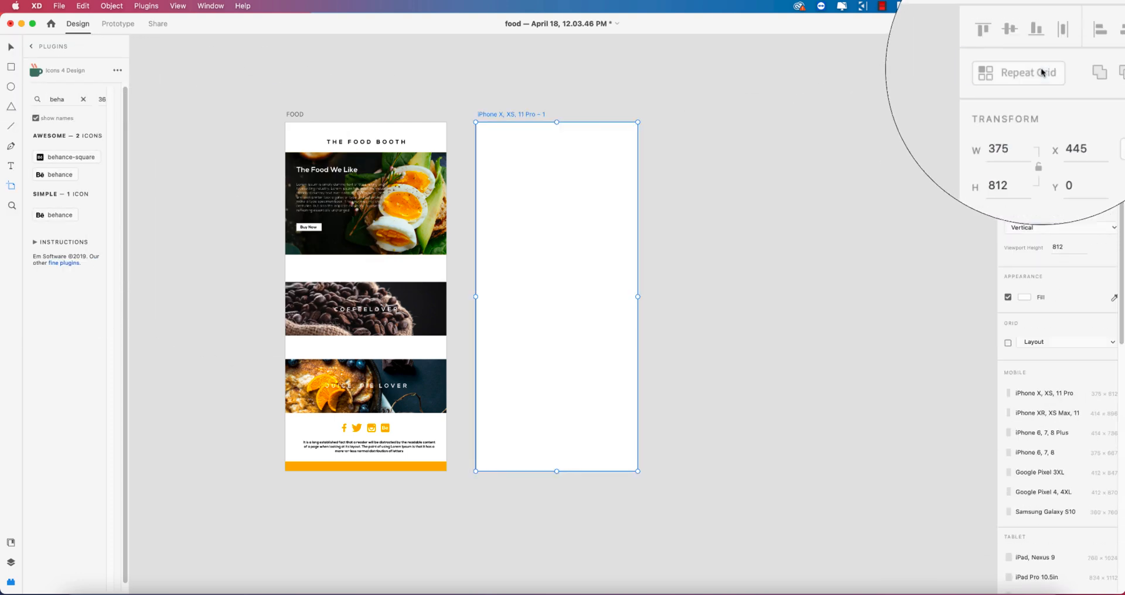
pyautogui.doubleClick(511, 114)
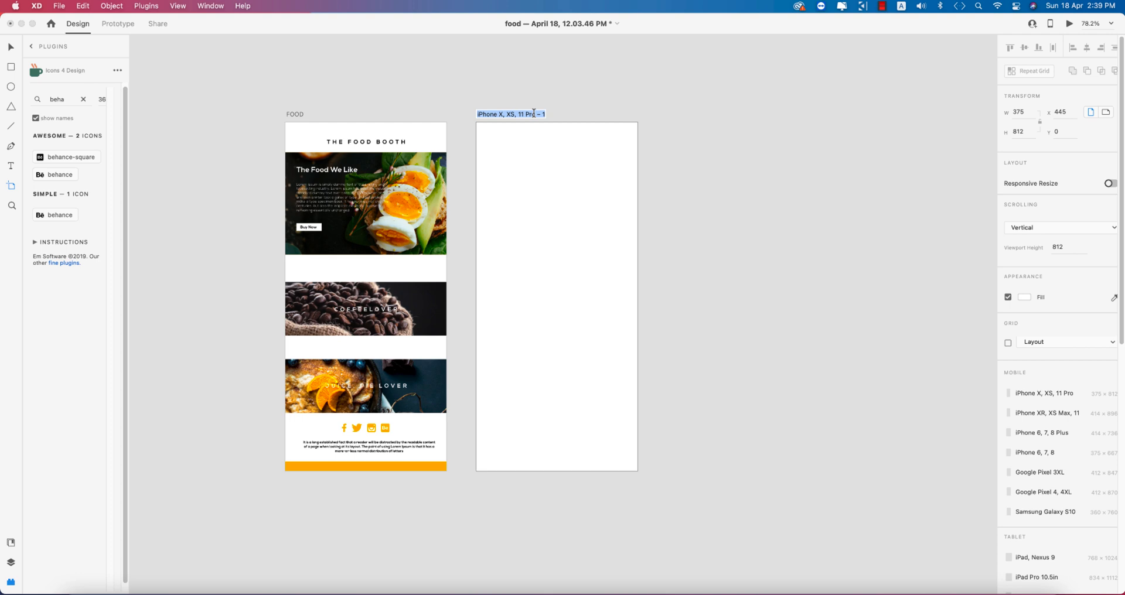
pyautogui.write('Food ui')
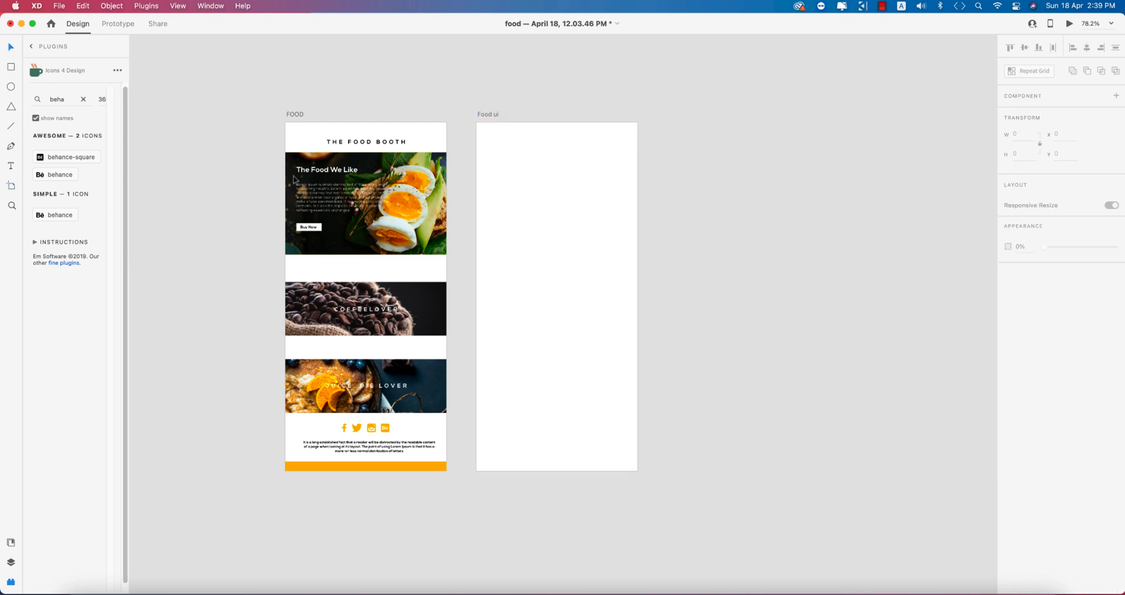
# Inspect the FOOD design's hero image, COFFEELOVER text and orange footer bar for reference
pyautogui.click(366, 204)
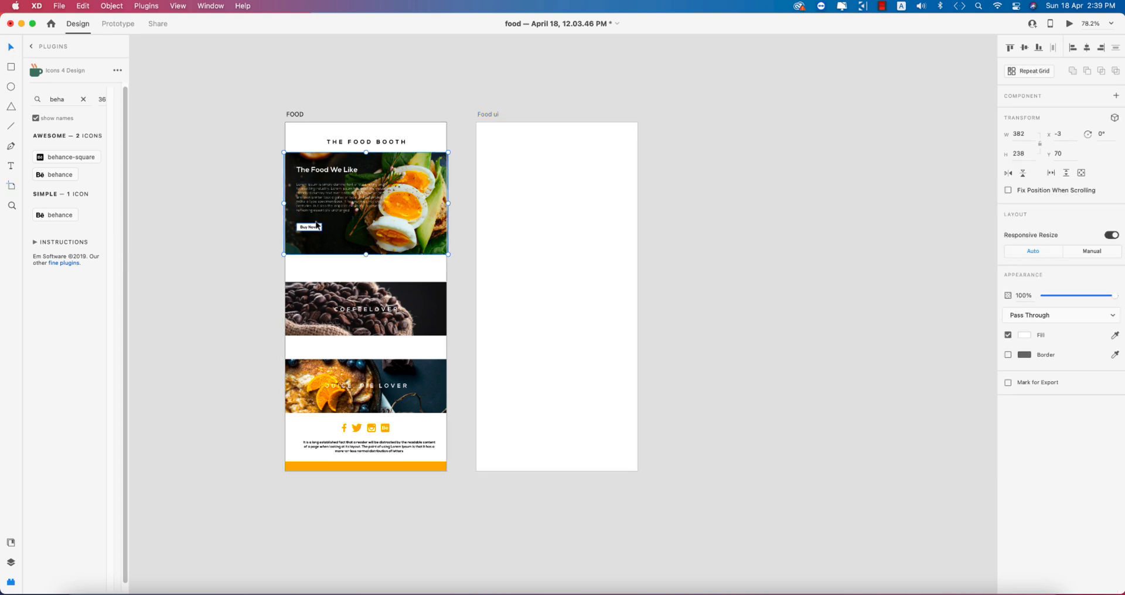
pyautogui.click(365, 309)
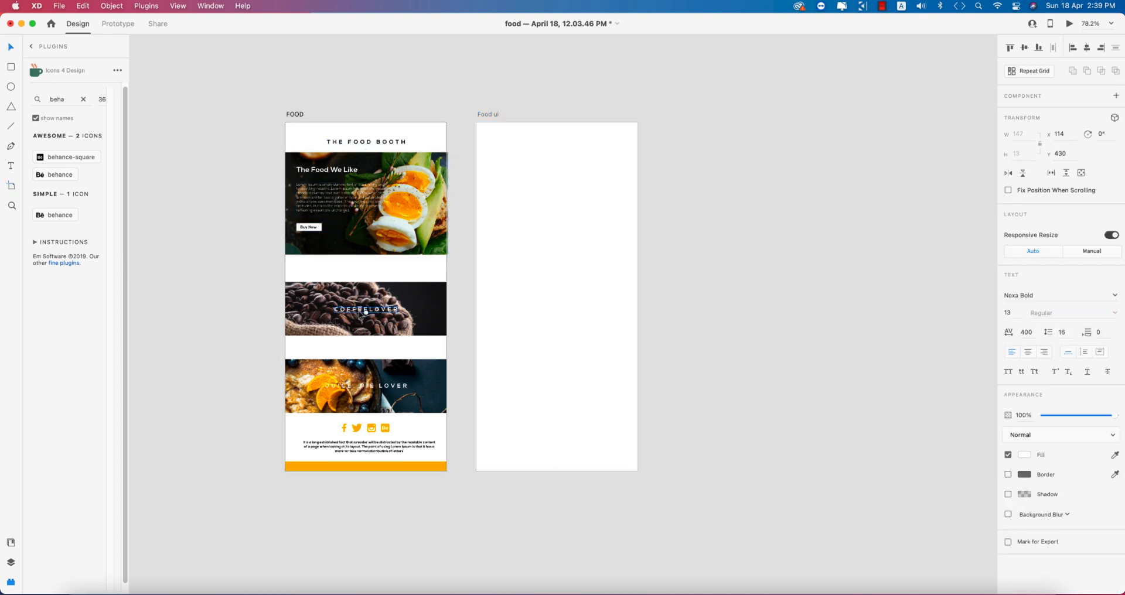
pyautogui.click(366, 385)
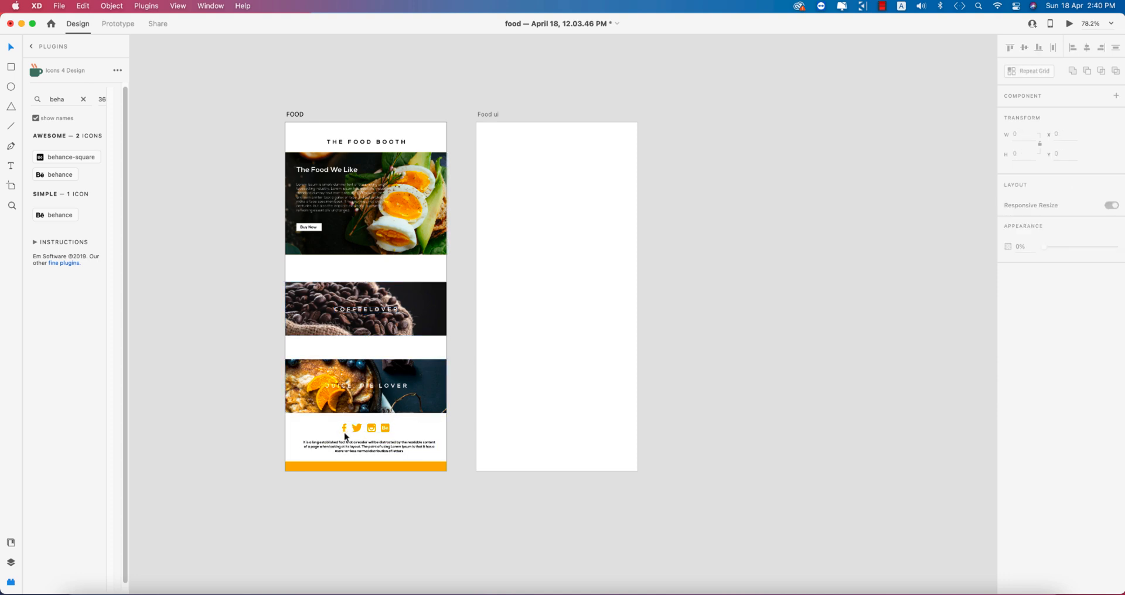
pyautogui.click(365, 466)
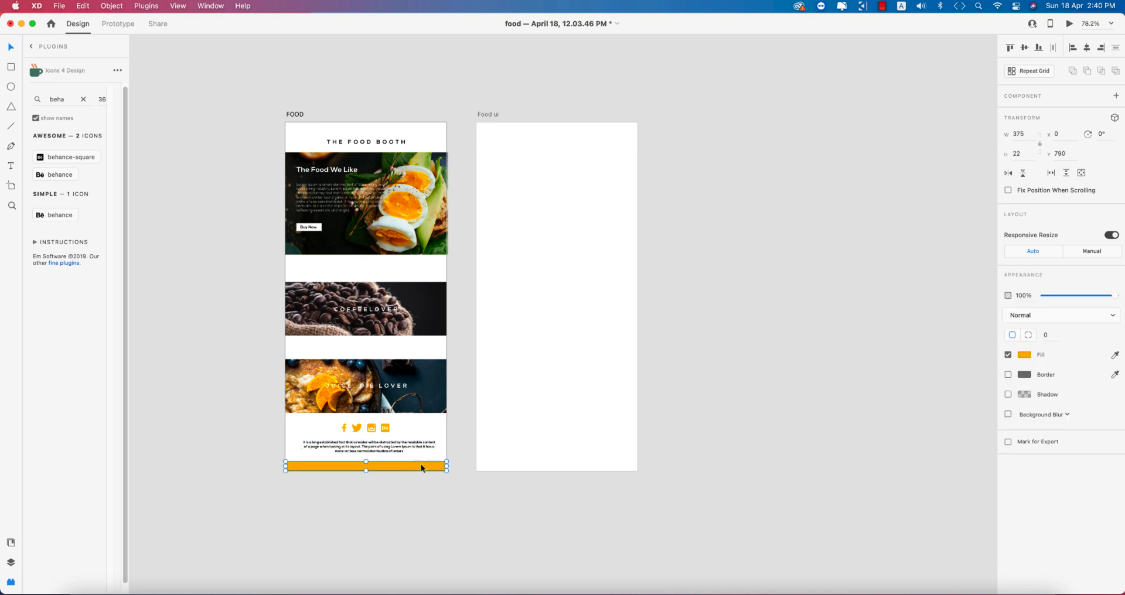
pyautogui.click(365, 142)
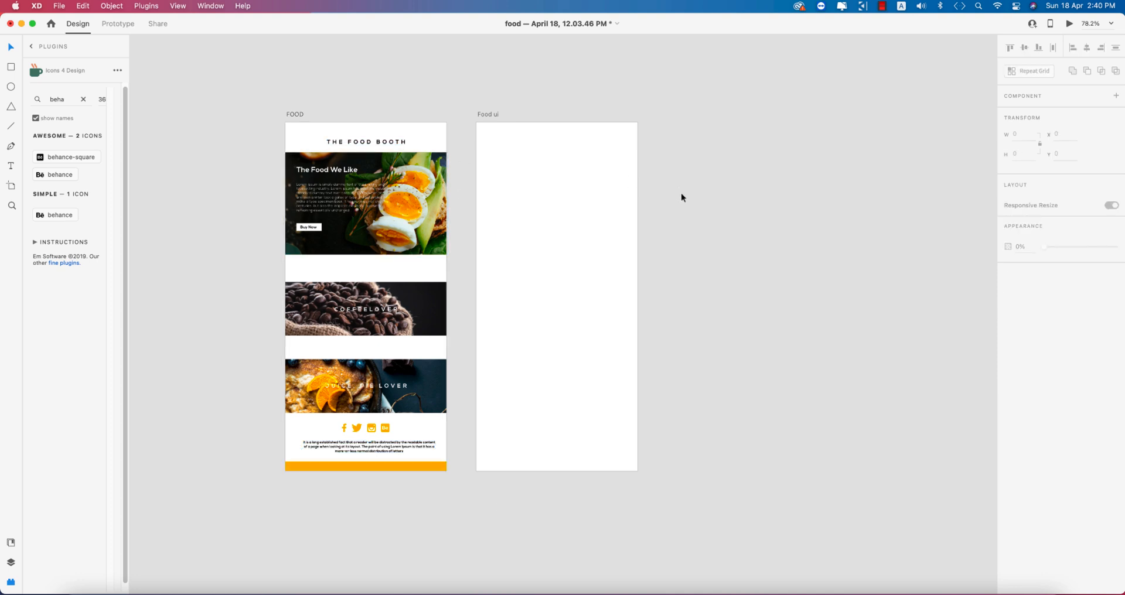
pyautogui.moveTo(687, 195)
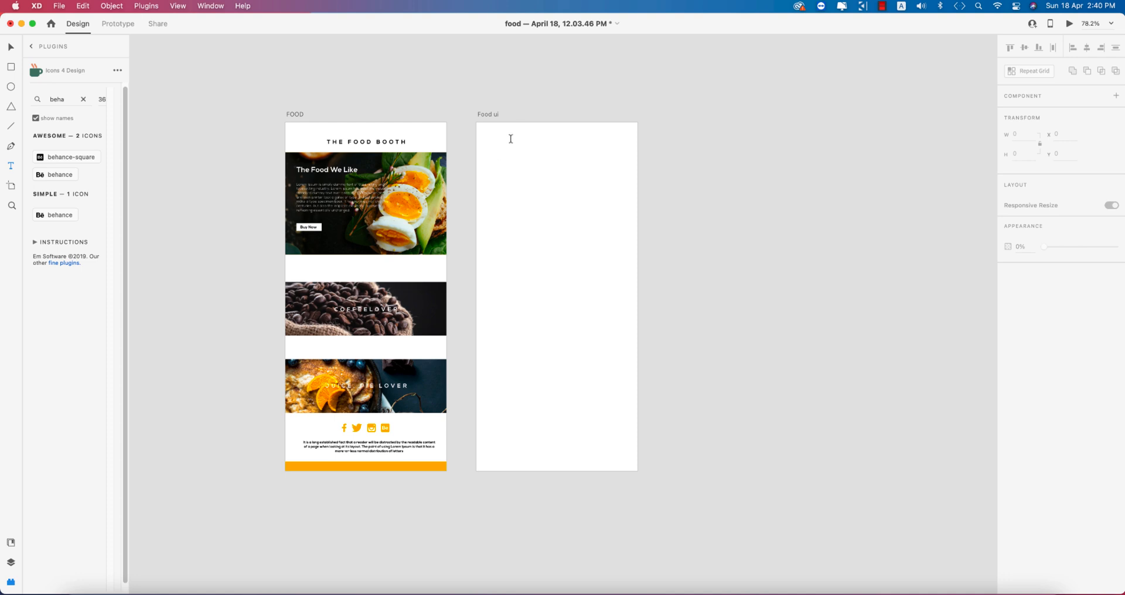
# Add a THE FOOD heading near the top of Food ui, centered on the guide
pyautogui.click(555, 294)
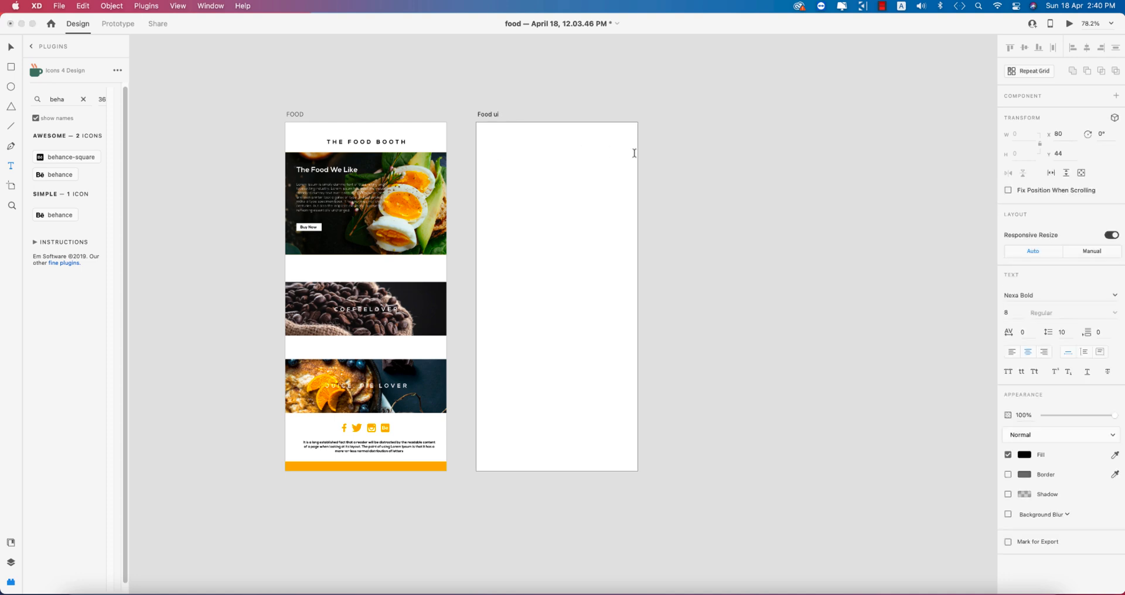
pyautogui.click(510, 139)
pyautogui.write('THE FOOD')
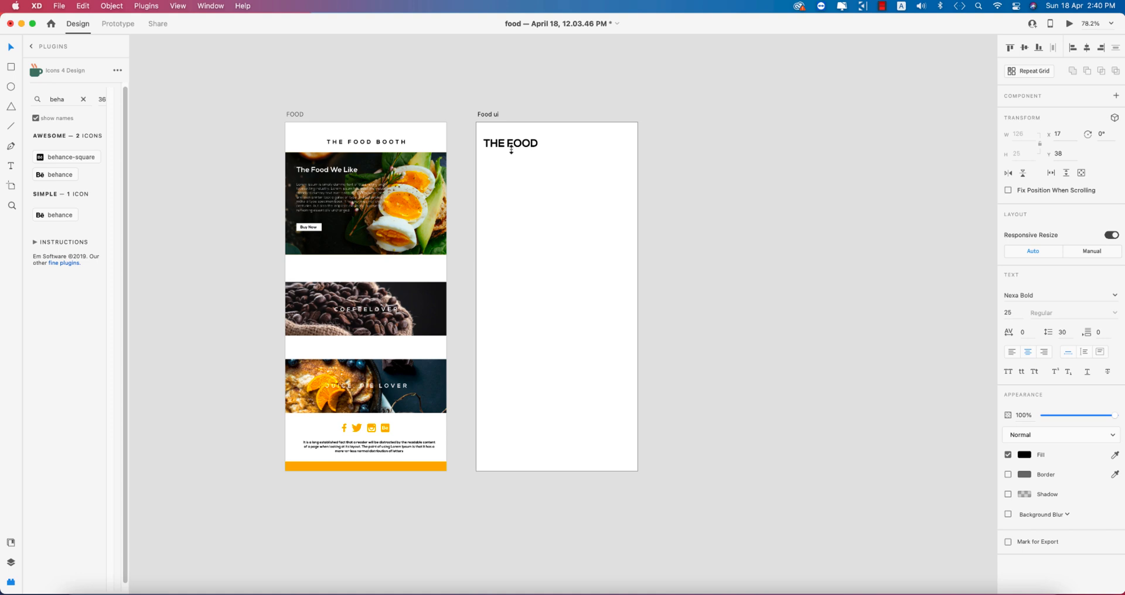
pyautogui.moveTo(510, 143); pyautogui.dragTo(556, 143)
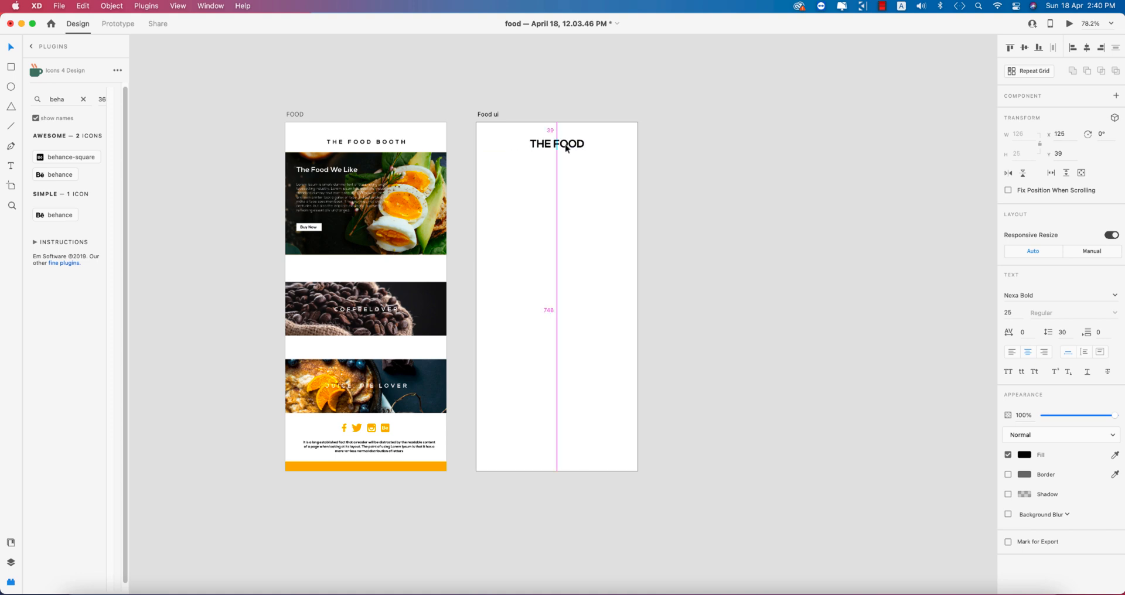
pyautogui.click(556, 144)
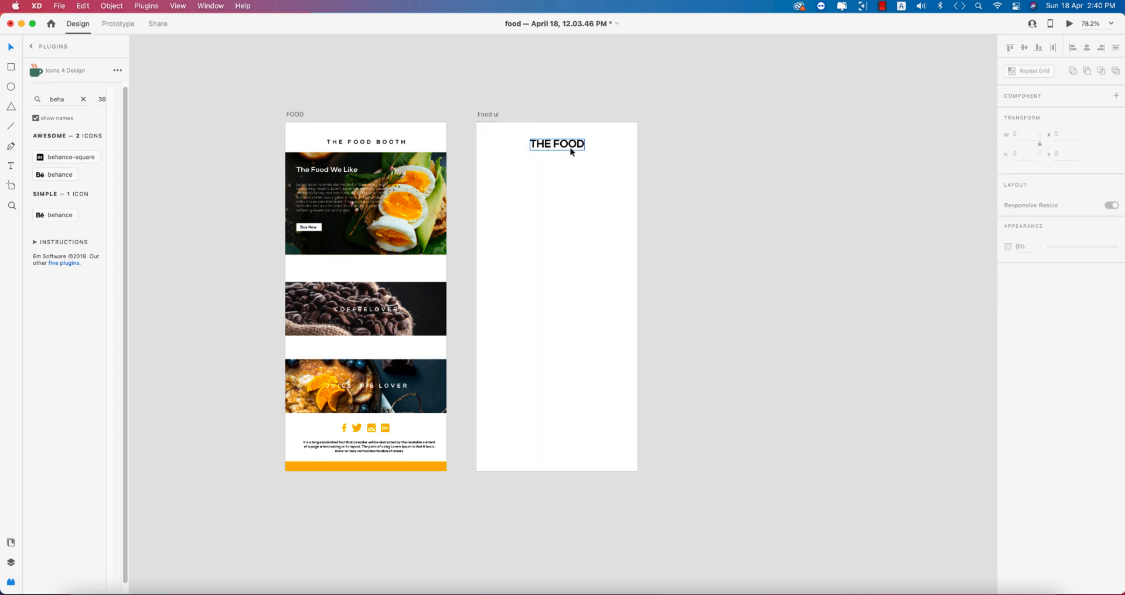
# Try font size 200 on the heading, then undo the oversized size
pyautogui.click(557, 144)
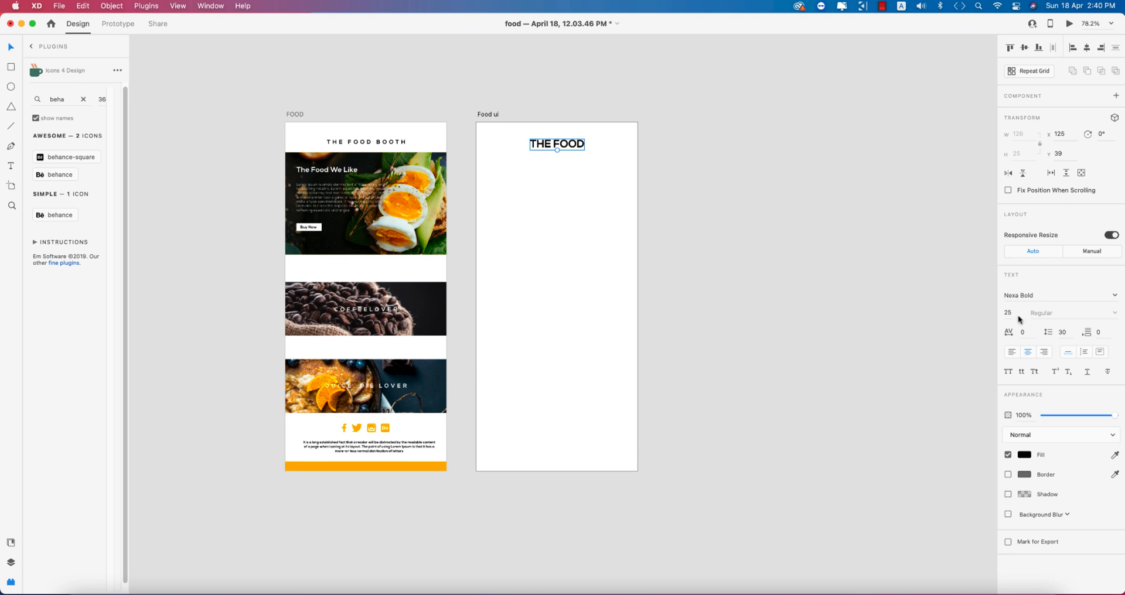
pyautogui.click(1009, 313)
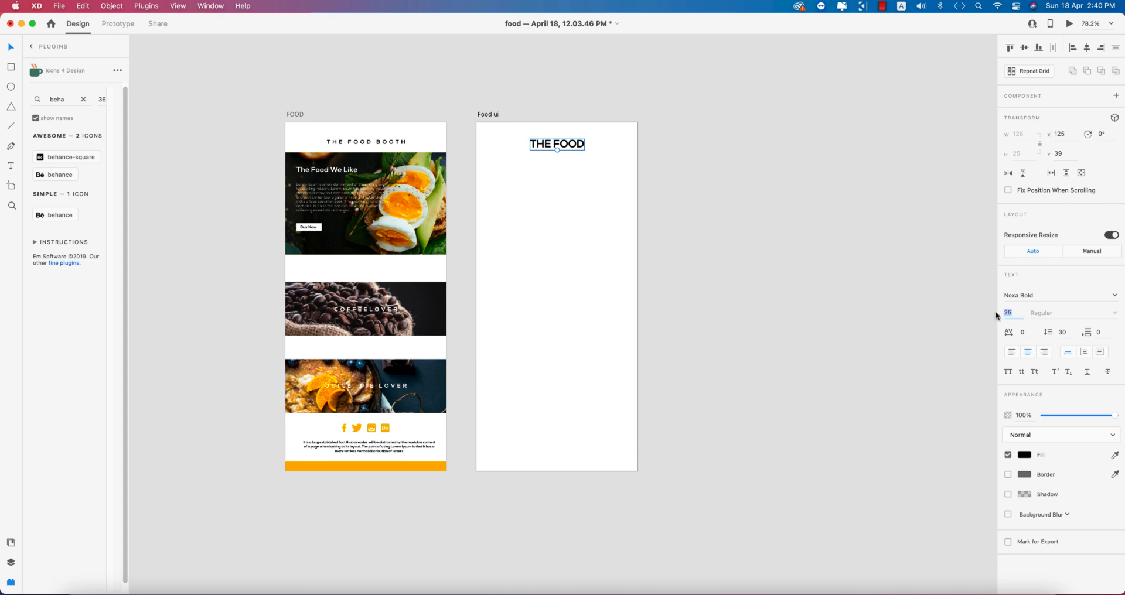
pyautogui.write('200')
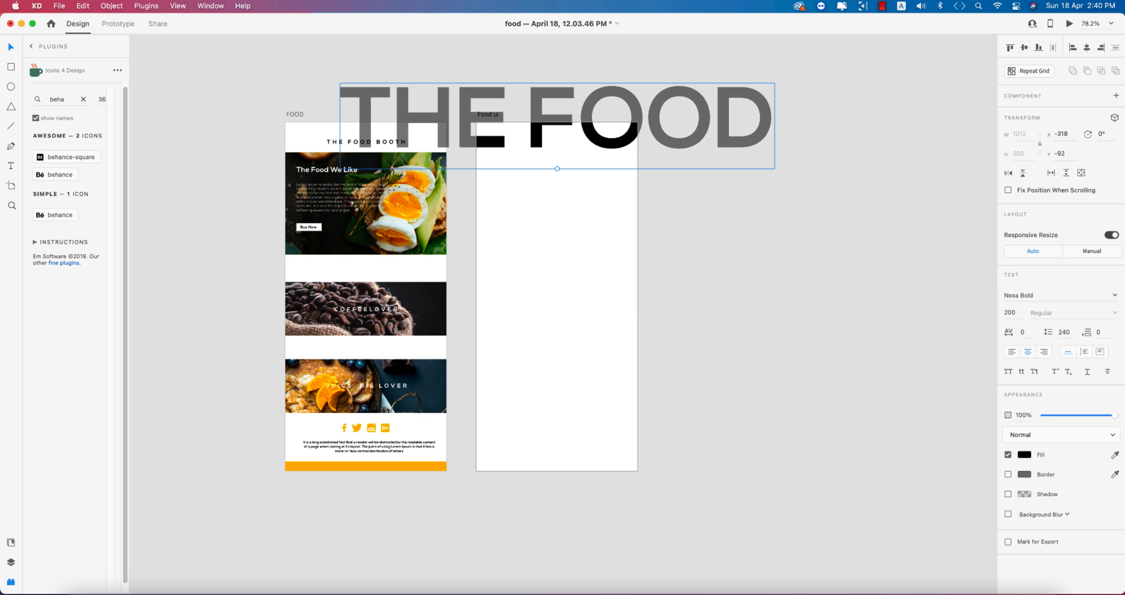
pyautogui.press('cmd+z')
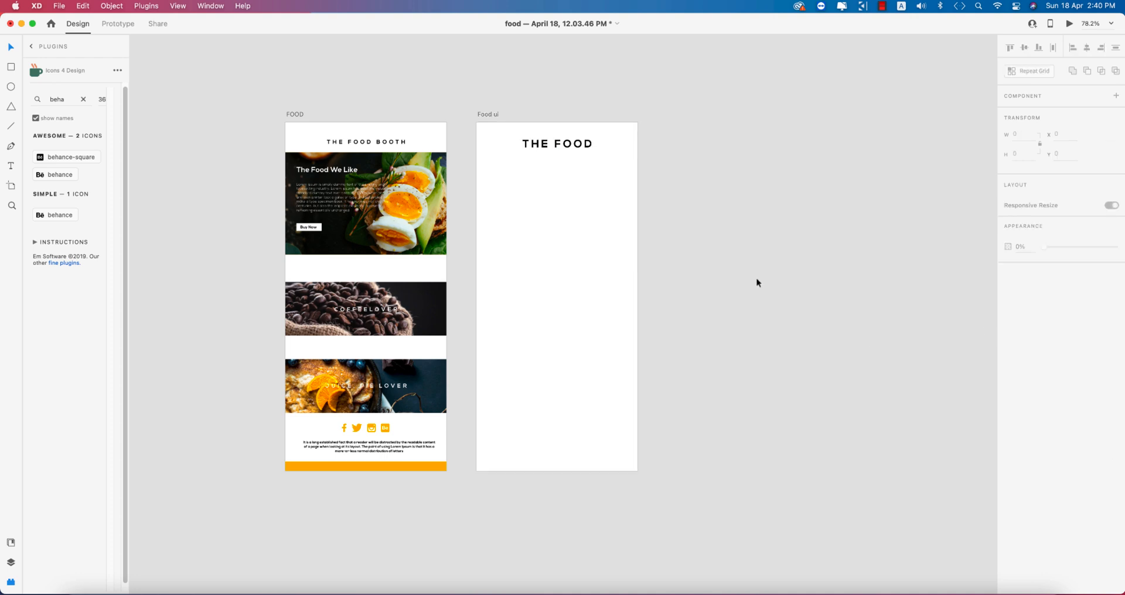
pyautogui.moveTo(665, 230)
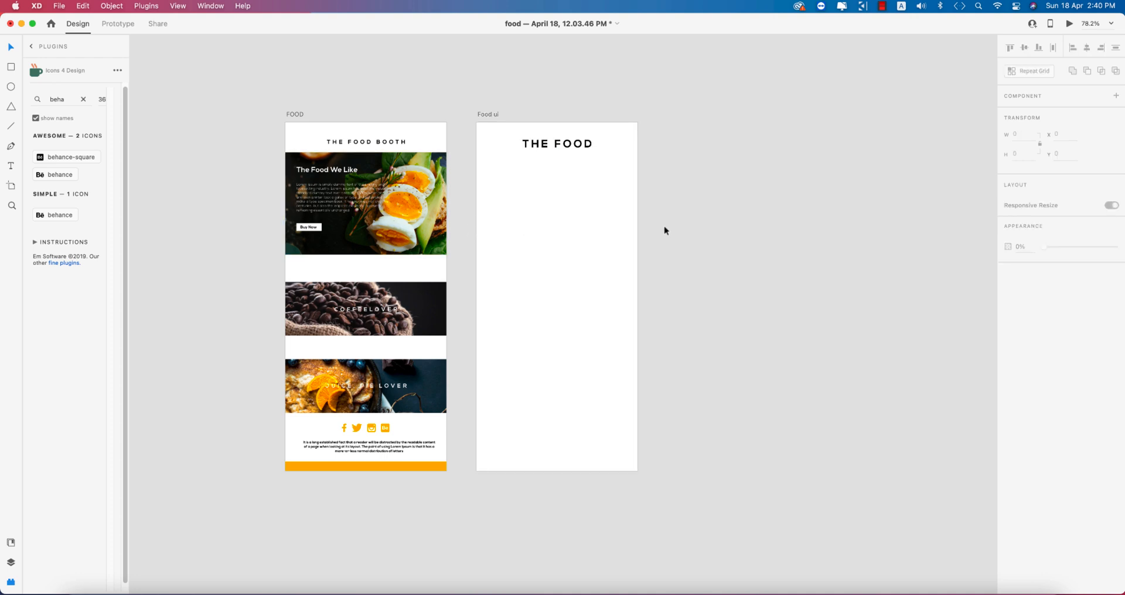
pyautogui.moveTo(677, 200)
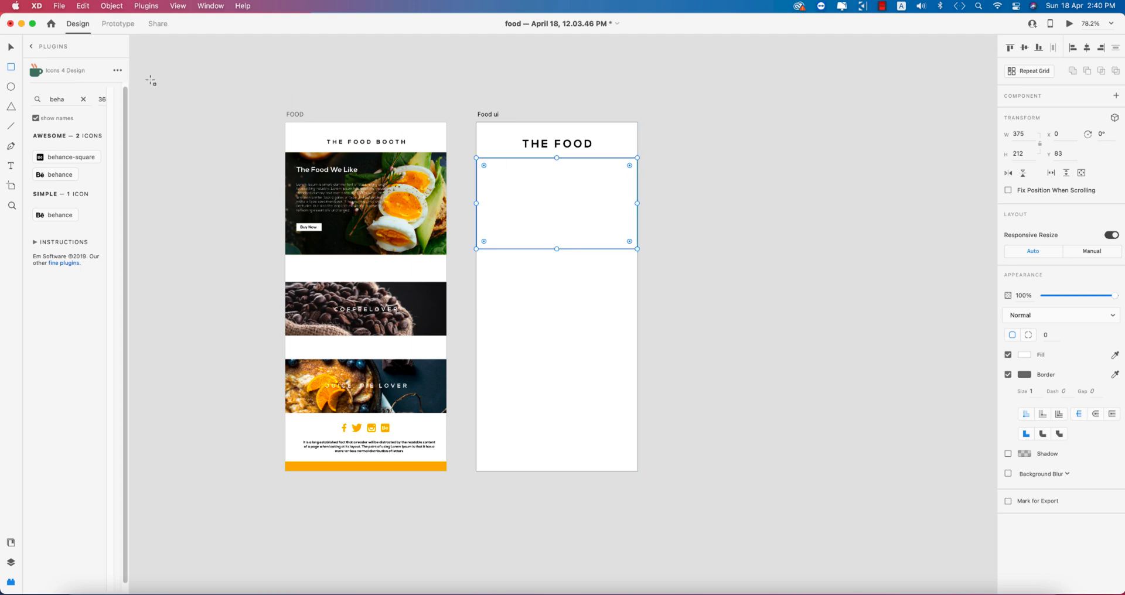
# Import the egg-and-avocado food photo and fit it into the box below the heading
pyautogui.click(60, 6)
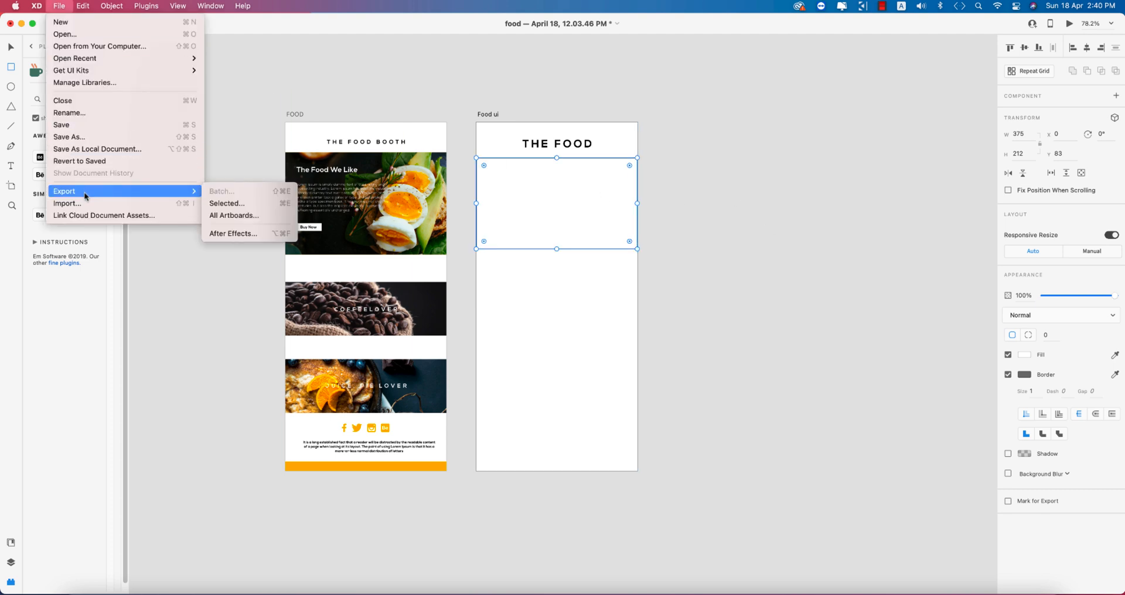
pyautogui.click(67, 204)
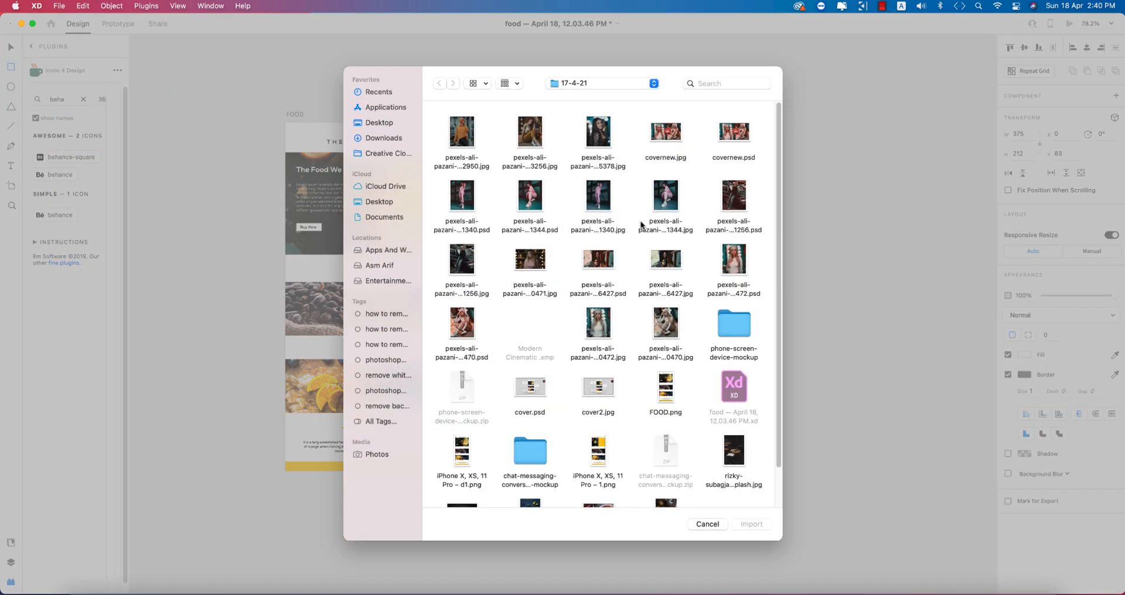
pyautogui.scroll(-3)
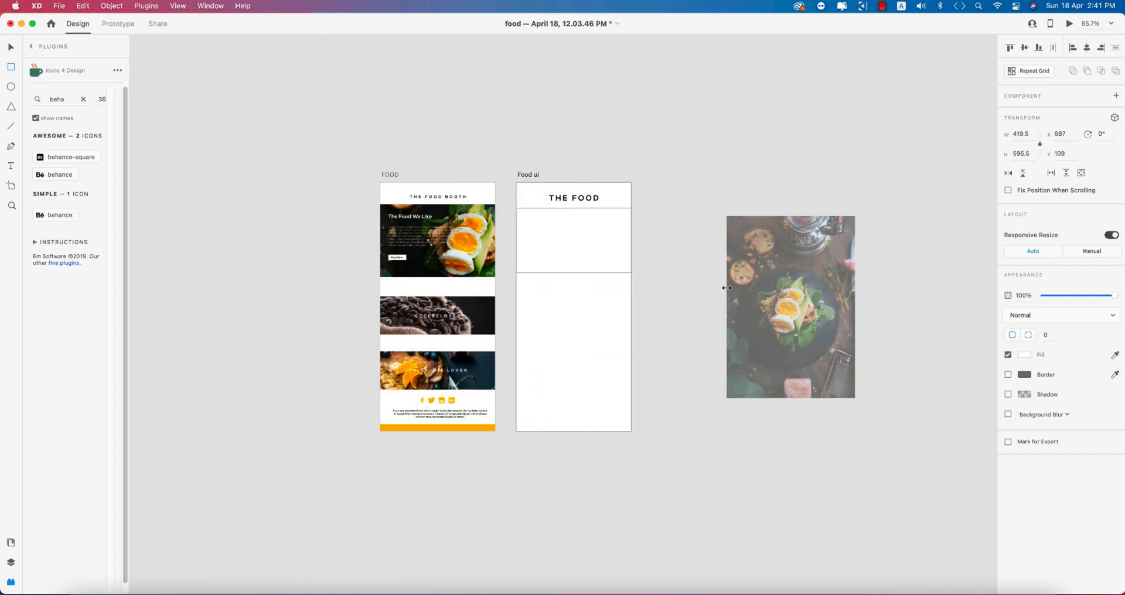
pyautogui.moveTo(790, 307); pyautogui.dragTo(566, 242)
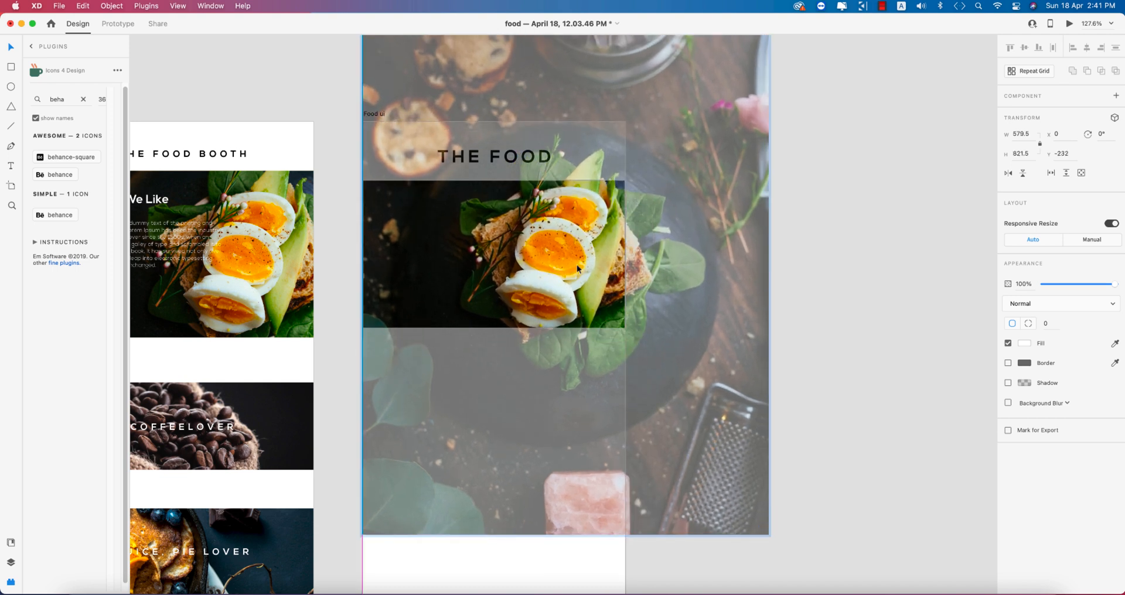
pyautogui.click(494, 254)
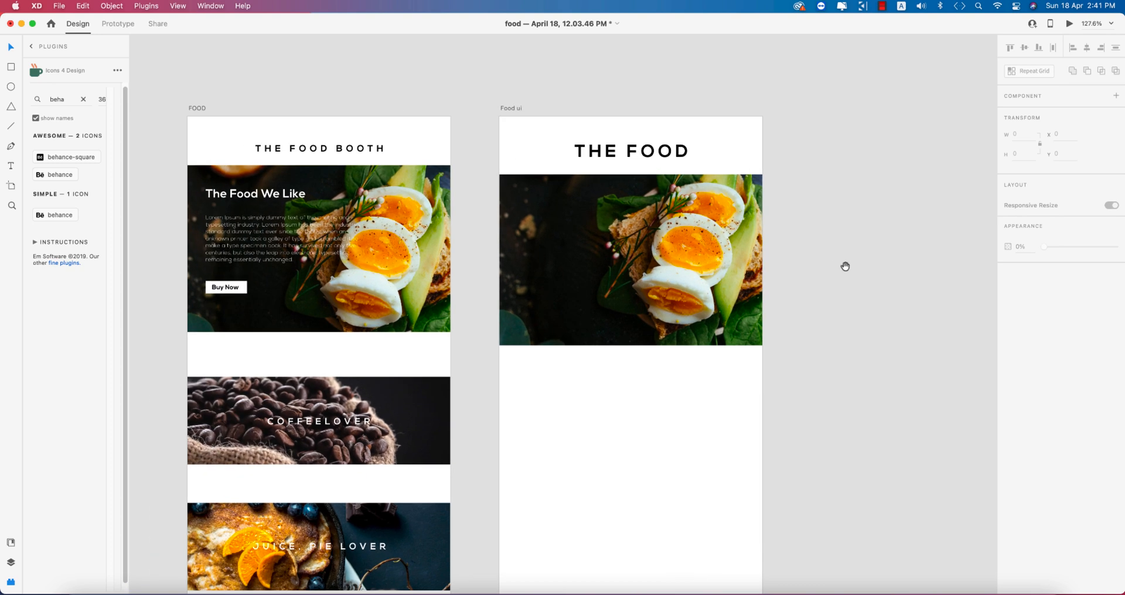
# Paste 'The Food We Like' onto Food ui as a small white all-caps heading at the image's left
pyautogui.click(254, 193)
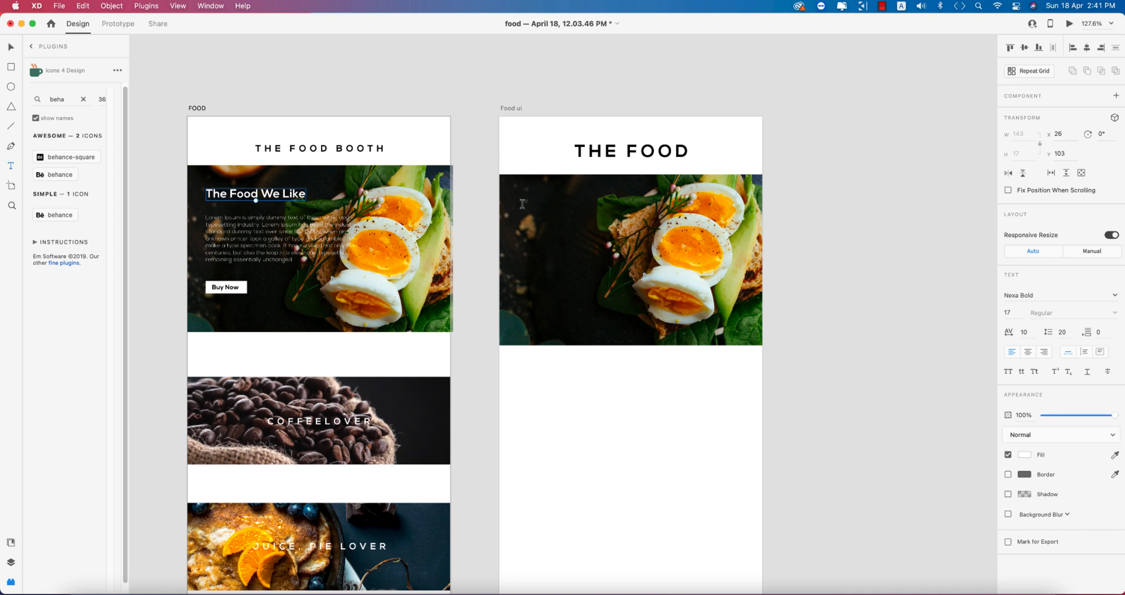
pyautogui.press('cmd+v')
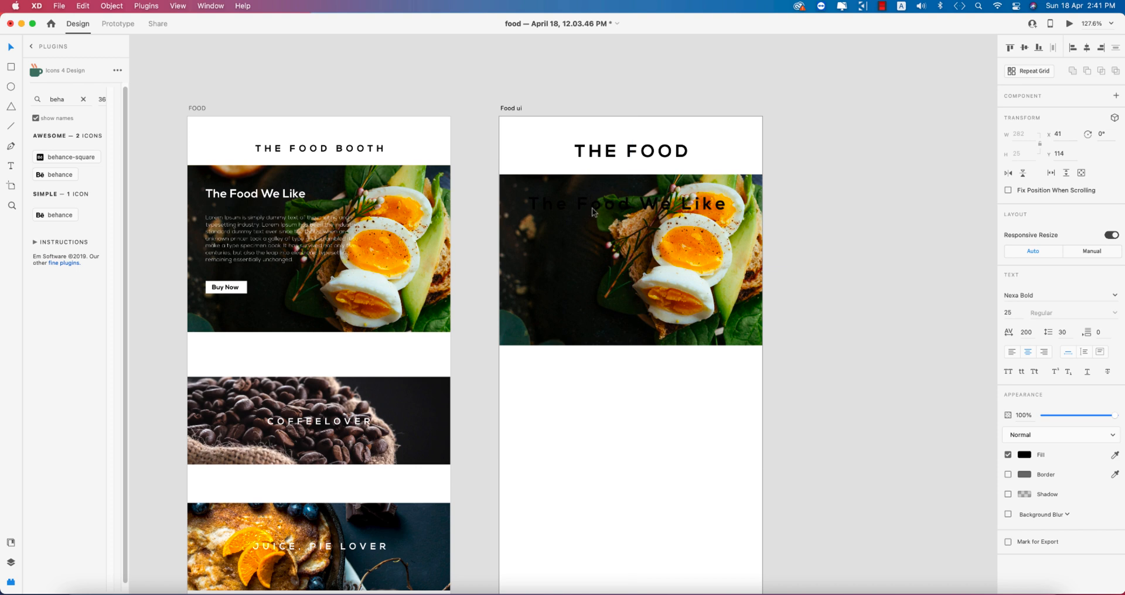
pyautogui.click(1025, 454)
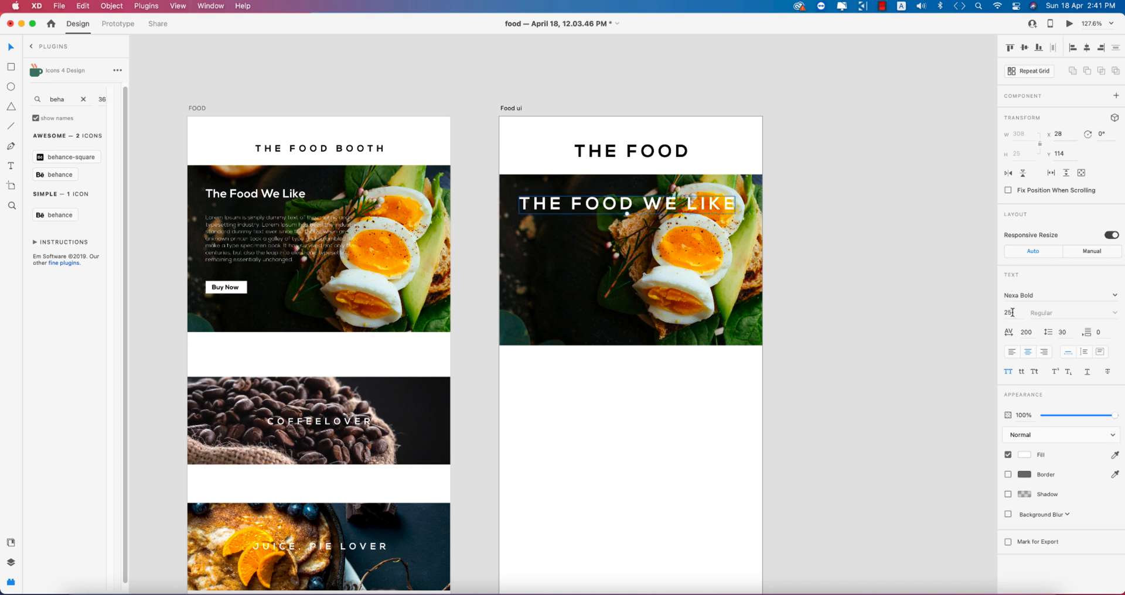
pyautogui.write('12')
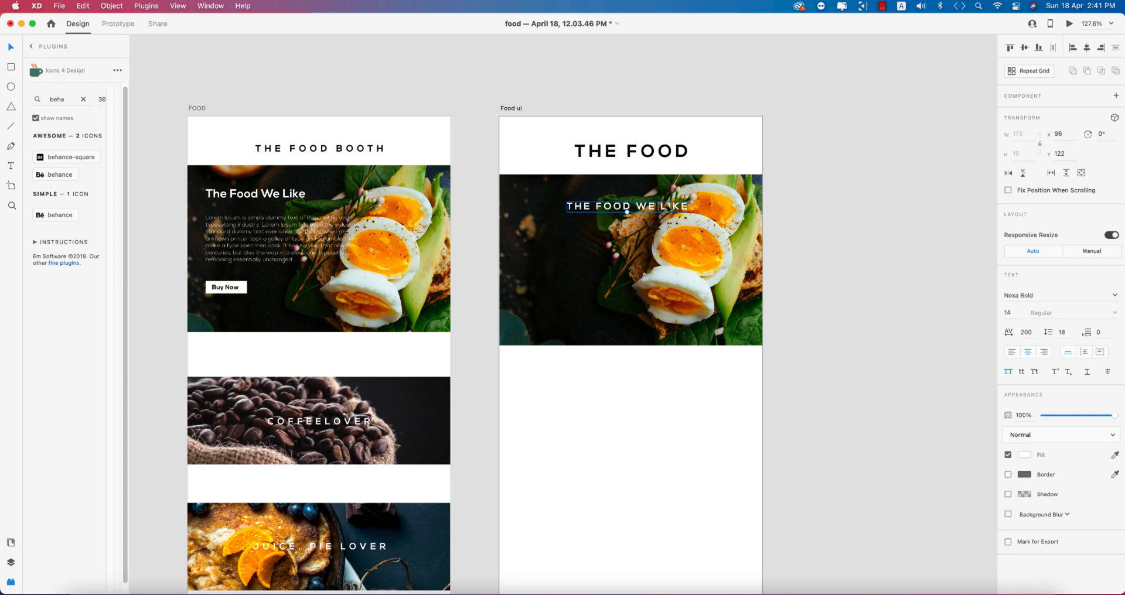
pyautogui.moveTo(626, 206); pyautogui.dragTo(626, 196)
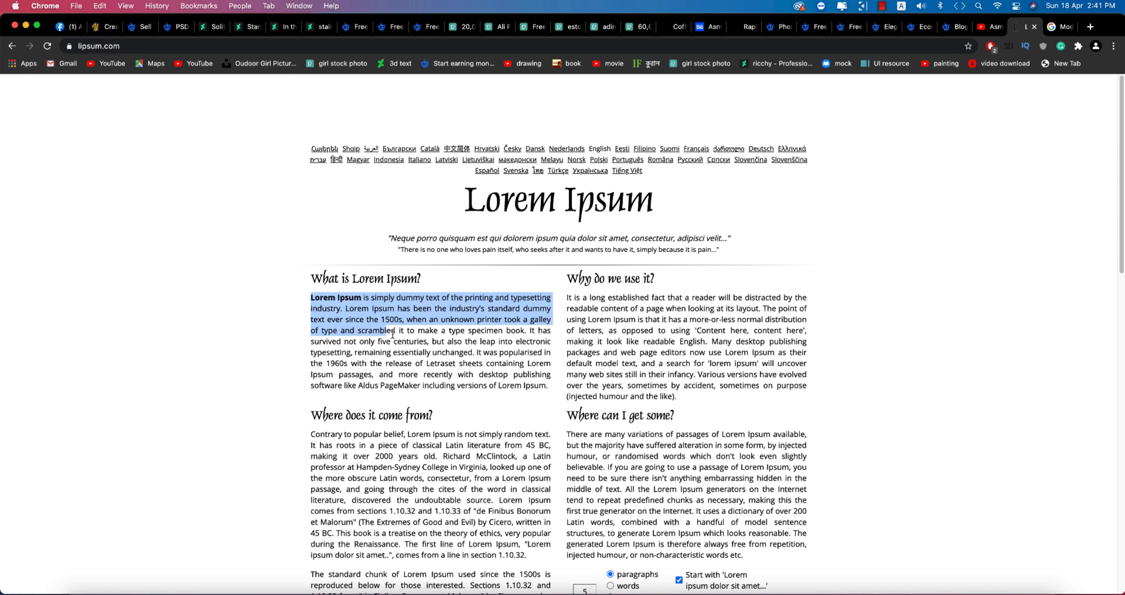
# Select the first Lorem Ipsum paragraph on lipsum.com for copying
pyautogui.moveTo(394, 331); pyautogui.dragTo(527, 330)
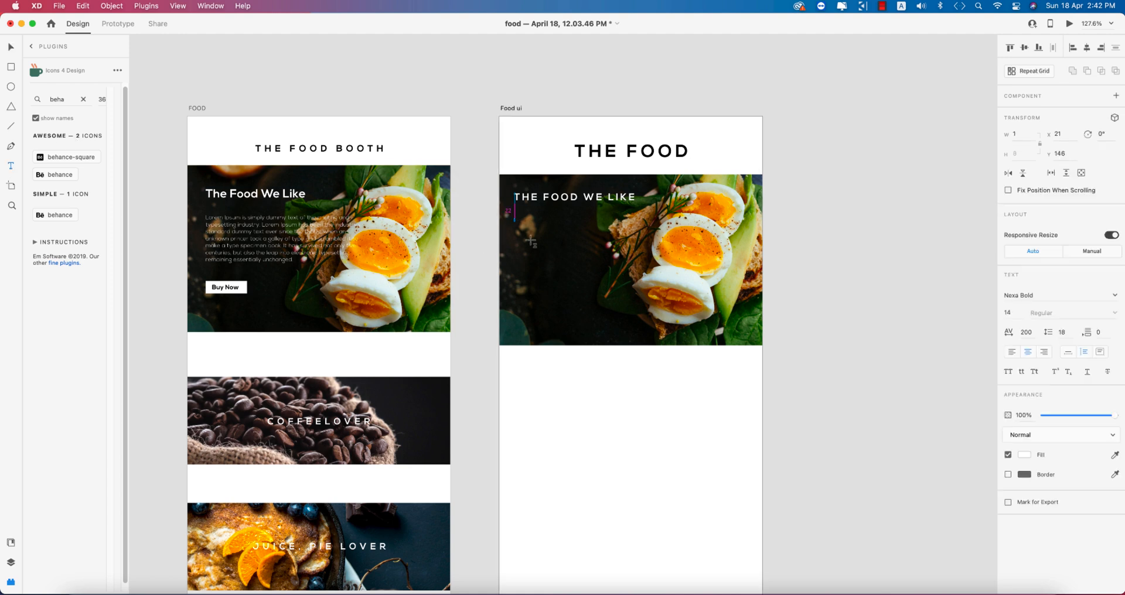
# Paste the Lorem Ipsum into a text area under the heading in light size-10 type, spacing 0
pyautogui.moveTo(513, 219); pyautogui.dragTo(643, 280)
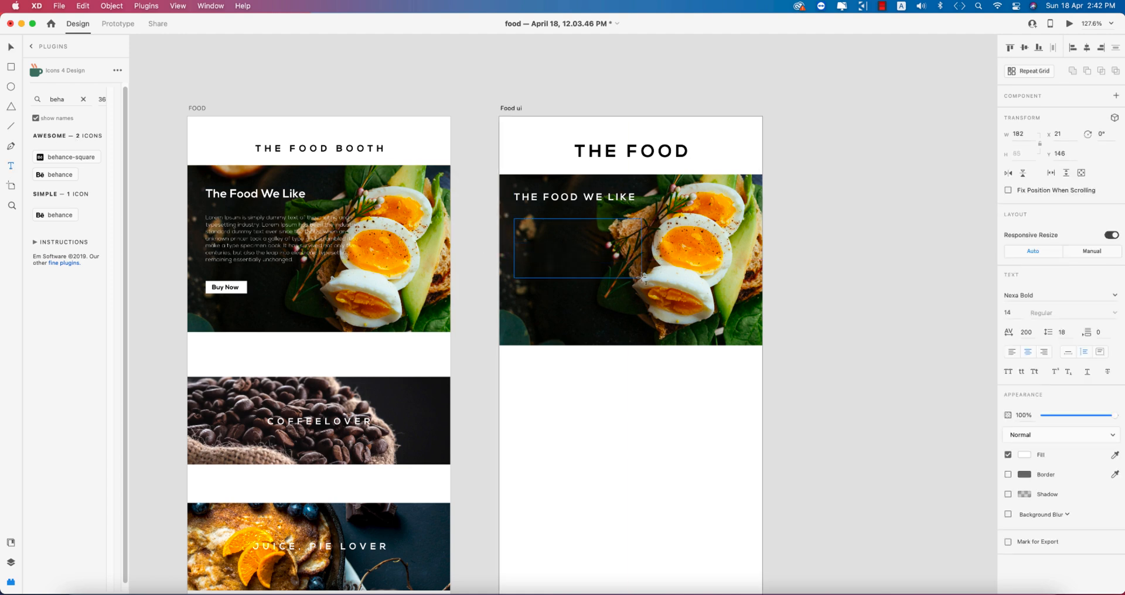
pyautogui.press('cmd+v')
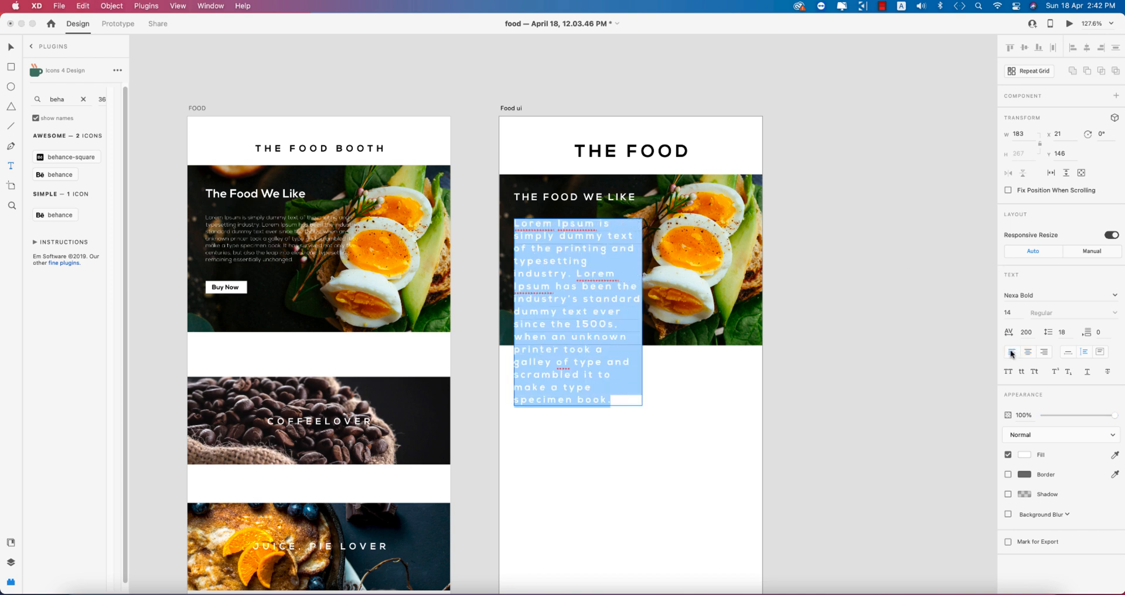
pyautogui.click(1008, 313)
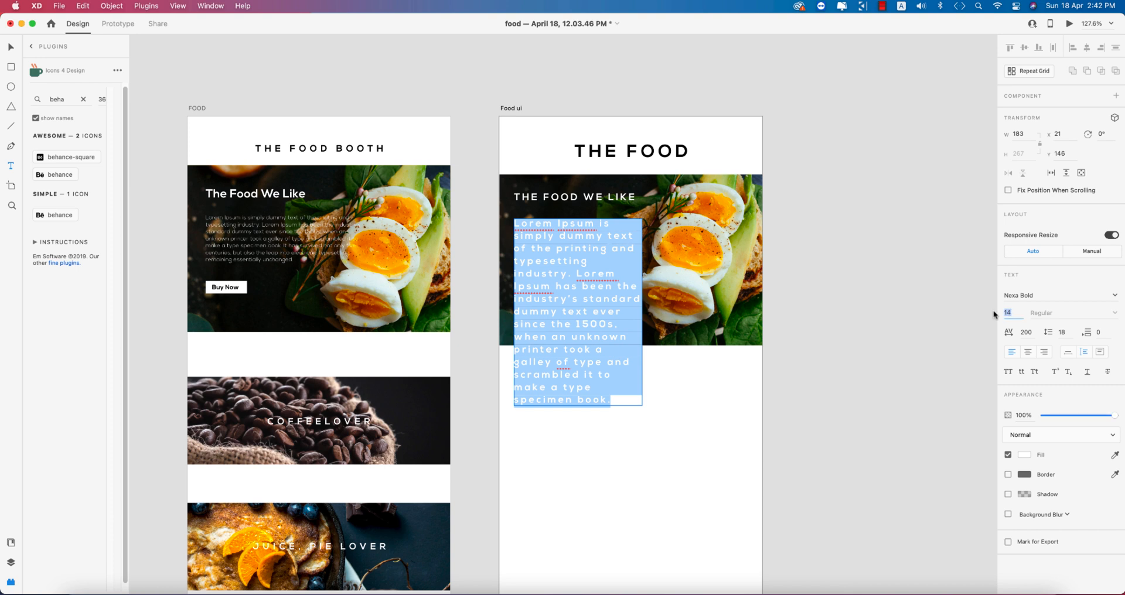
pyautogui.click(1009, 311)
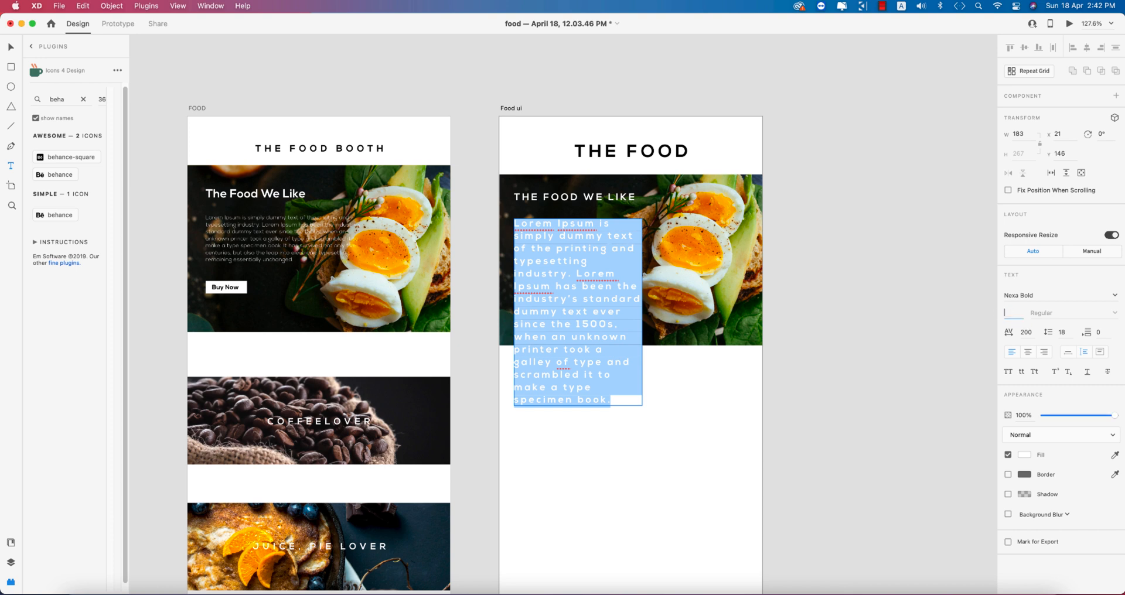
pyautogui.write('B')
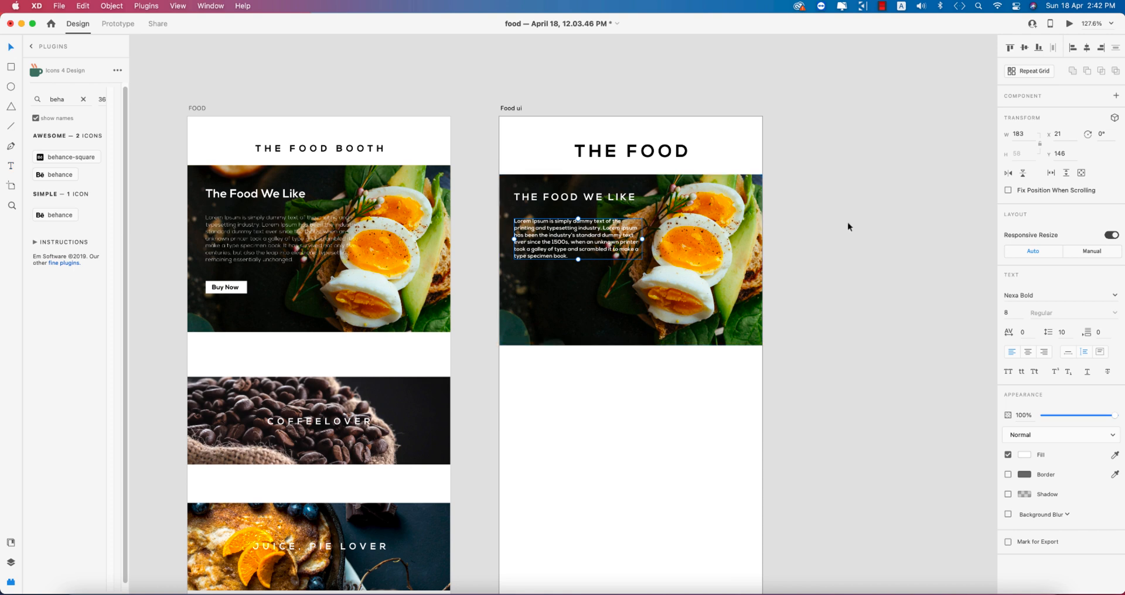
pyautogui.moveTo(647, 248)
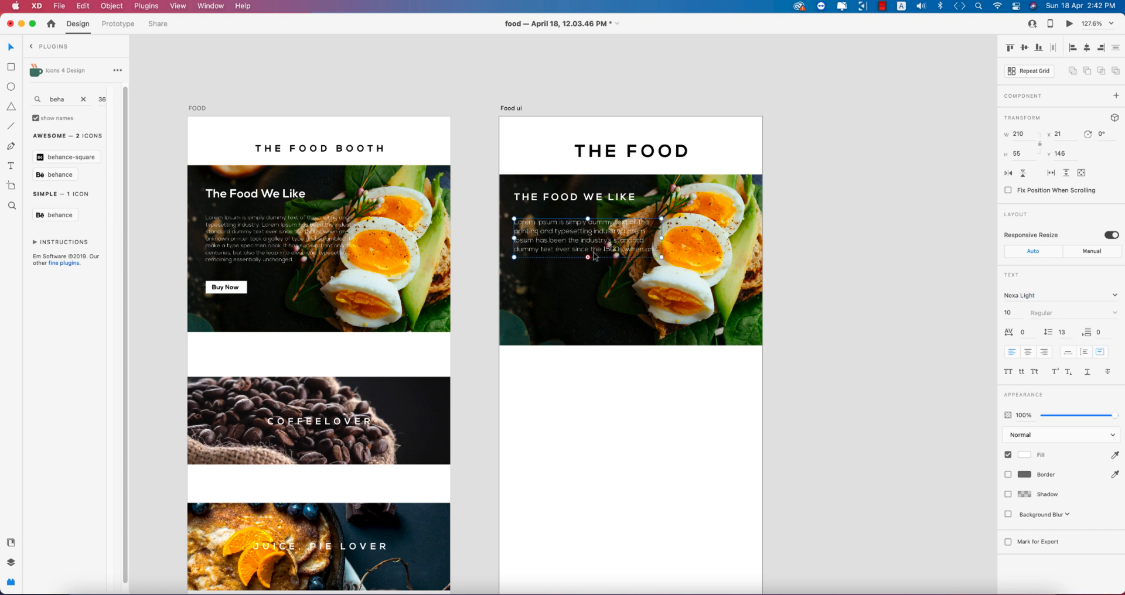
# Resize the paragraph box so all the pasted text shows
pyautogui.moveTo(588, 258); pyautogui.dragTo(586, 281)
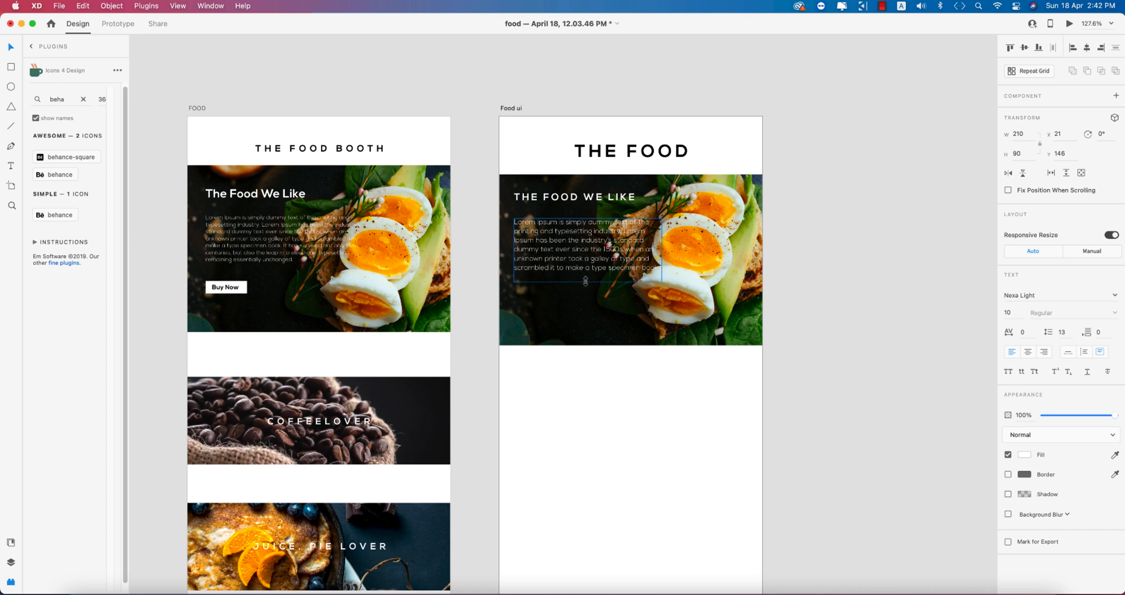
pyautogui.moveTo(654, 251); pyautogui.dragTo(672, 251)
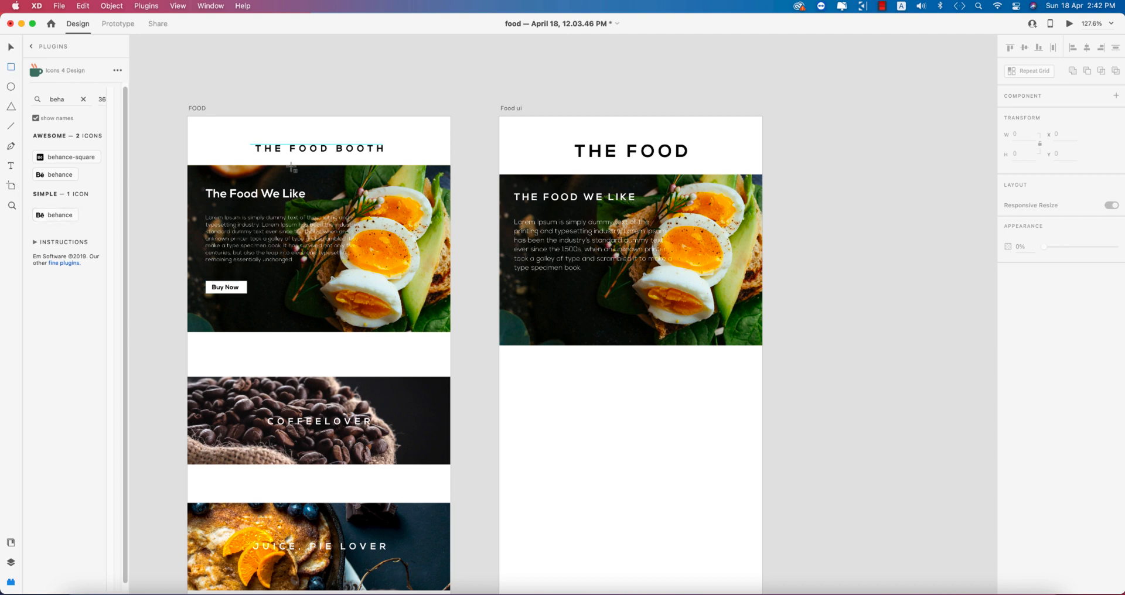
# Draw a borderless rounded white button rectangle below the paragraph
pyautogui.moveTo(512, 288); pyautogui.dragTo(562, 304)
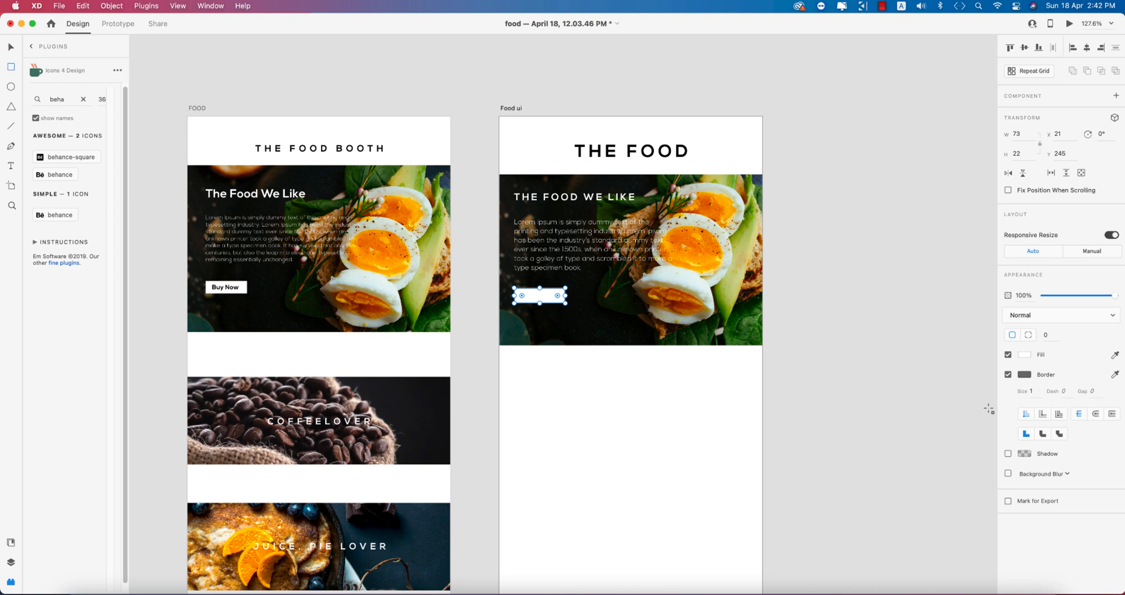
pyautogui.click(1009, 374)
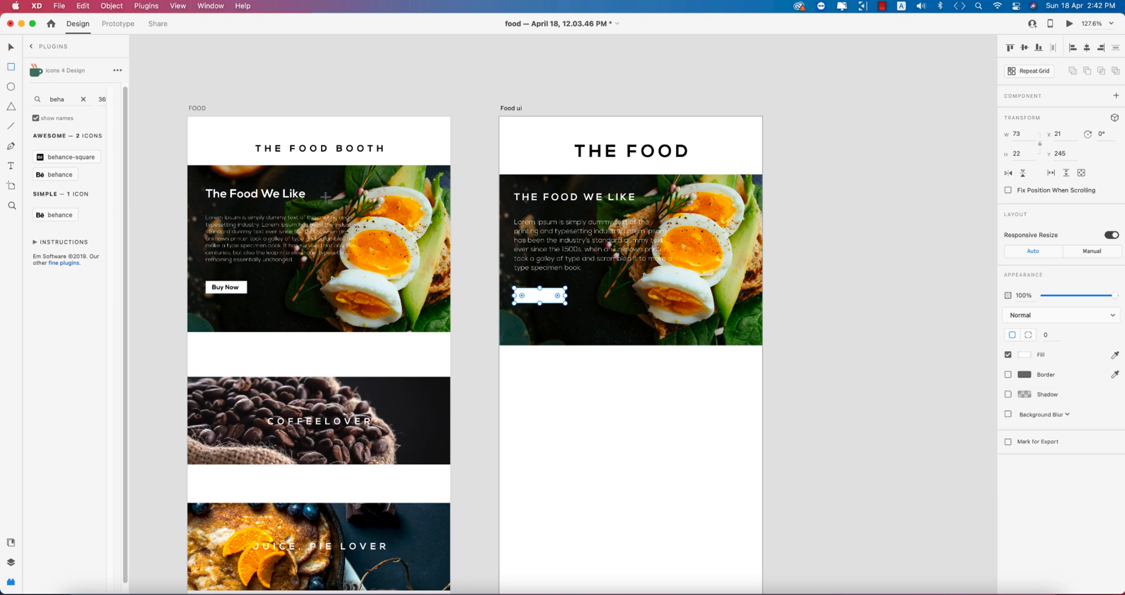
pyautogui.scroll(-3)
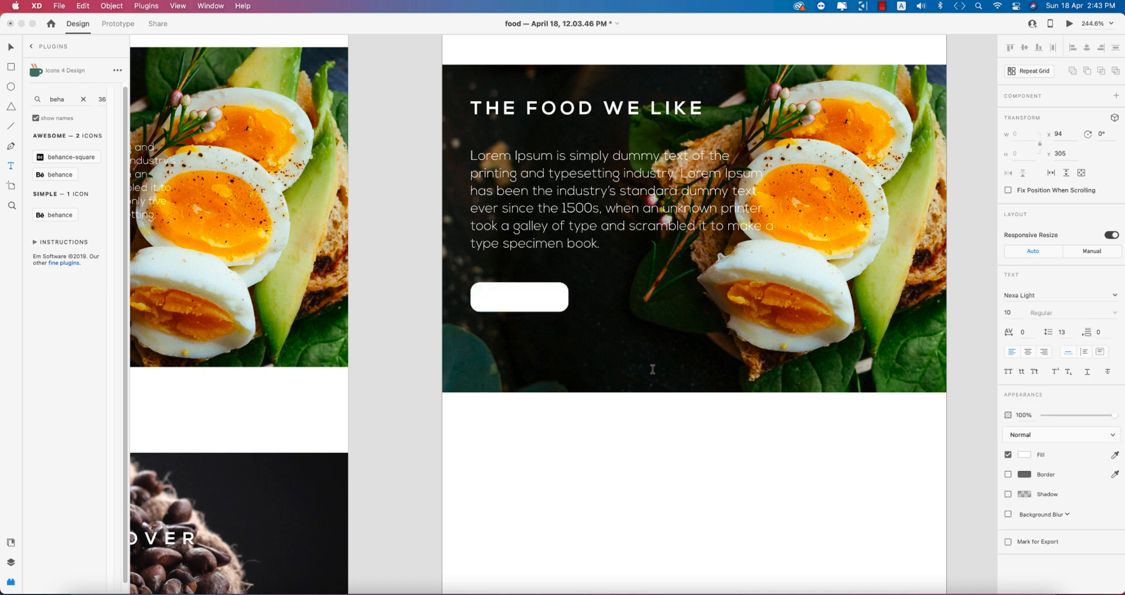
# Add a black 'Buy now' label inside the button
pyautogui.write('Buy')
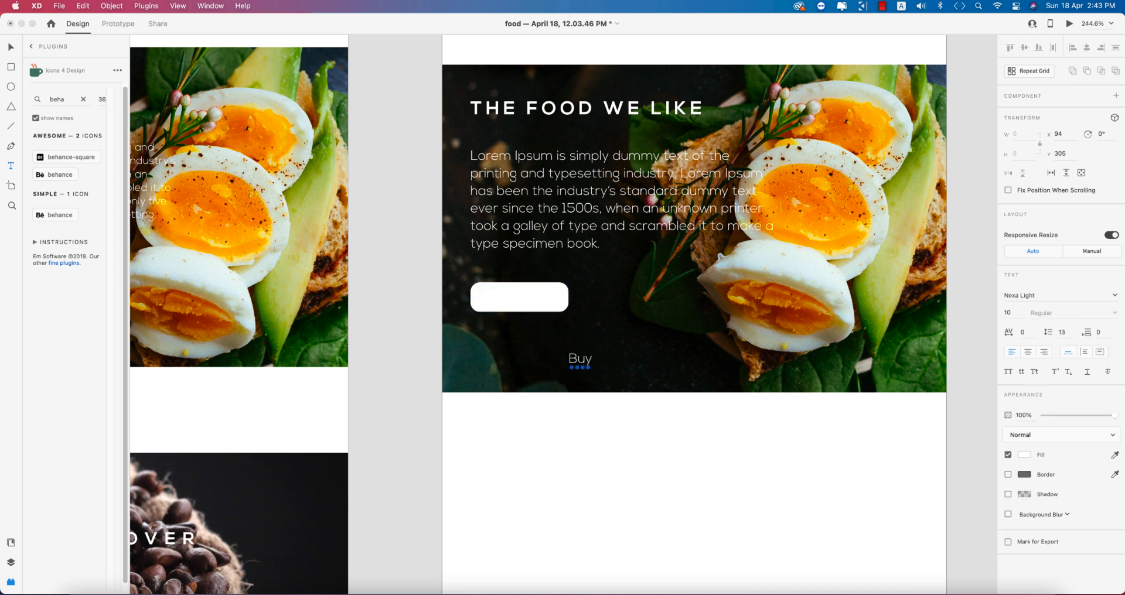
pyautogui.write('now')
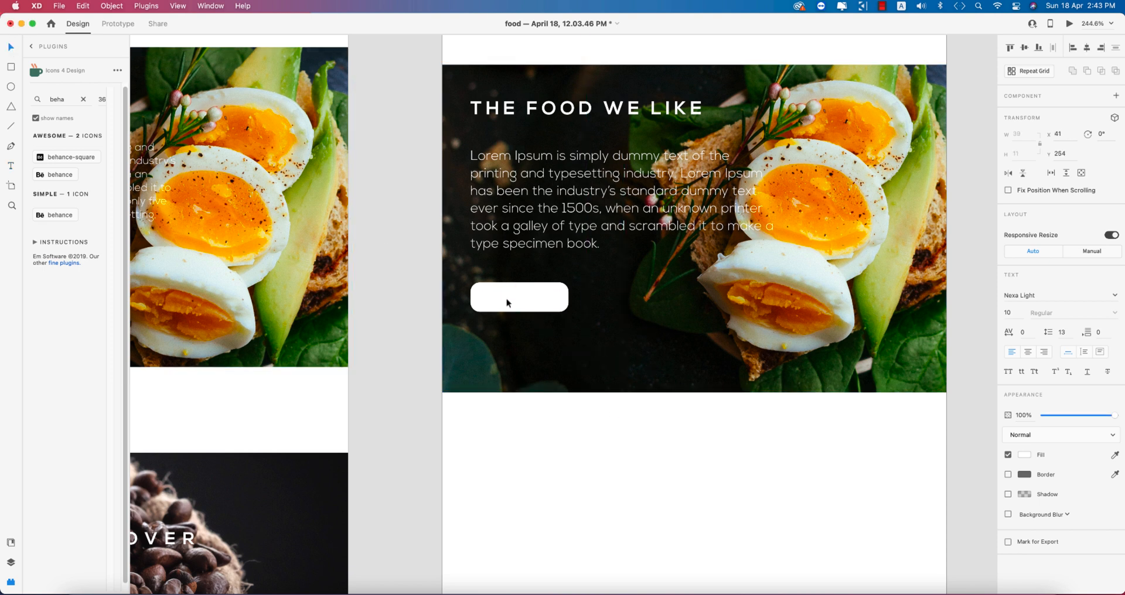
pyautogui.click(518, 296)
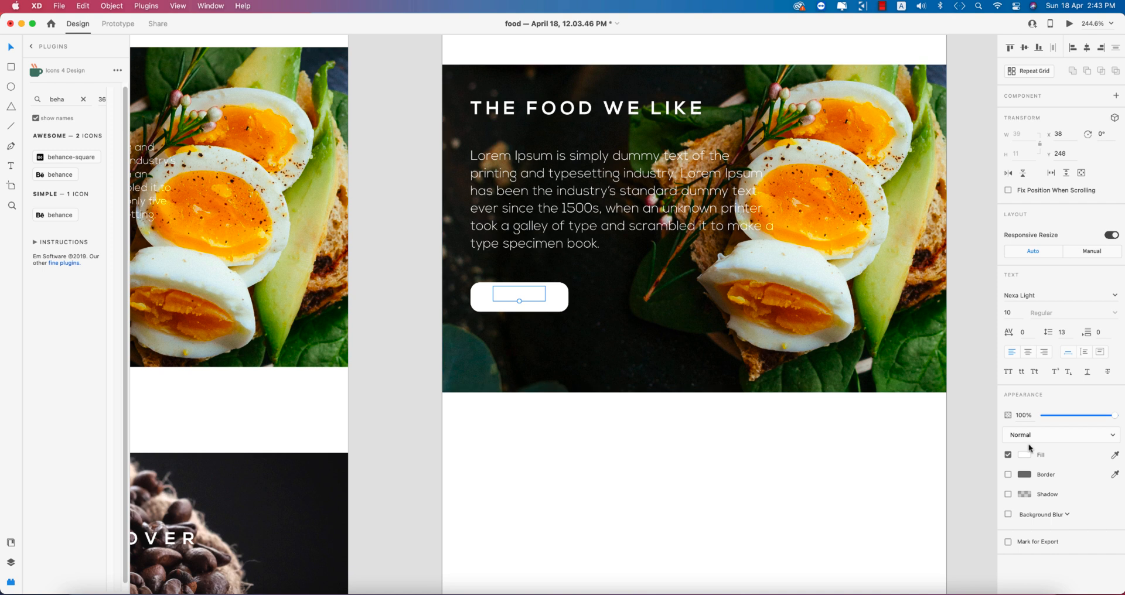
pyautogui.click(1025, 454)
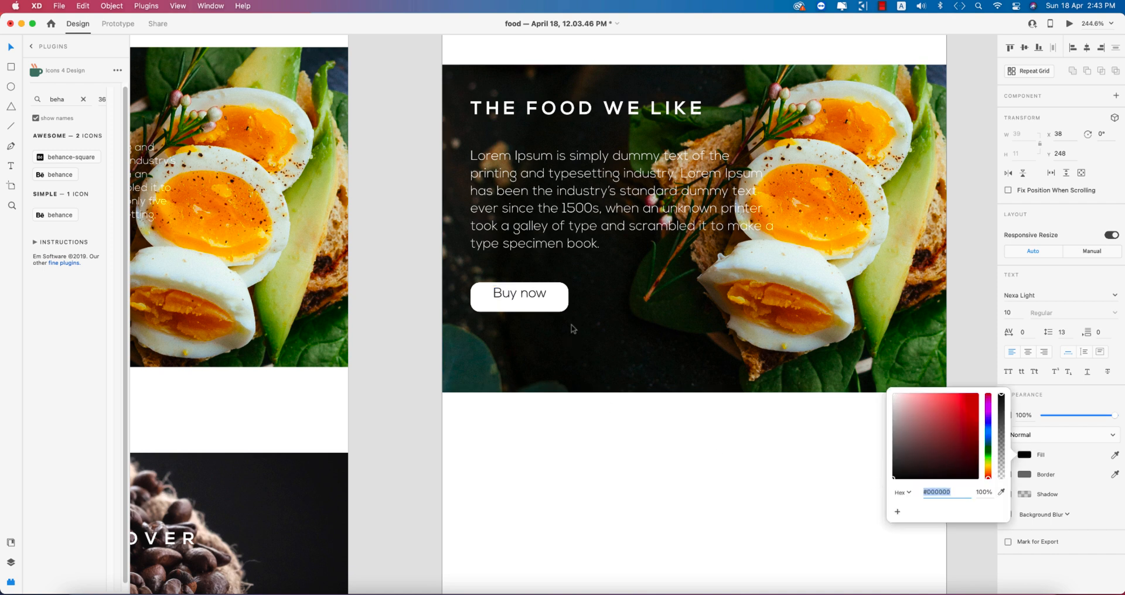
pyautogui.click(519, 297)
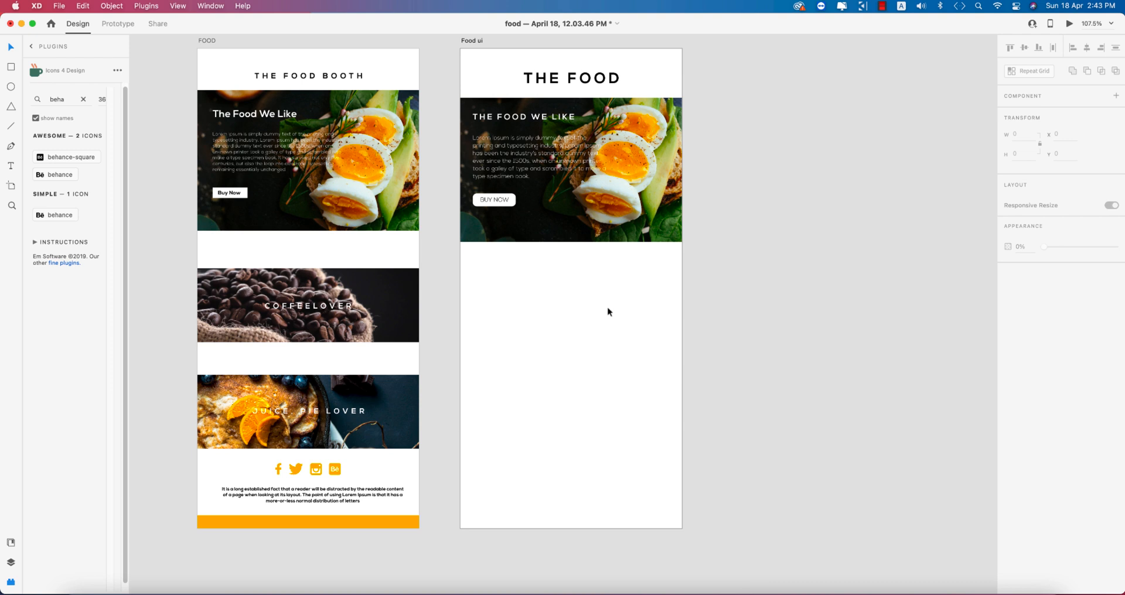
pyautogui.moveTo(477, 282)
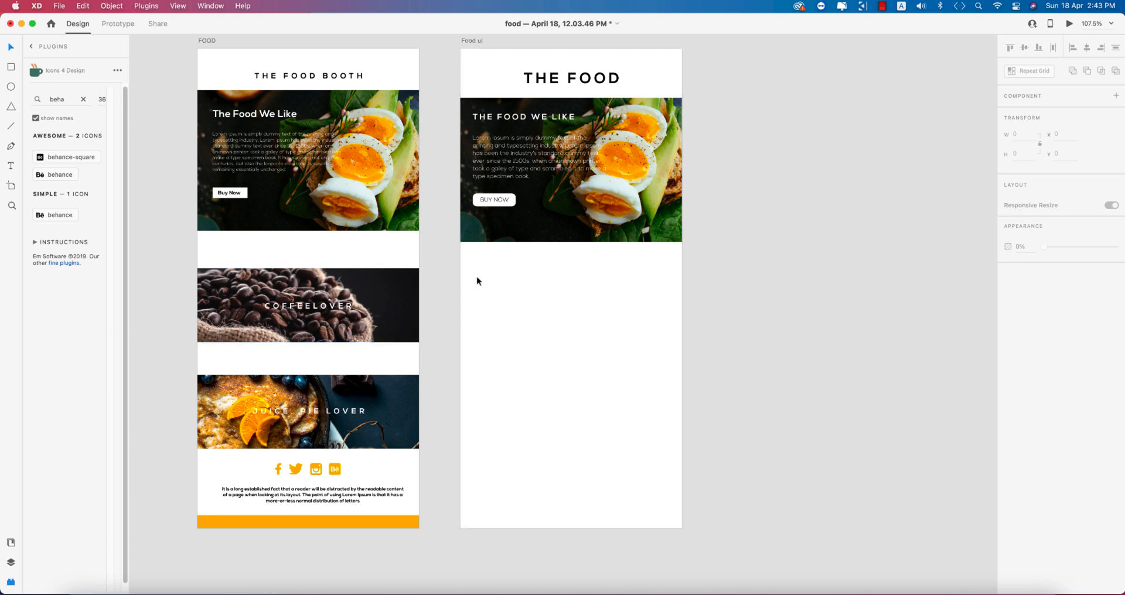
# Draw two grey placeholder blocks below the hero image
pyautogui.click(11, 68)
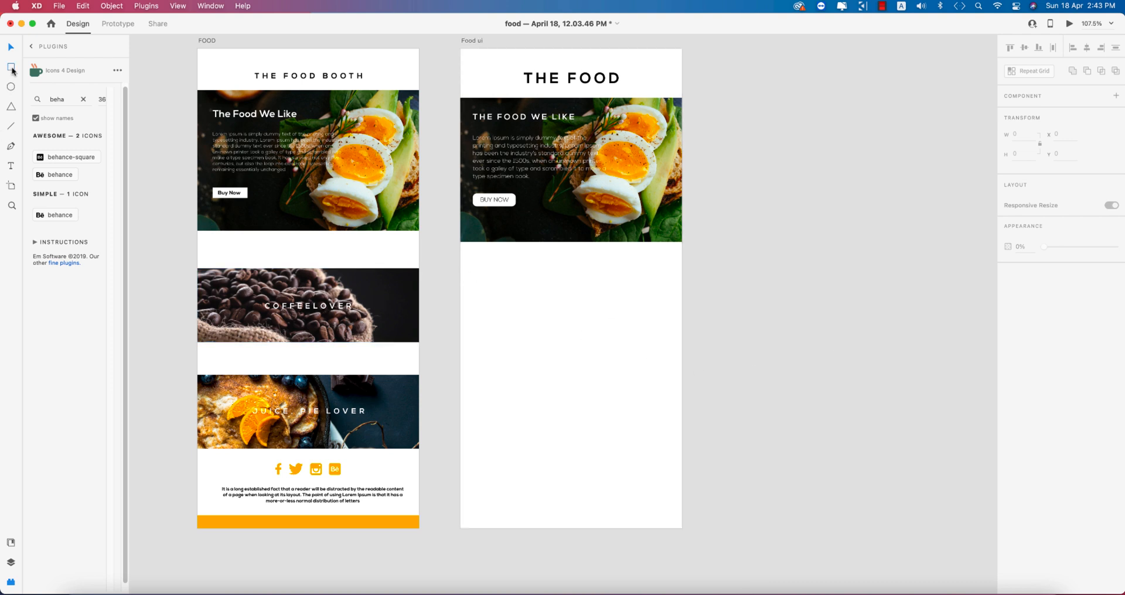
pyautogui.moveTo(461, 279); pyautogui.dragTo(594, 354)
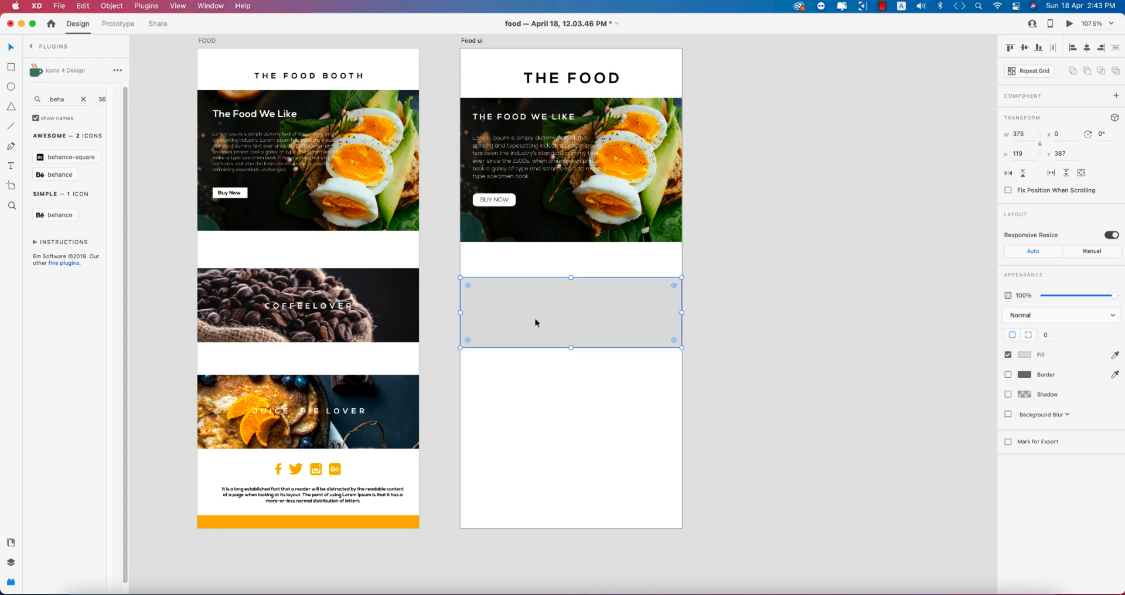
pyautogui.moveTo(570, 312); pyautogui.dragTo(571, 419)
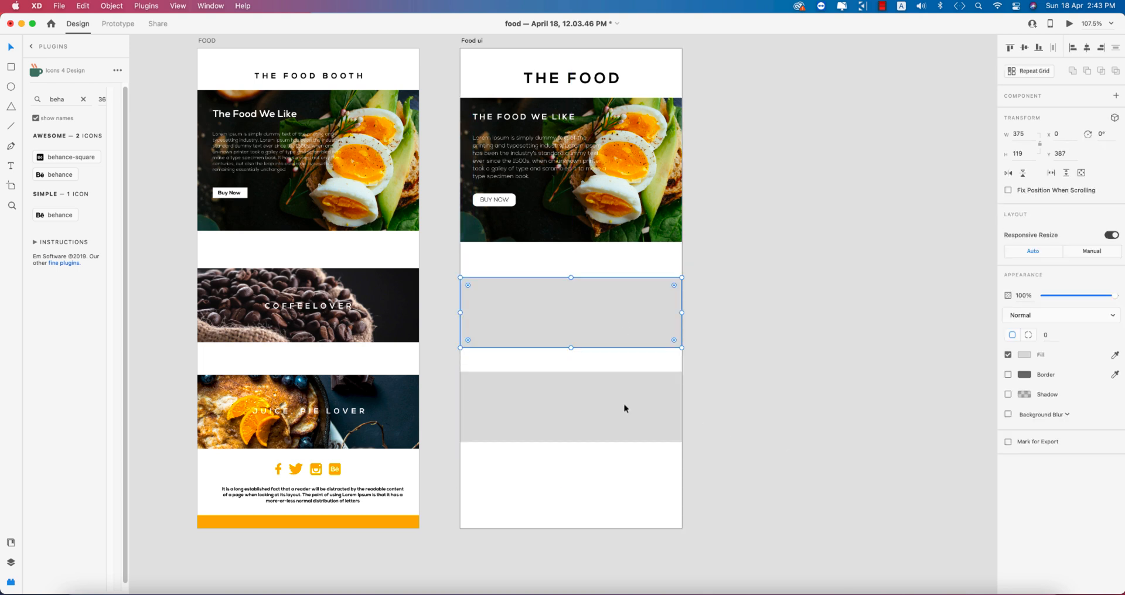
pyautogui.moveTo(658, 308)
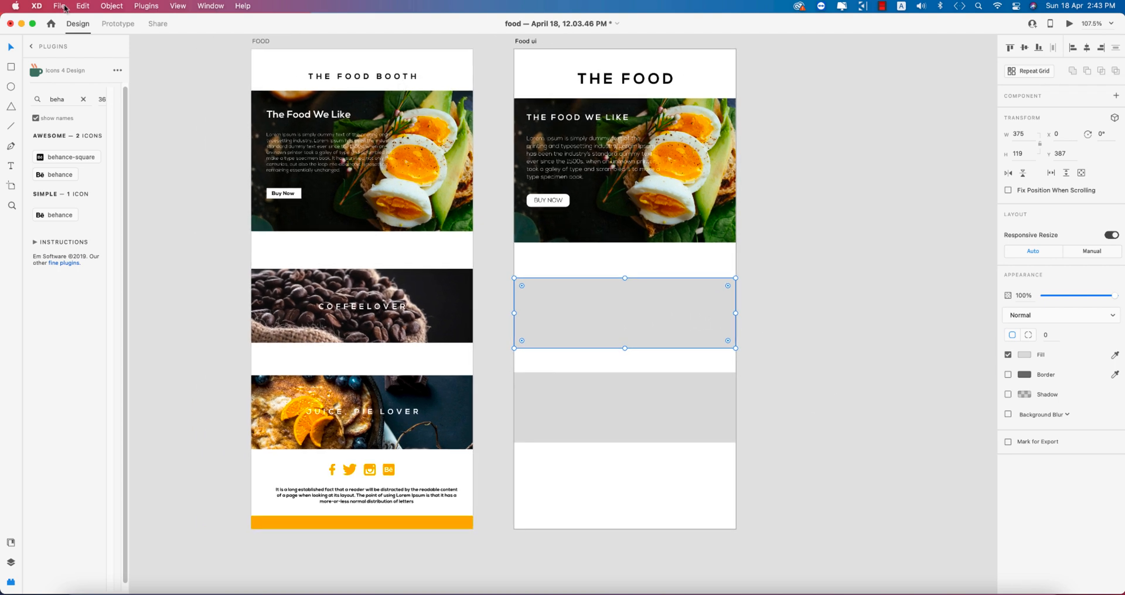
# Import the coffee beans photo, mask it to the second block and rotate it slightly inside
pyautogui.click(60, 6)
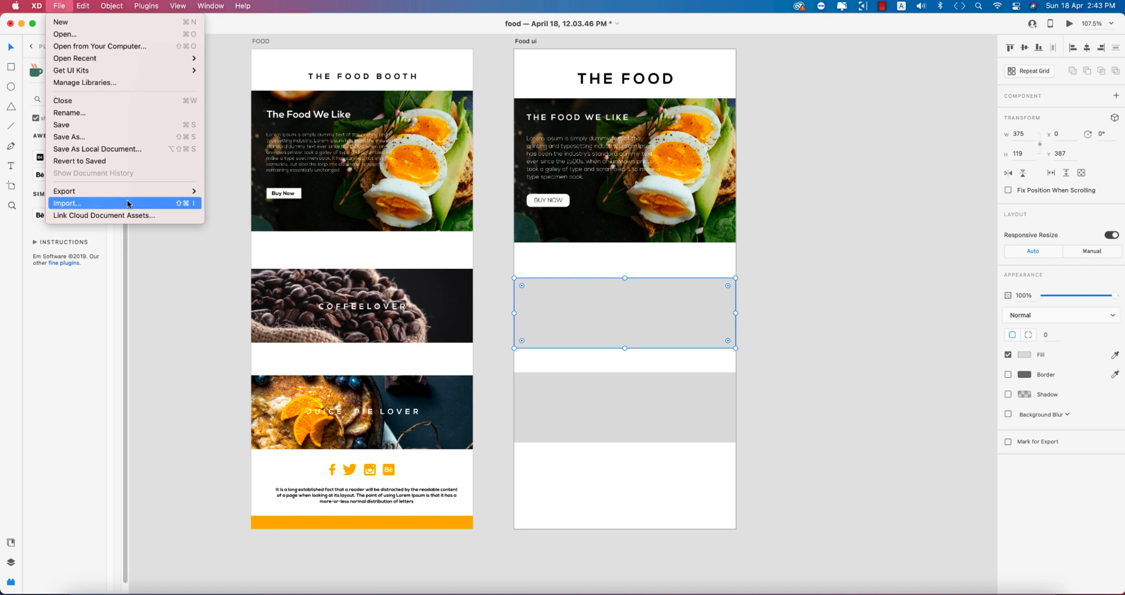
pyautogui.click(66, 203)
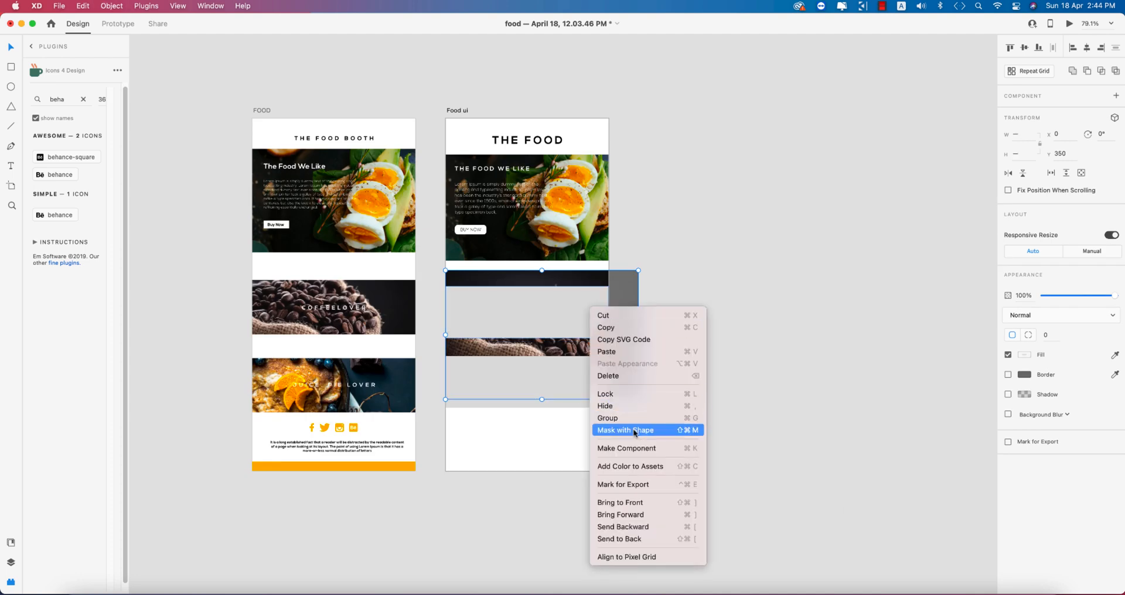
pyautogui.click(625, 430)
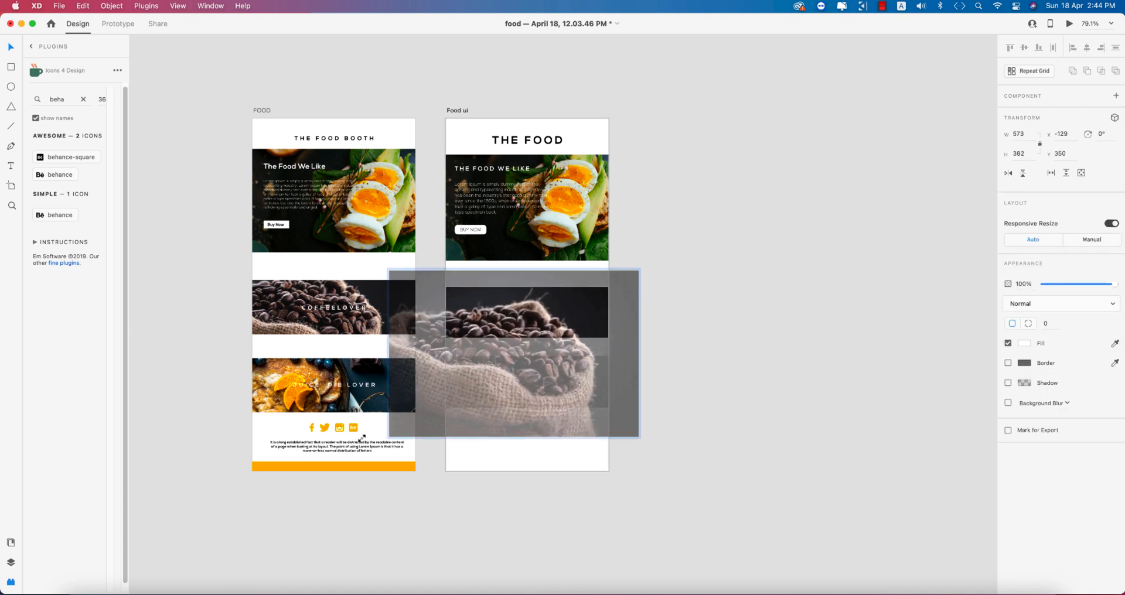
pyautogui.press('cmd+z')
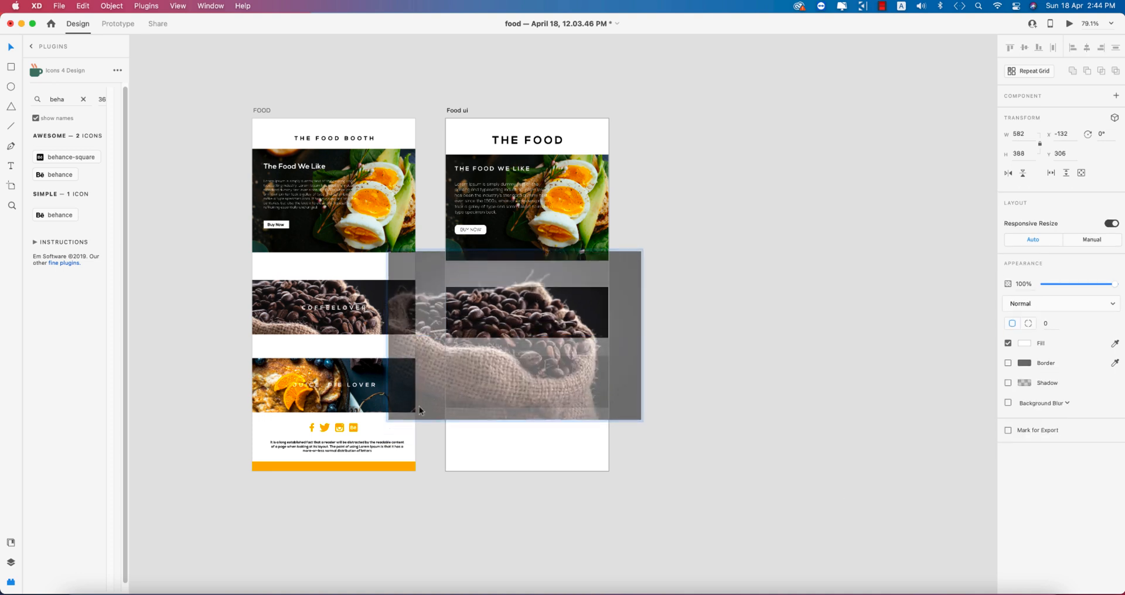
pyautogui.moveTo(641, 255); pyautogui.dragTo(659, 277)
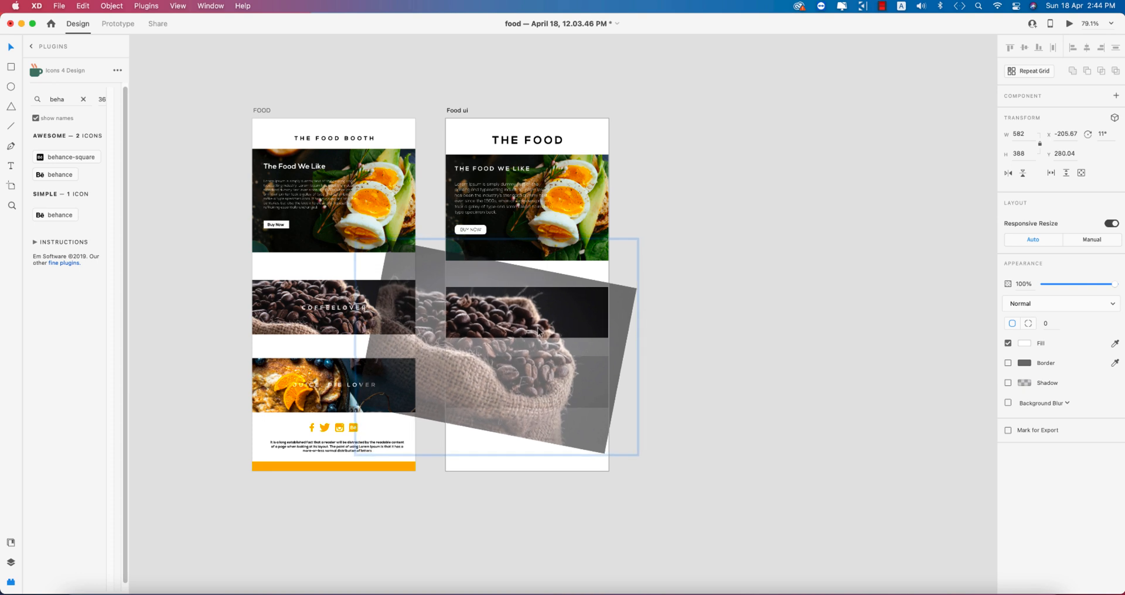
pyautogui.press('delete')
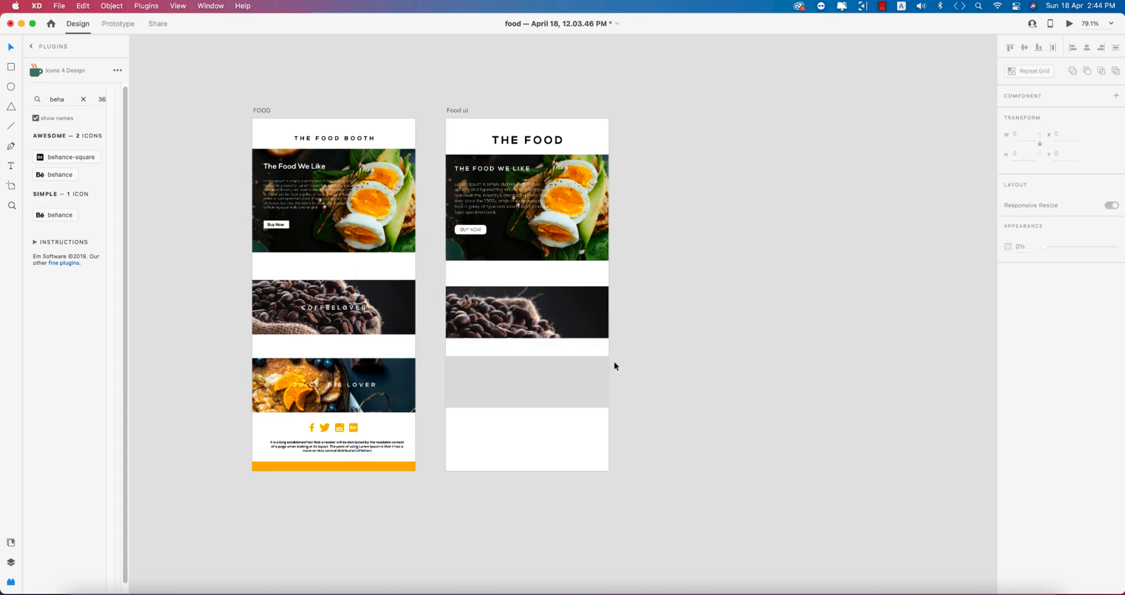
# Import the orange-and-blueberry pie photo into the third block, scaled down and masked
pyautogui.click(526, 382)
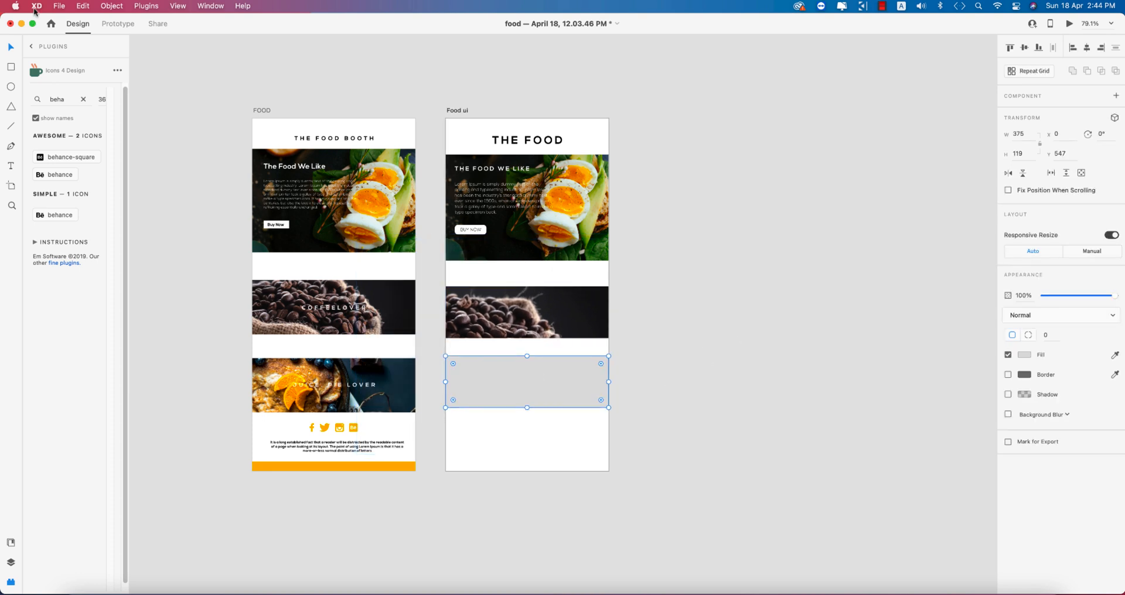
pyautogui.click(59, 5)
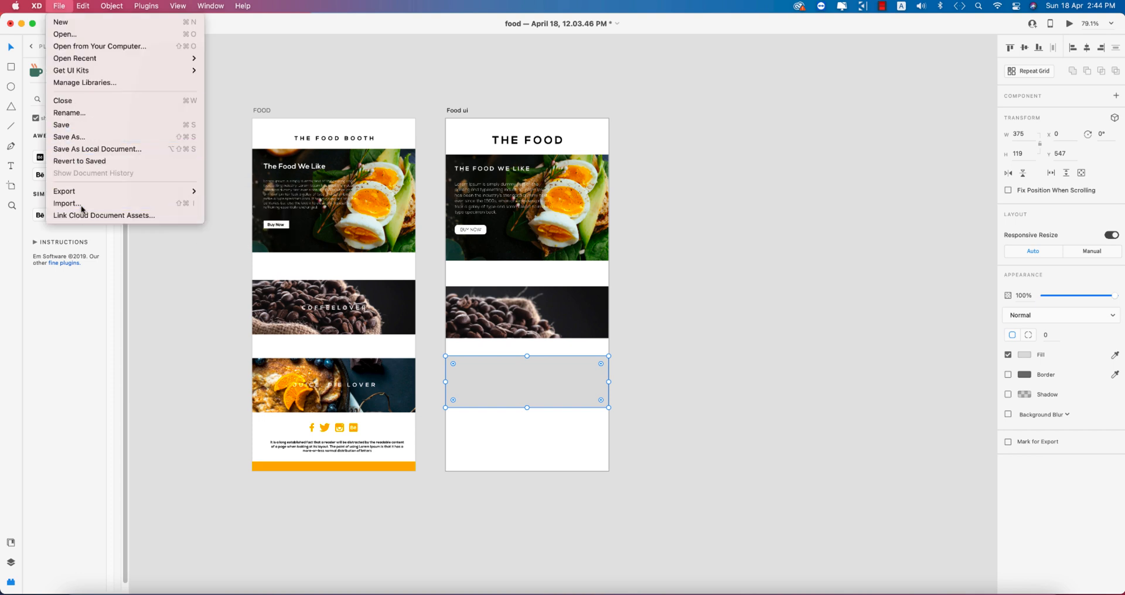
pyautogui.click(66, 204)
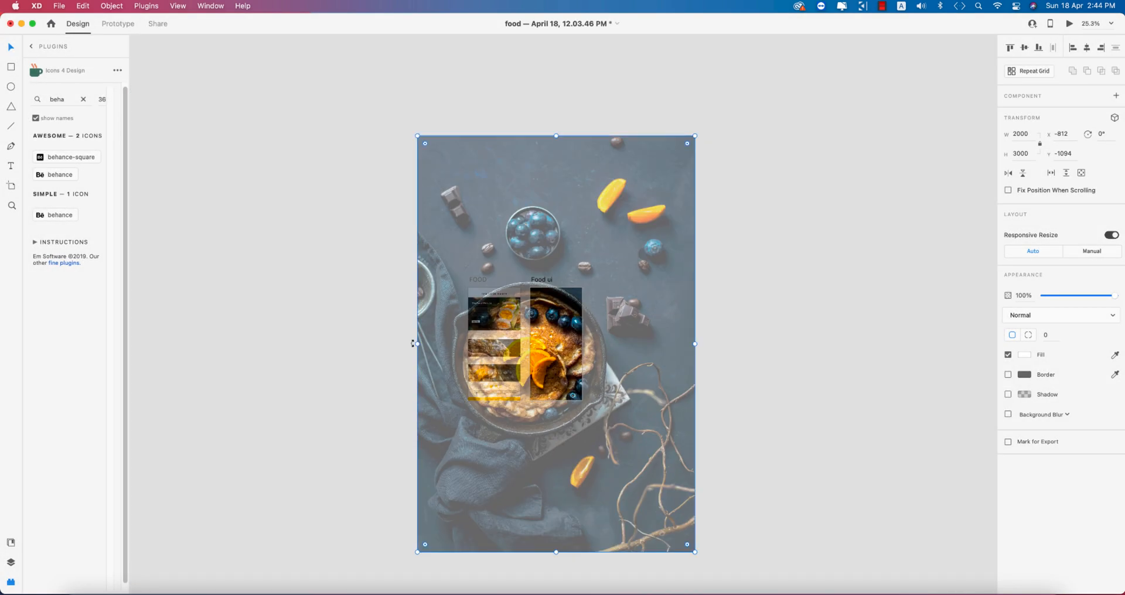
pyautogui.moveTo(556, 344); pyautogui.dragTo(680, 344)
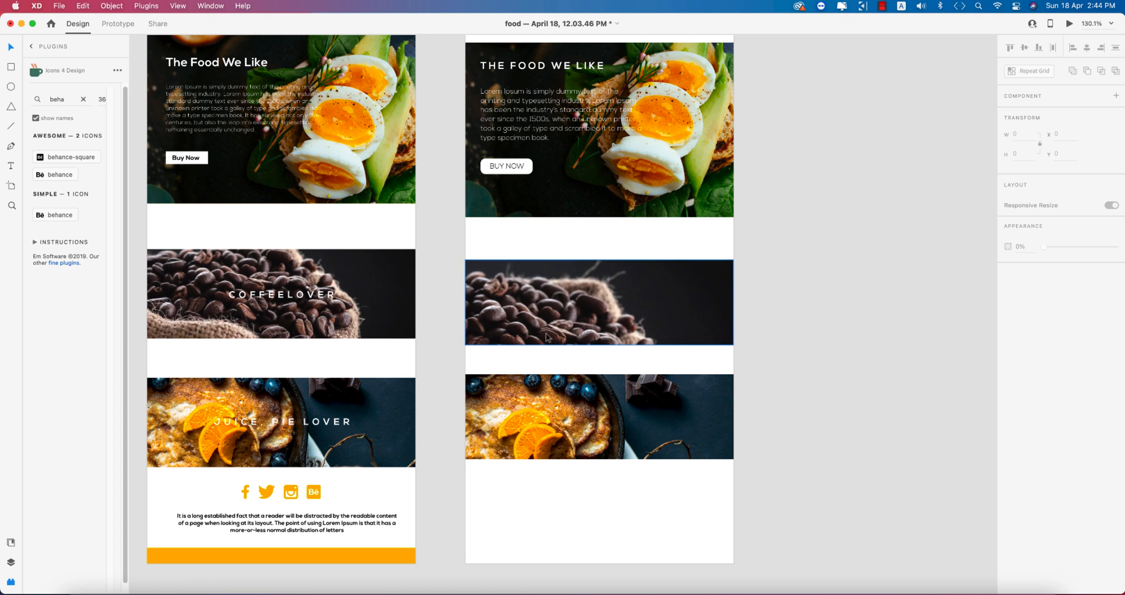
pyautogui.click(599, 302)
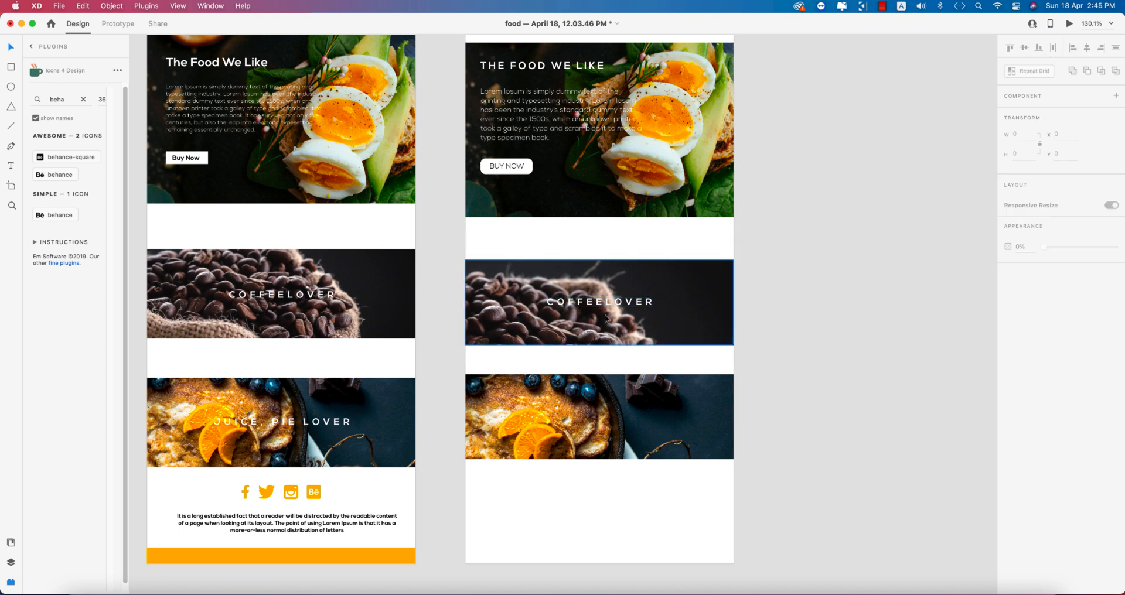
# Duplicate the COFFEELOVER heading onto the pie photo and retype it as JUICE & PIE LOVER
pyautogui.click(598, 416)
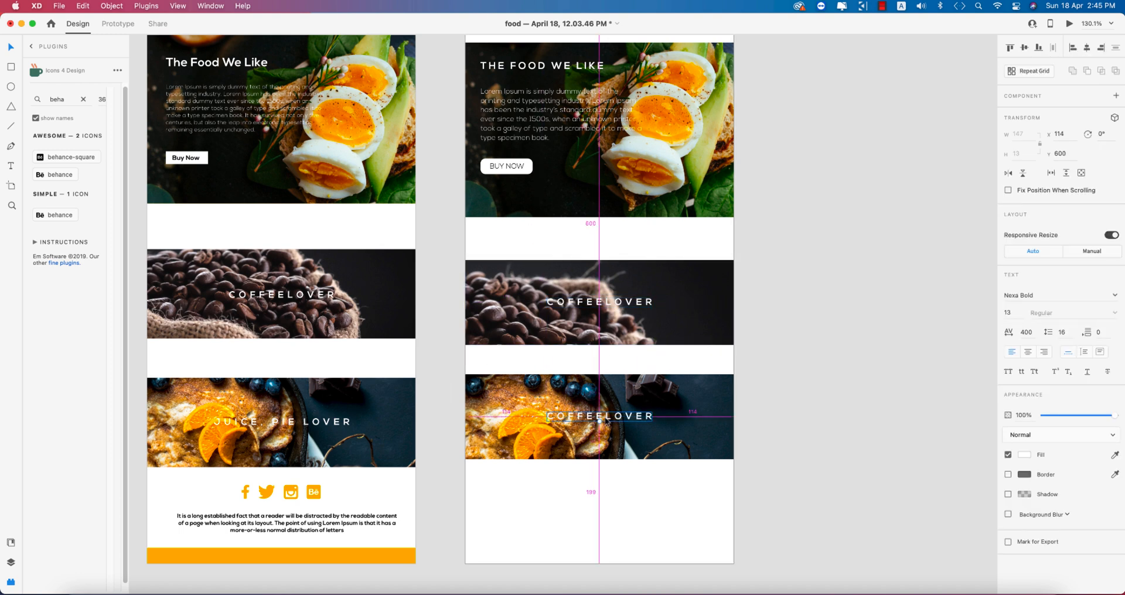
pyautogui.doubleClick(597, 417)
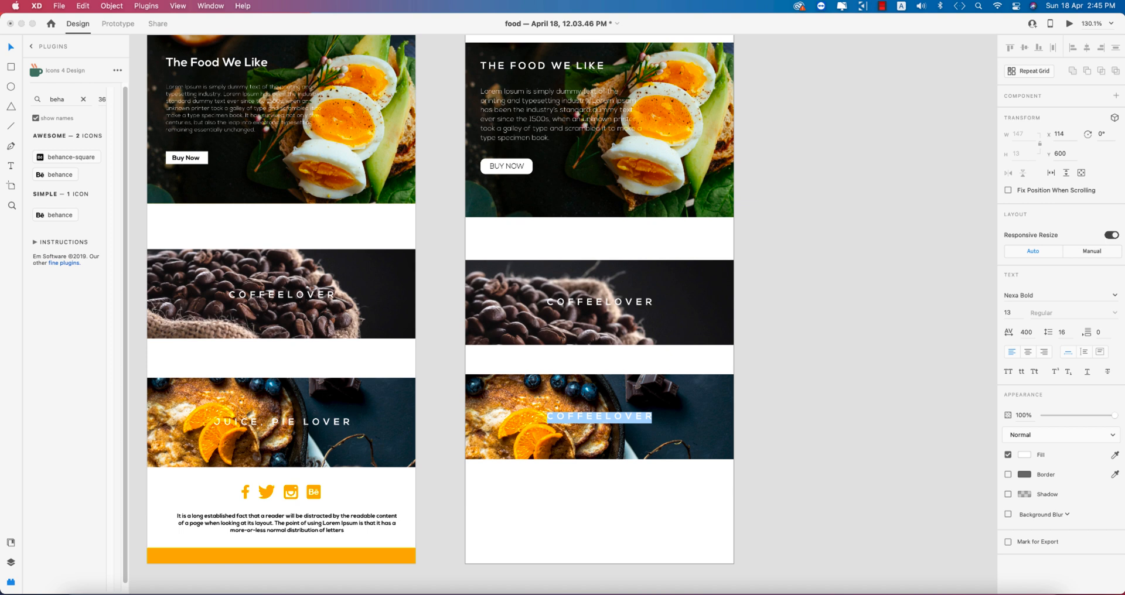
pyautogui.write('JUICE')
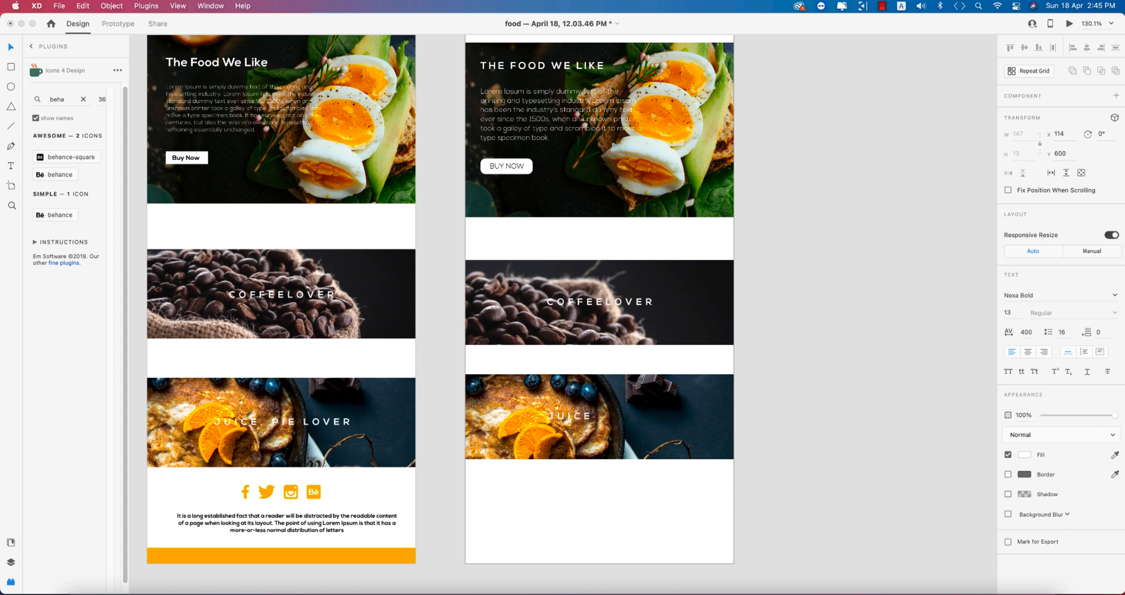
pyautogui.write('& PIE LOVER')
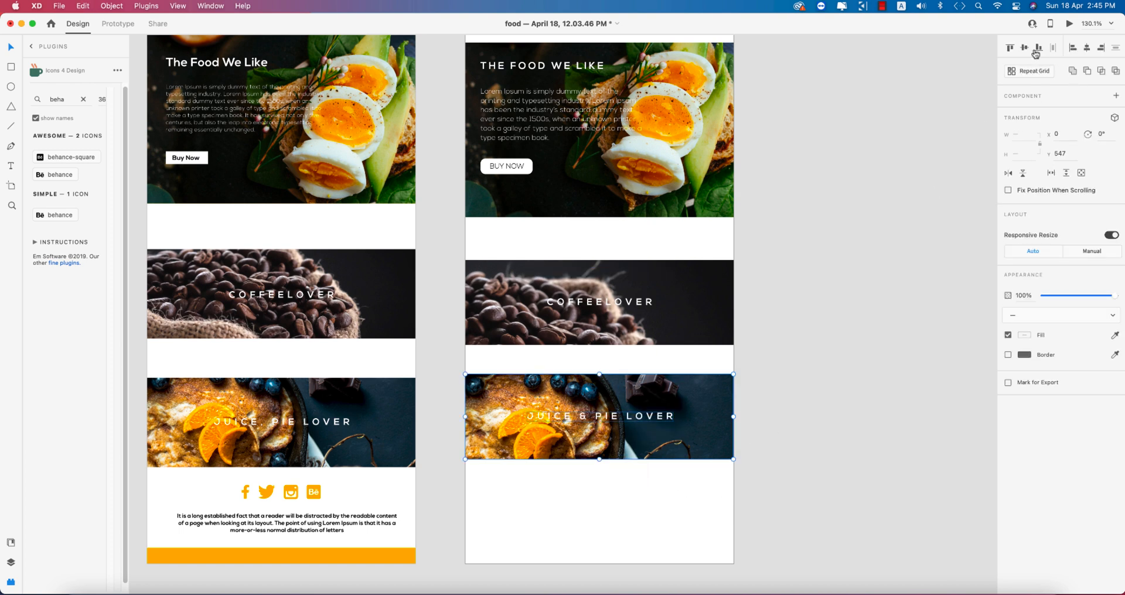
# Find the Facebook icon in Icons 4 Design and place it in the Food ui footer
pyautogui.scroll(-3)
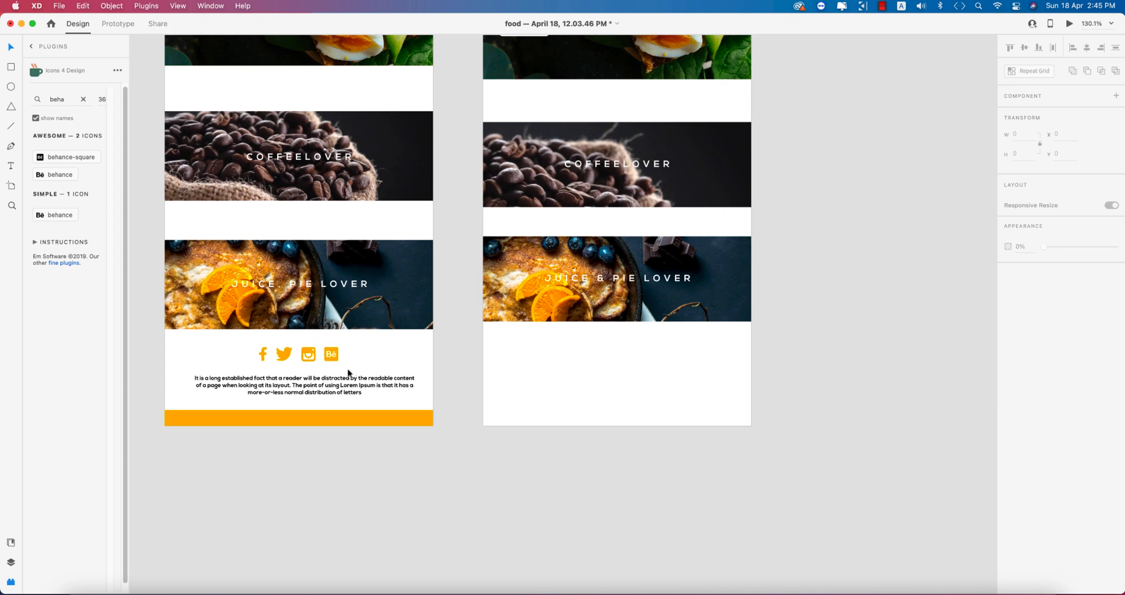
pyautogui.click(304, 385)
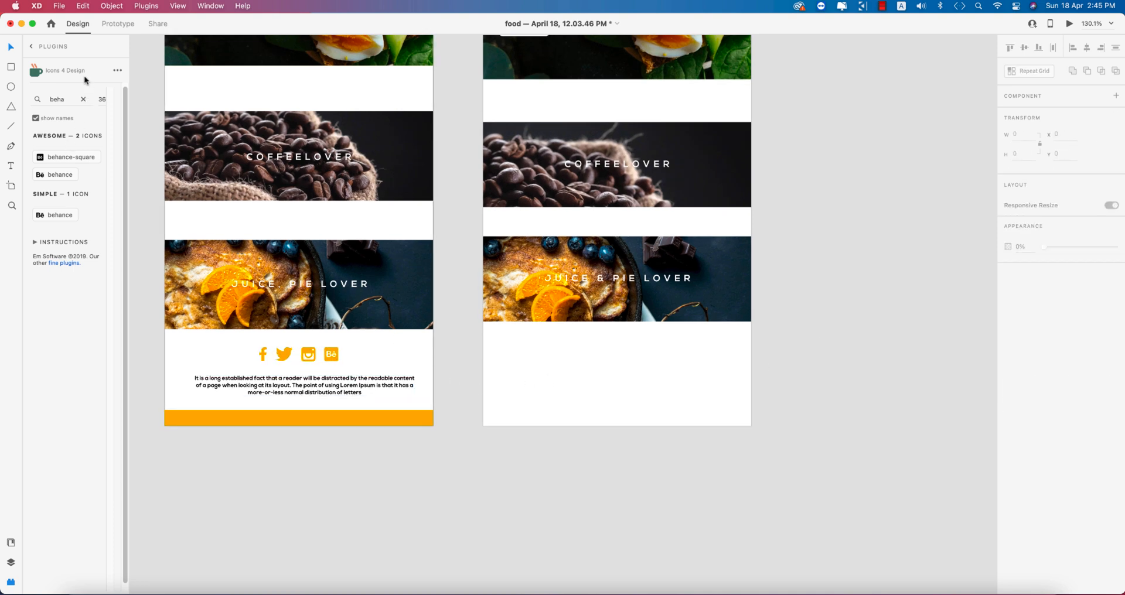
pyautogui.click(83, 99)
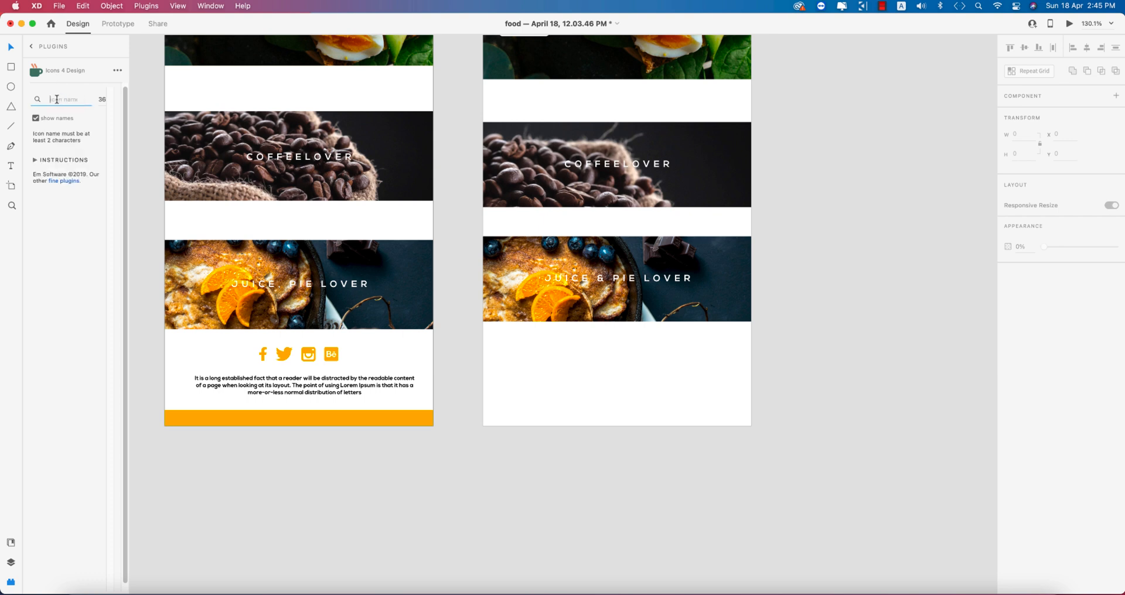
pyautogui.write('face')
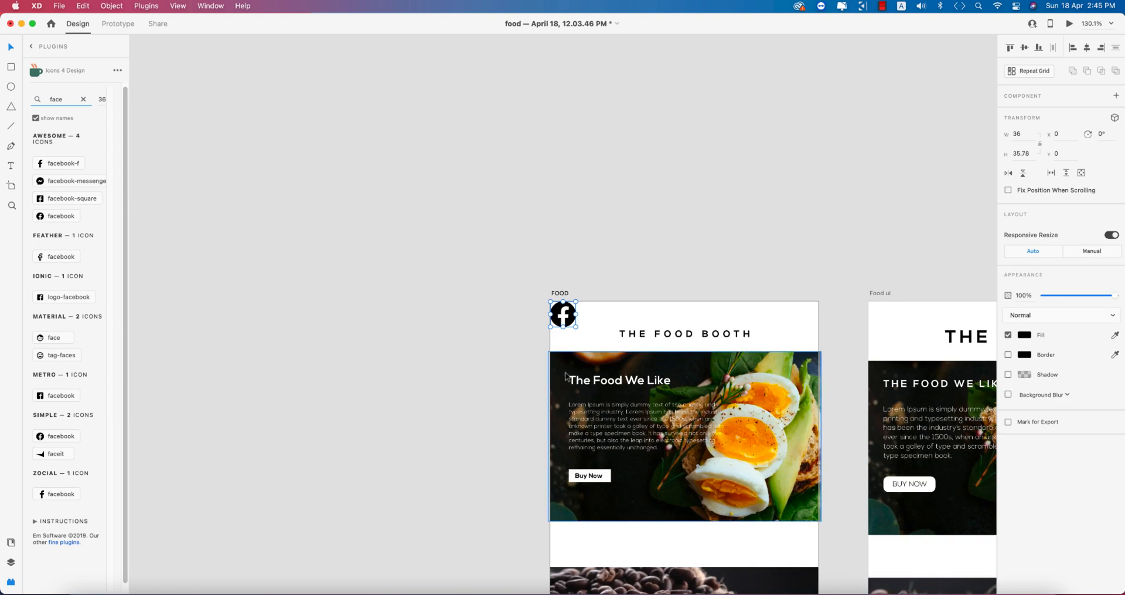
pyautogui.click(587, 330)
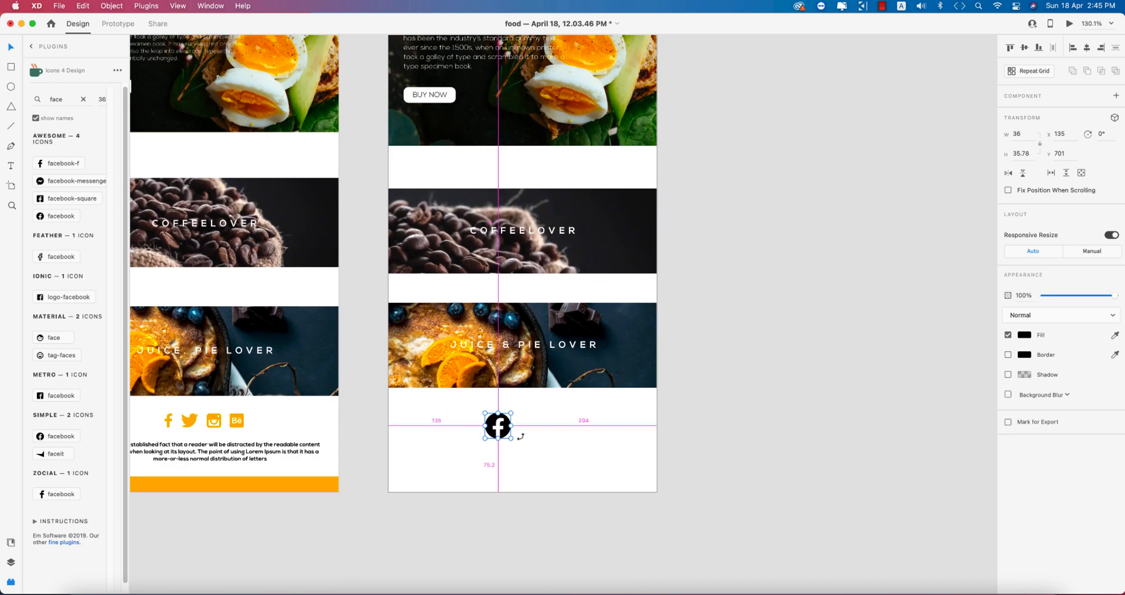
pyautogui.moveTo(511, 437); pyautogui.dragTo(497, 427)
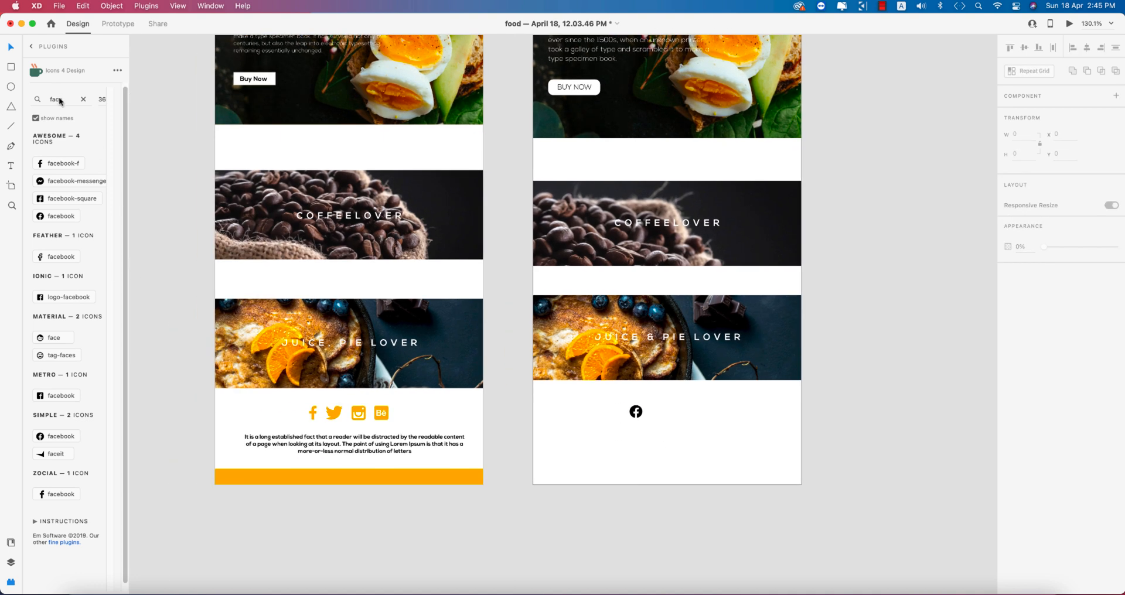
# Search the plugin again ('gmail', then 'insta') and insert the Instagram icon
pyautogui.click(83, 98)
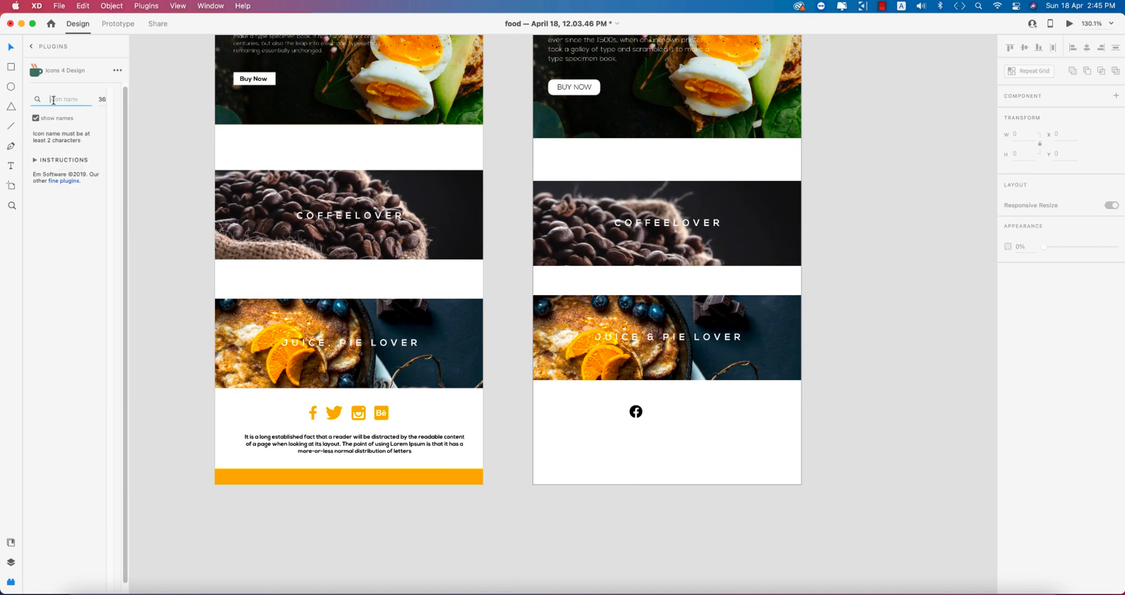
pyautogui.write('gmail')
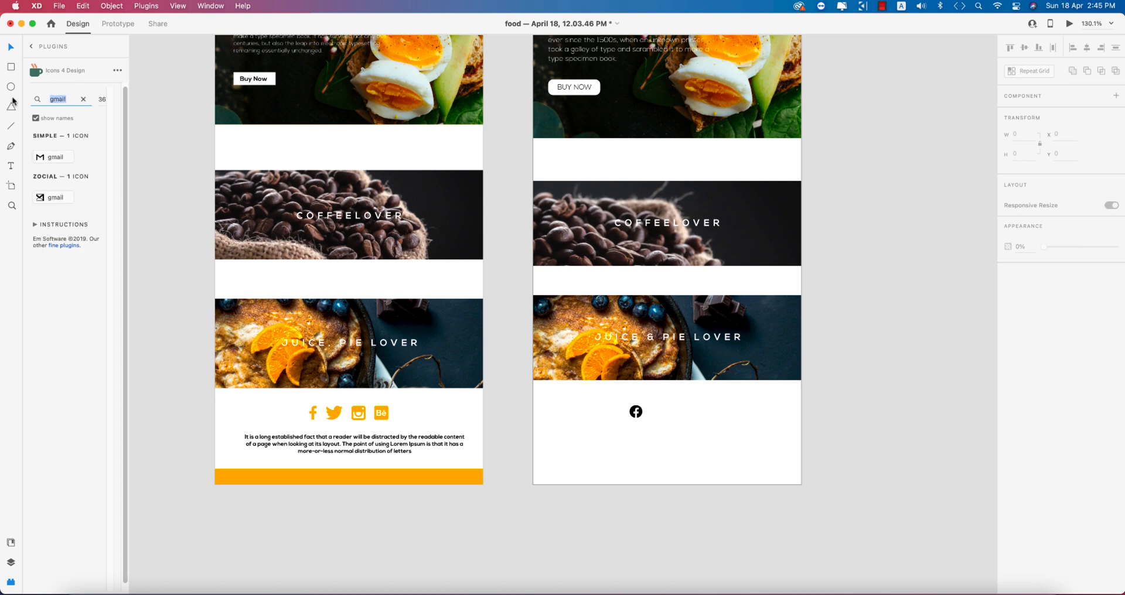
pyautogui.write('insta')
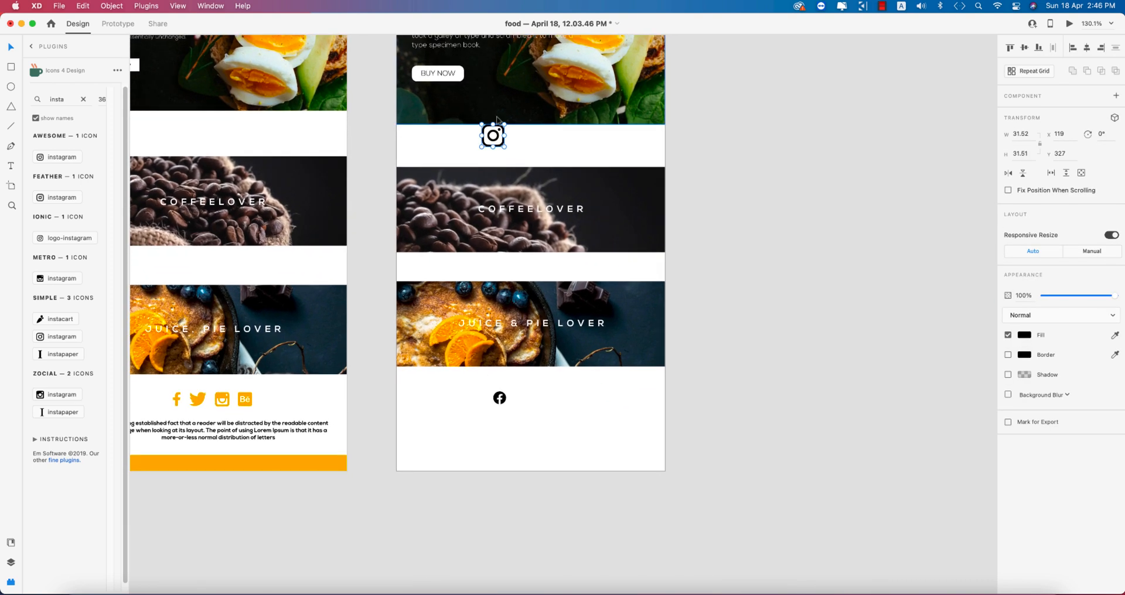
# Position the Instagram icon beside the Facebook icon in the footer
pyautogui.moveTo(493, 136); pyautogui.dragTo(525, 397)
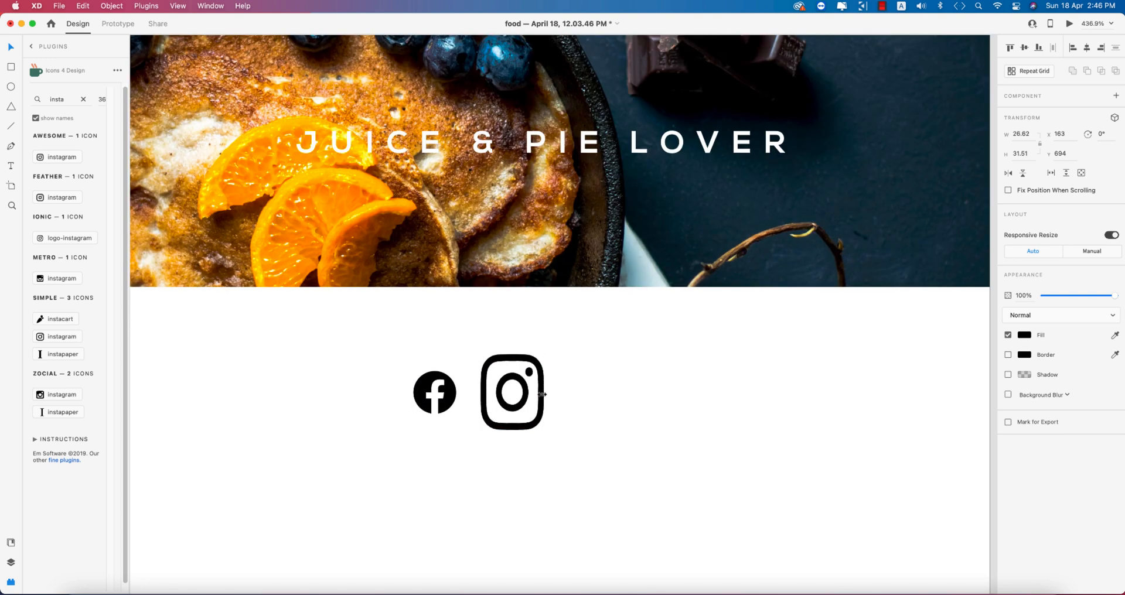
pyautogui.press('cmd+z')
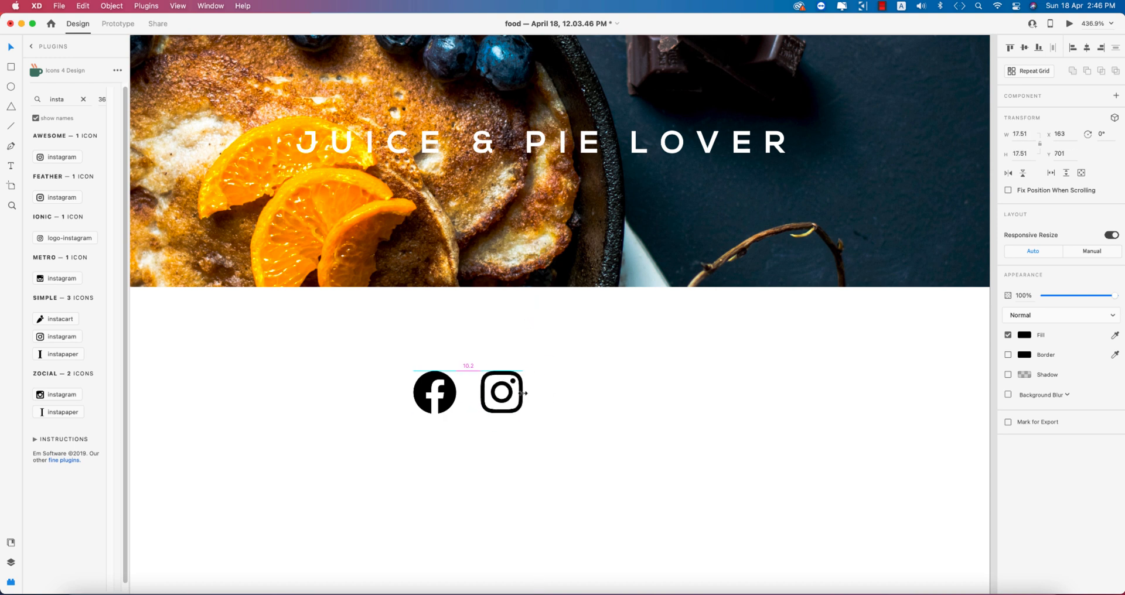
pyautogui.click(501, 391)
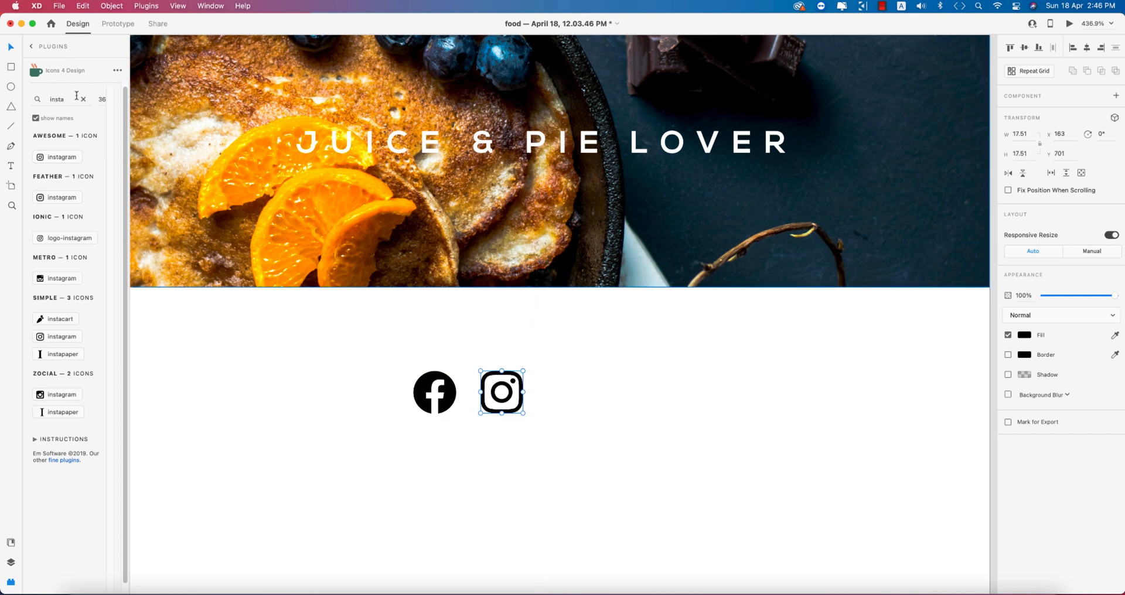
# Insert the Behance and Twitter icons to complete the four-icon social row
pyautogui.click(85, 98)
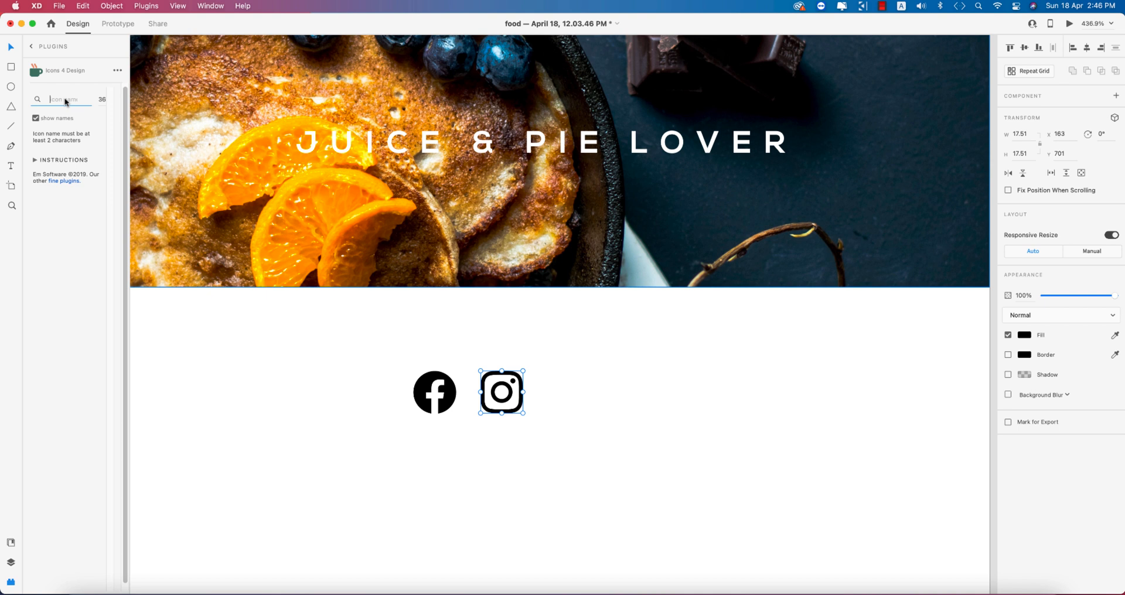
pyautogui.write('beha')
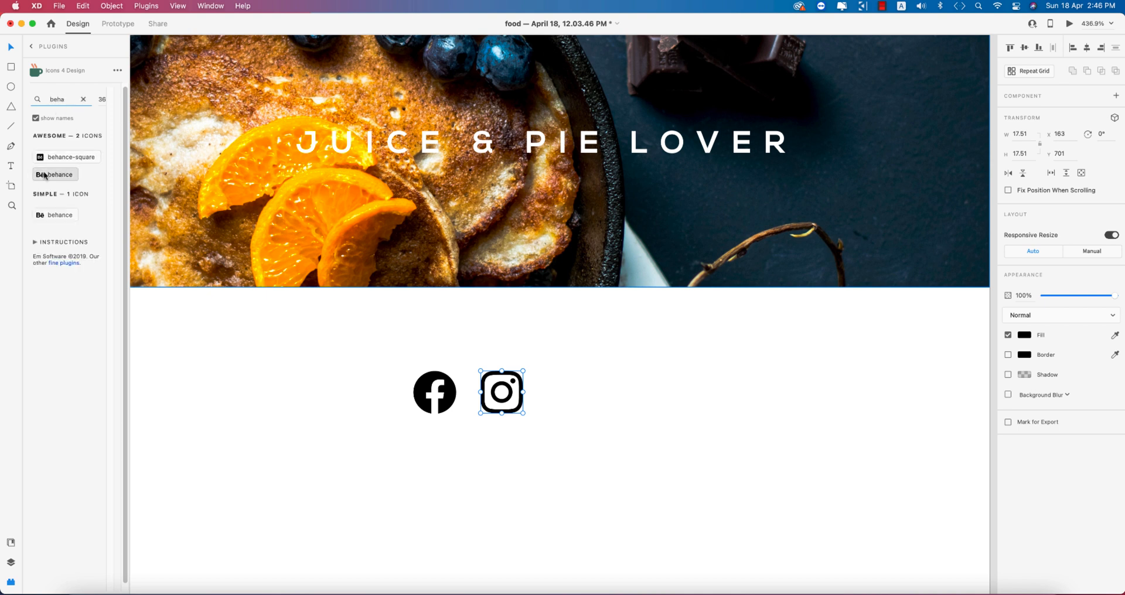
pyautogui.click(56, 175)
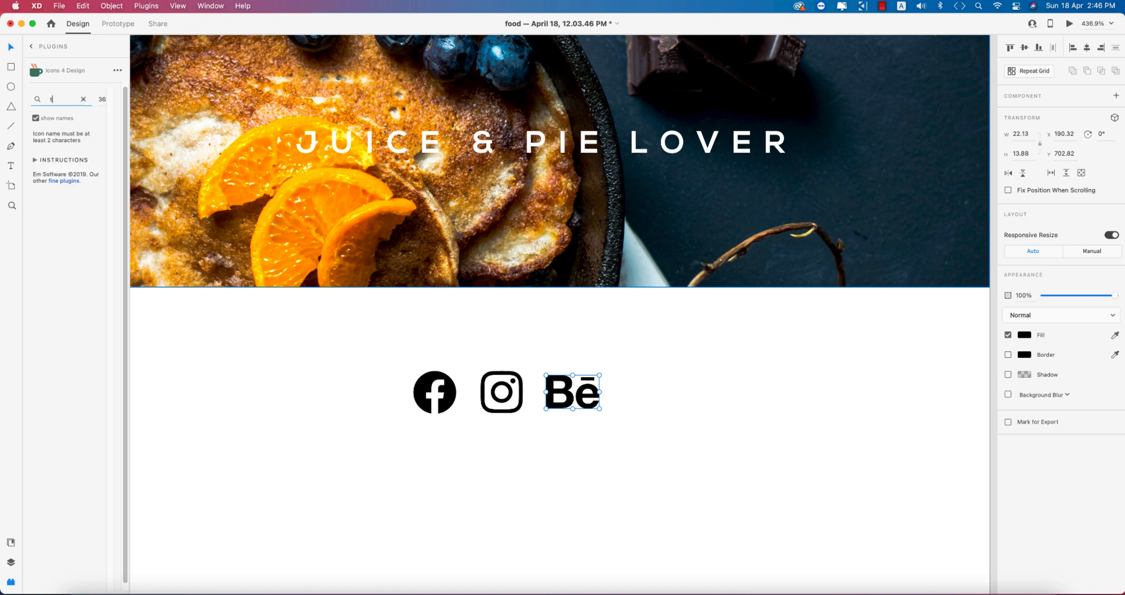
pyautogui.write('twi')
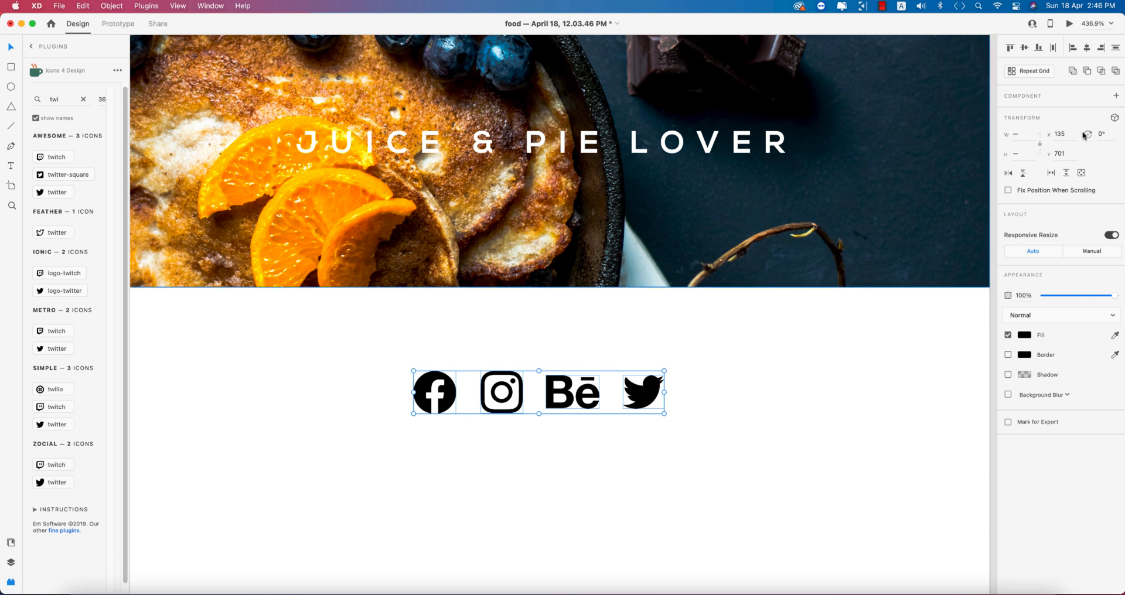
pyautogui.moveTo(771, 345)
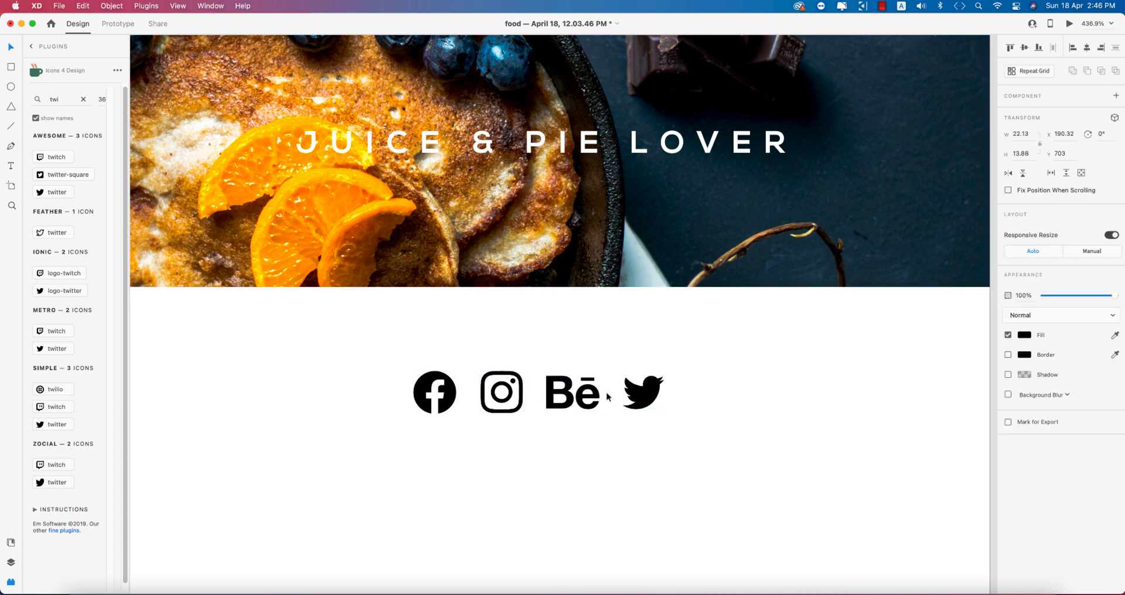
# Recolour the four social icons orange and resize the orange bar at the artboard bottom
pyautogui.click(643, 392)
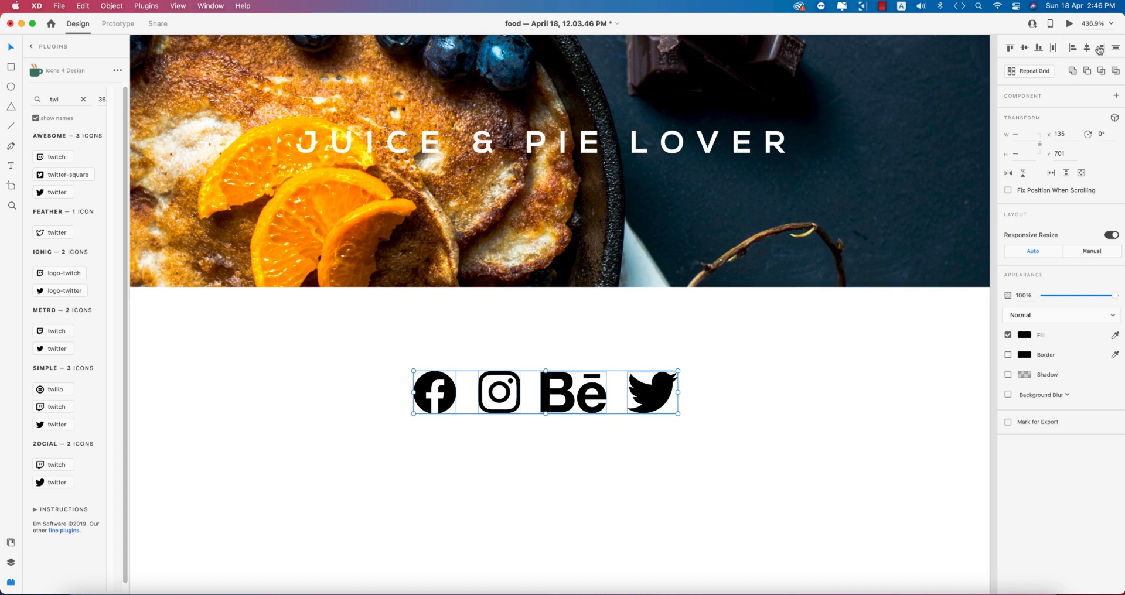
pyautogui.press('cmd+g')
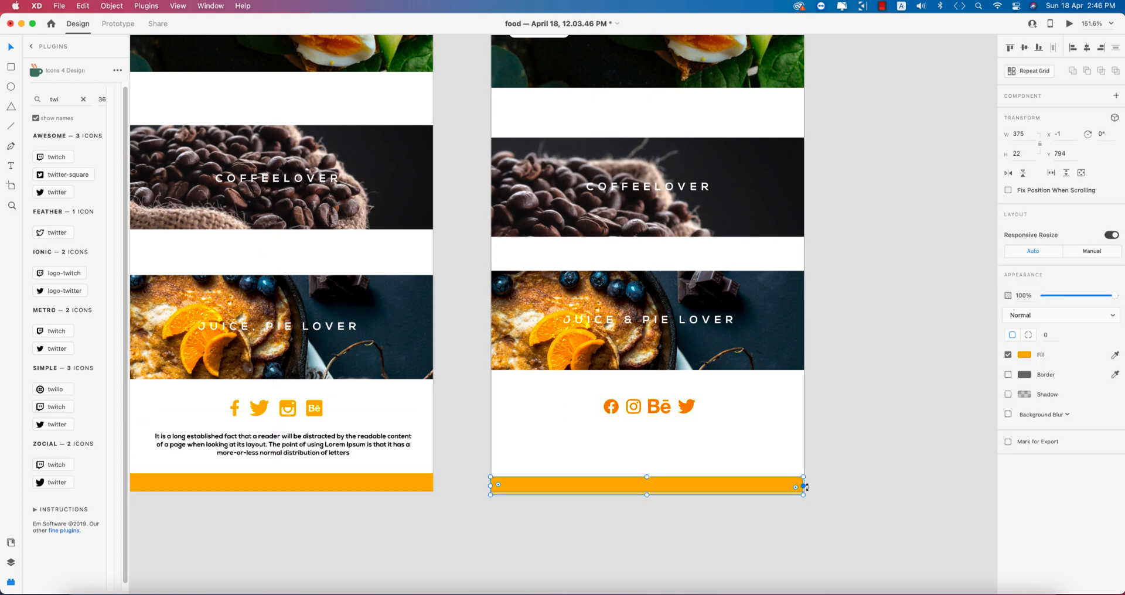
pyautogui.moveTo(802, 487); pyautogui.dragTo(808, 491)
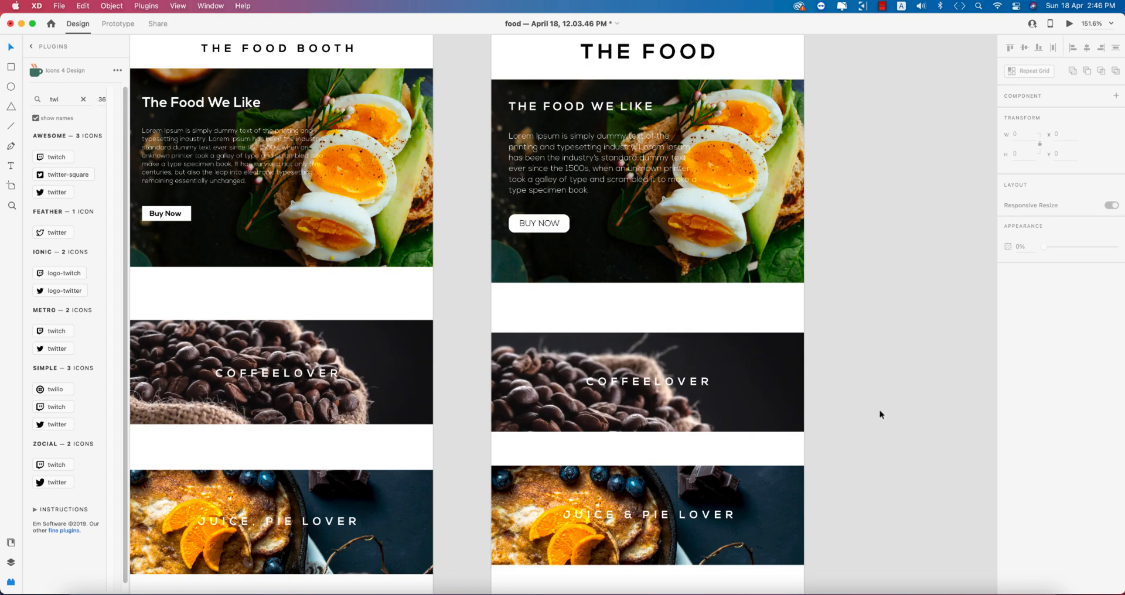
pyautogui.scroll(-3)
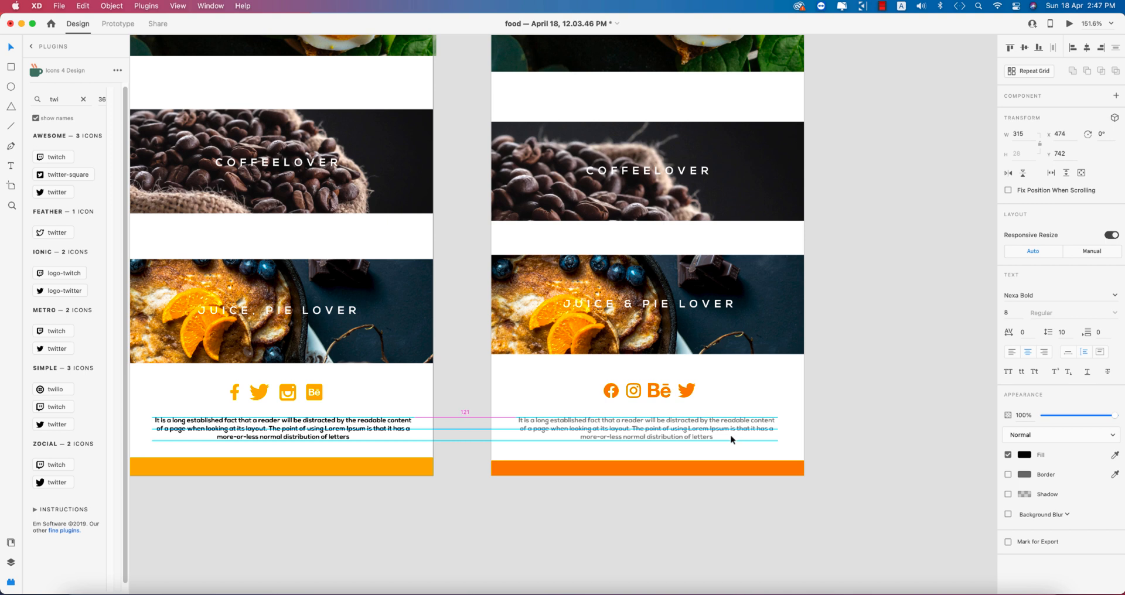
# Give the footer Lorem Ipsum paragraph a lighter font weight
pyautogui.click(644, 428)
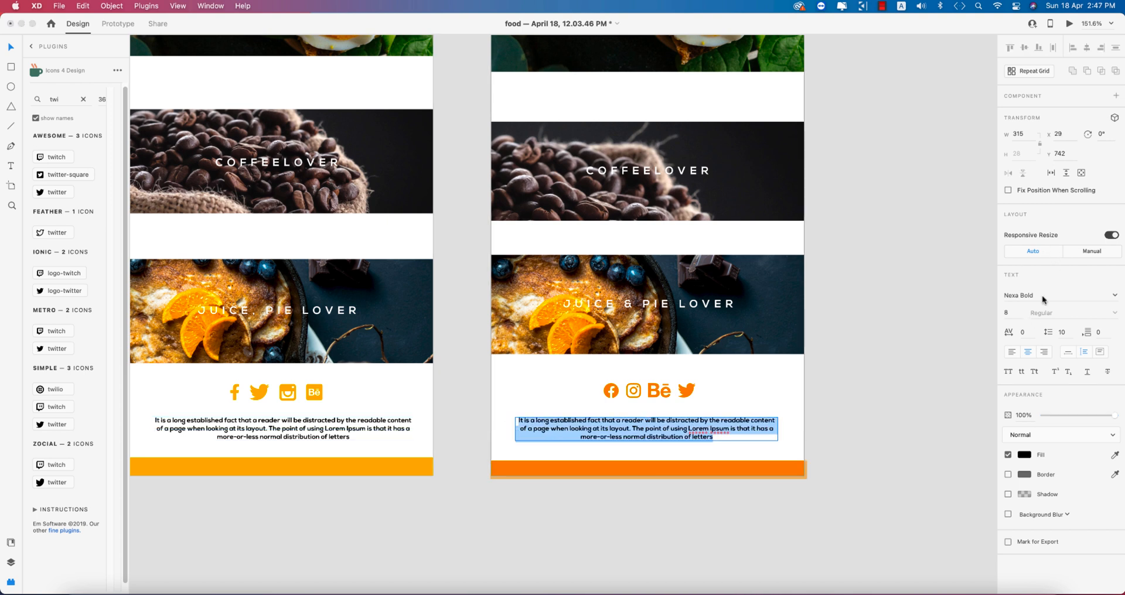
pyautogui.doubleClick(1027, 295)
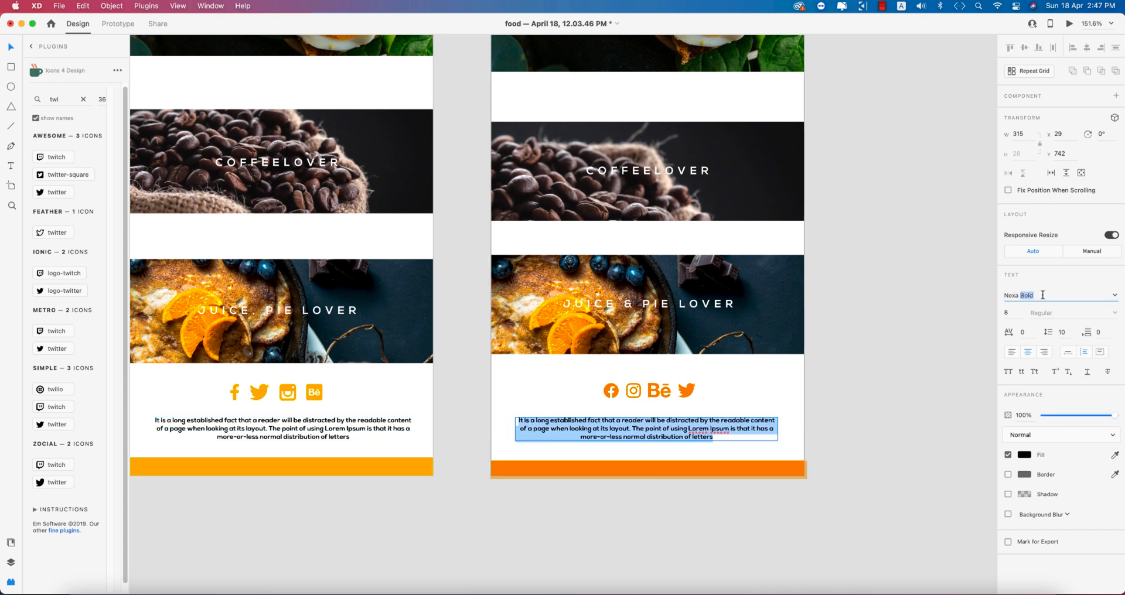
pyautogui.click(1054, 296)
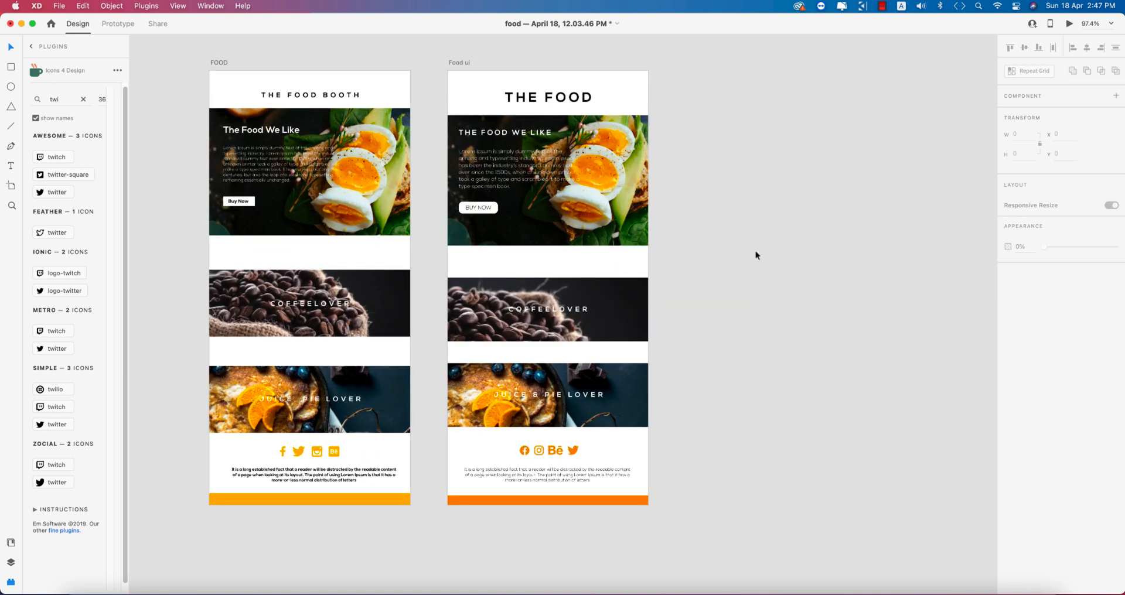
# Save the food document and export all artboards as PNG images
pyautogui.click(548, 97)
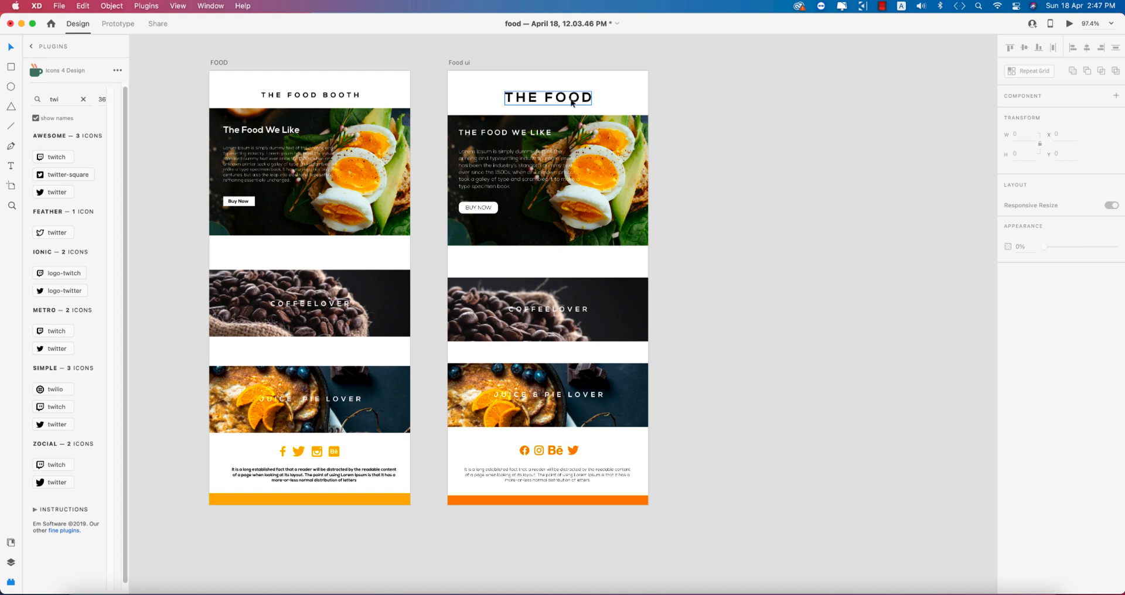
pyautogui.press('cmd+s')
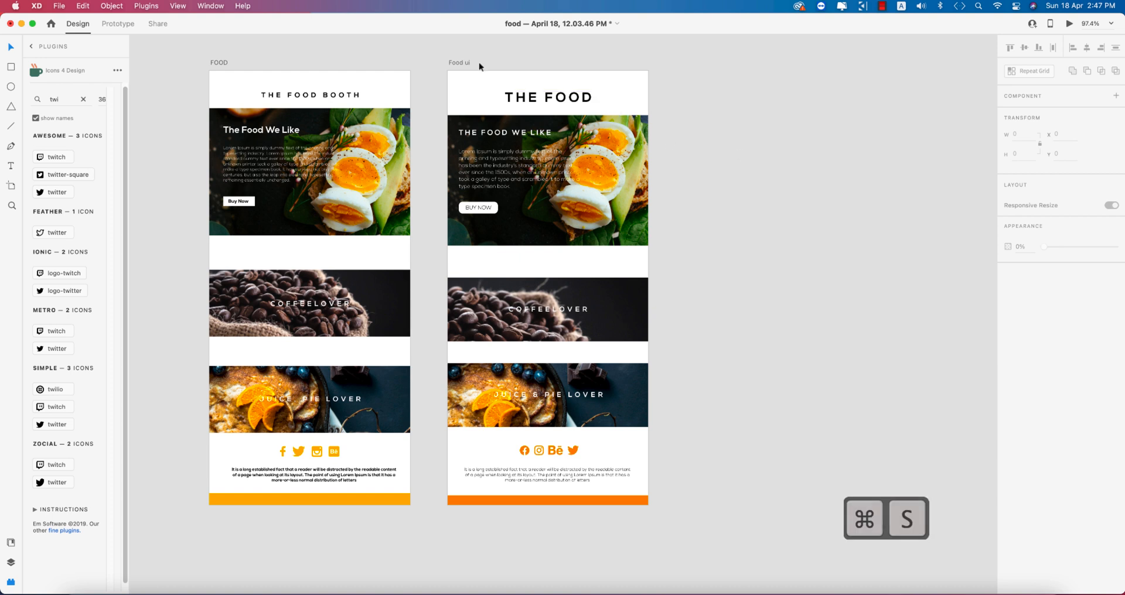
pyautogui.click(59, 6)
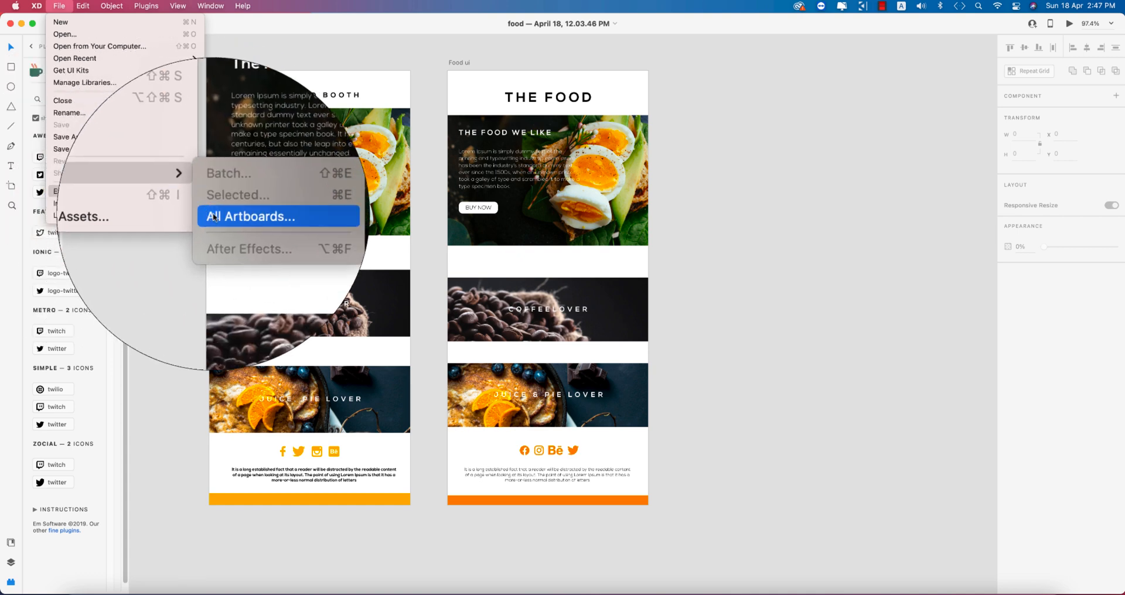
pyautogui.click(255, 216)
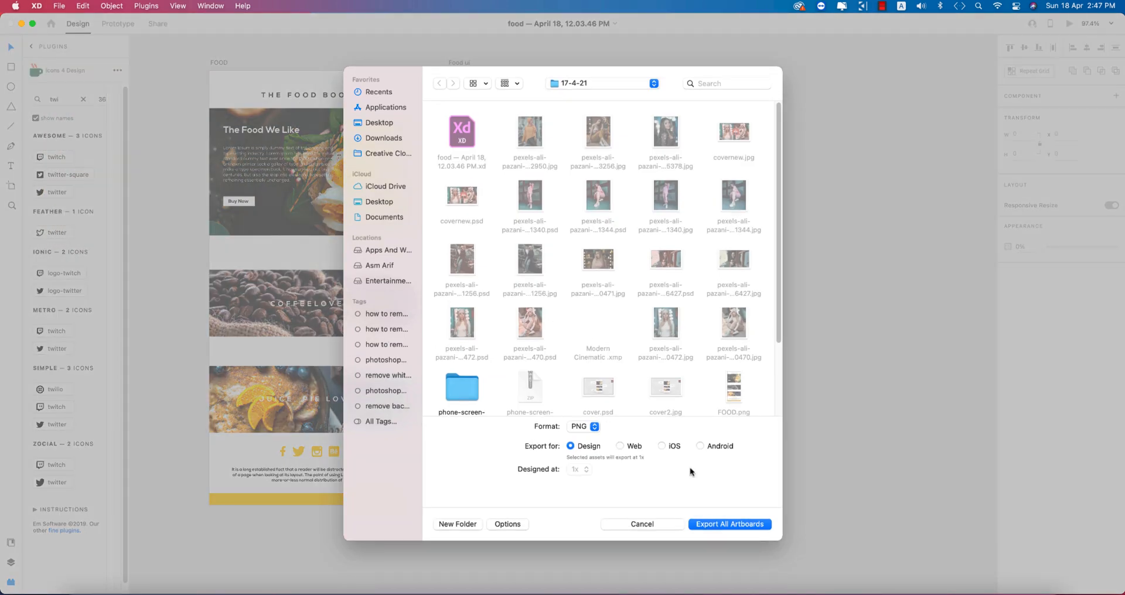
pyautogui.click(729, 524)
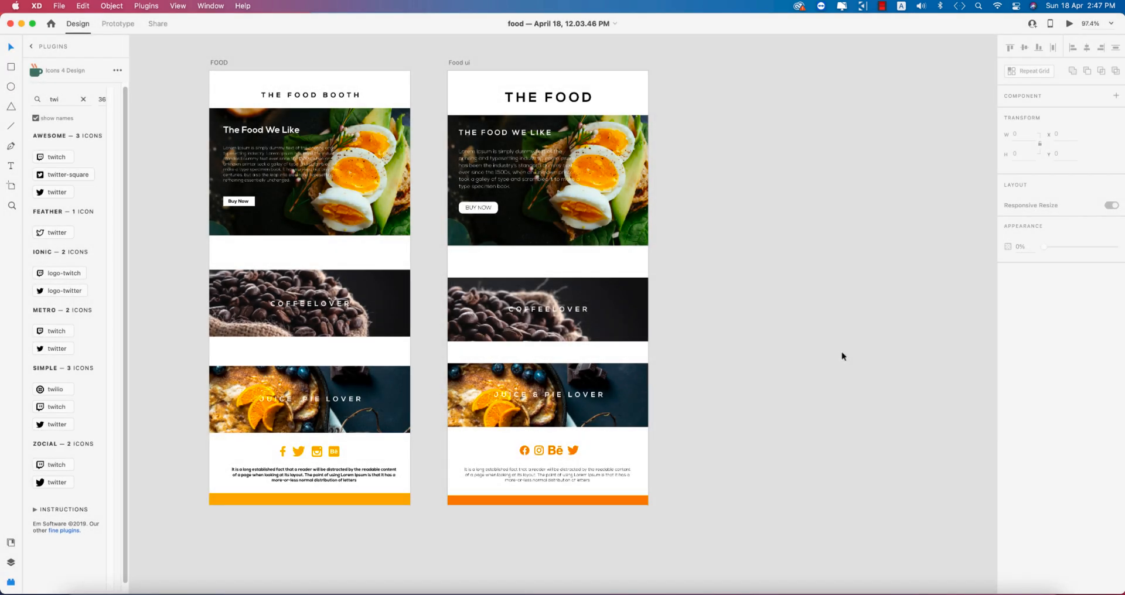
pyautogui.moveTo(319, 549)
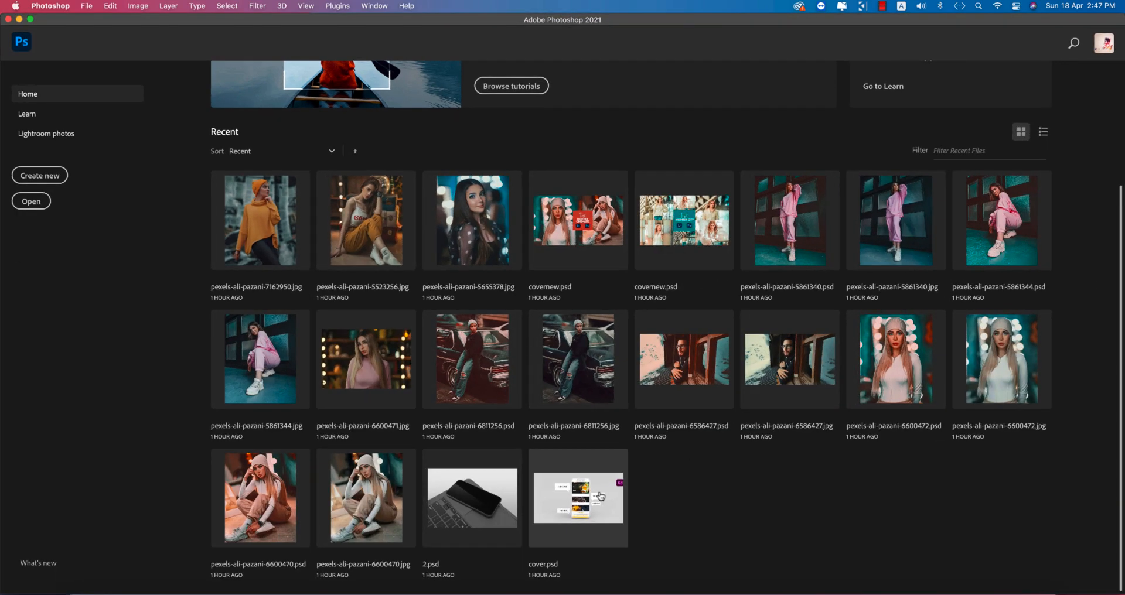
# Place Food ui.png into the cover.psd Screen smart object, save it and return to the mockup
pyautogui.doubleClick(578, 498)
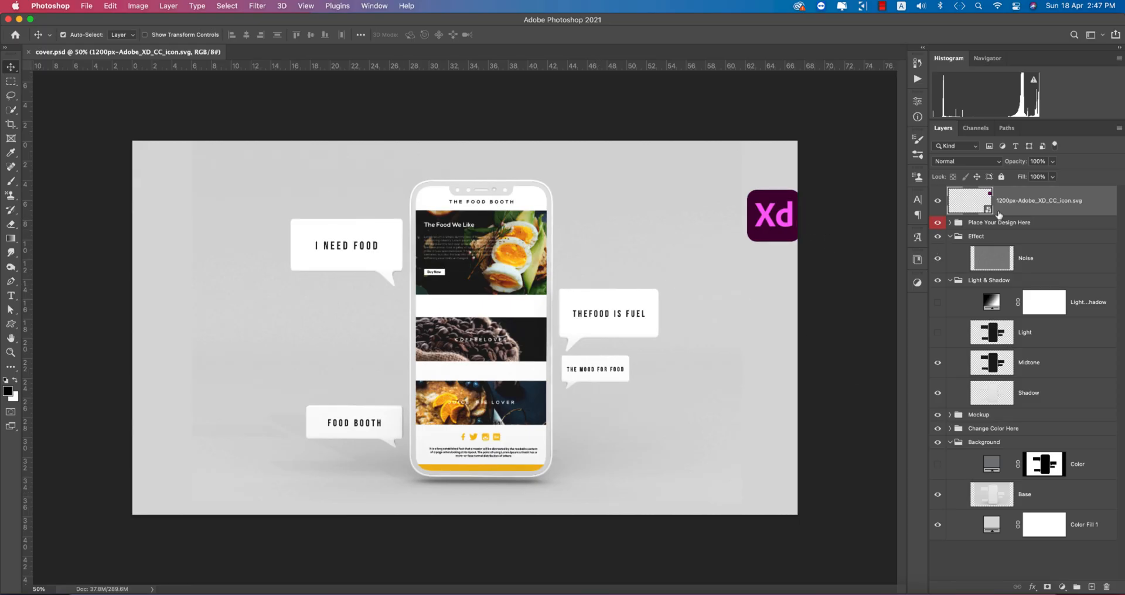
pyautogui.click(951, 223)
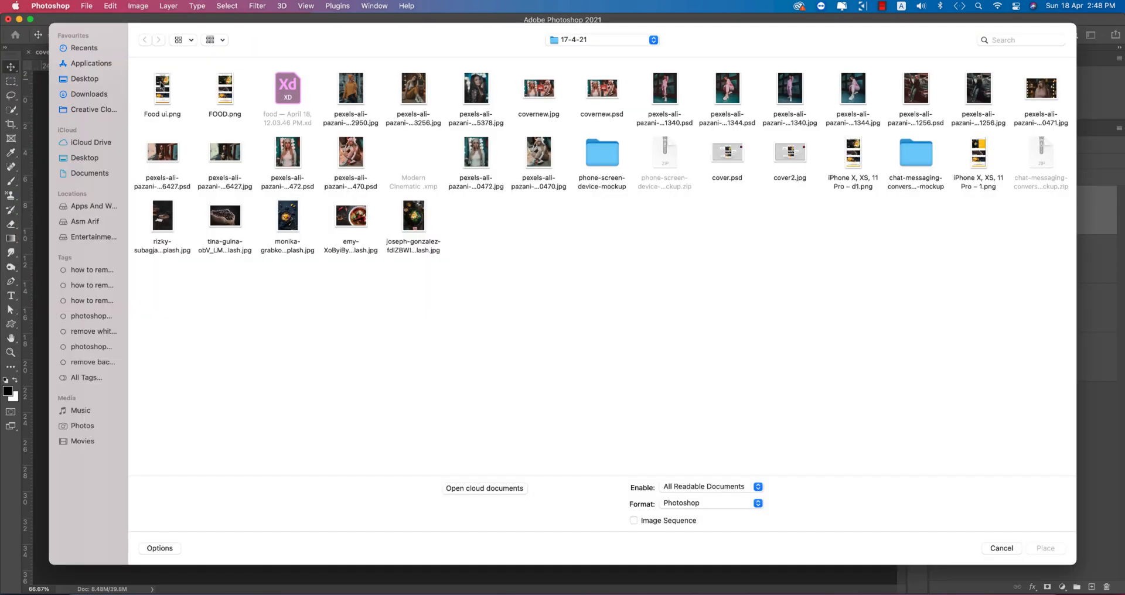
pyautogui.click(162, 90)
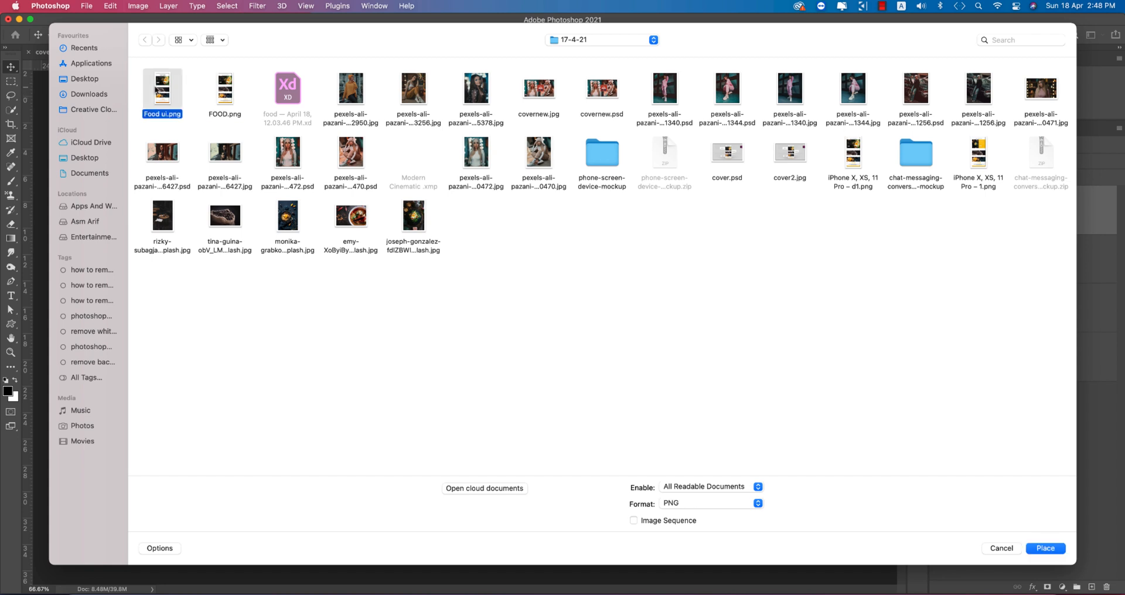
pyautogui.click(1044, 548)
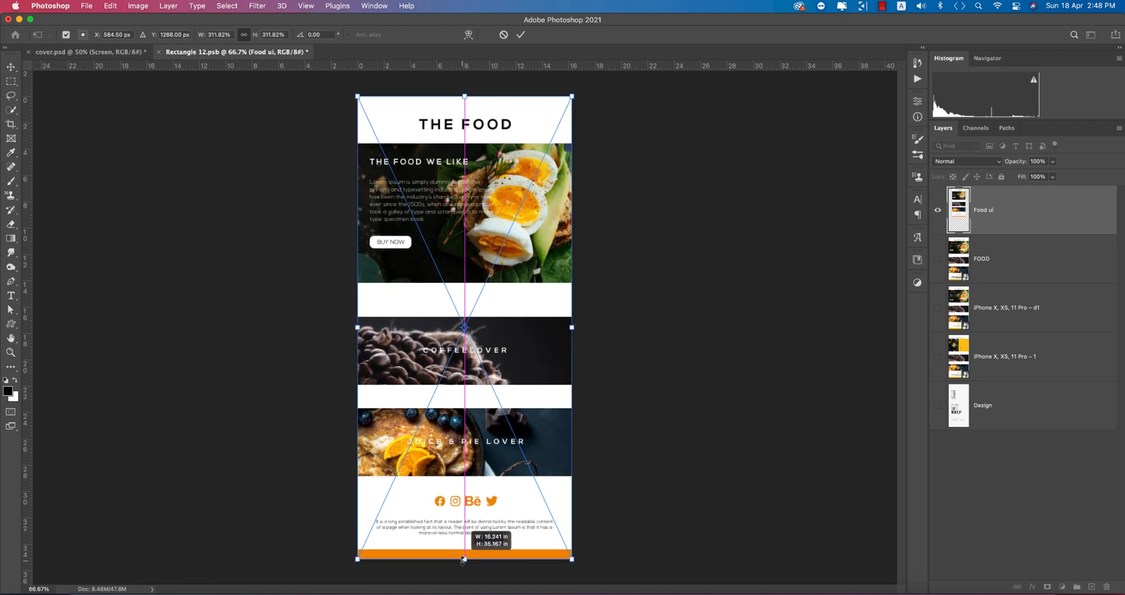
pyautogui.press('cmd+s')
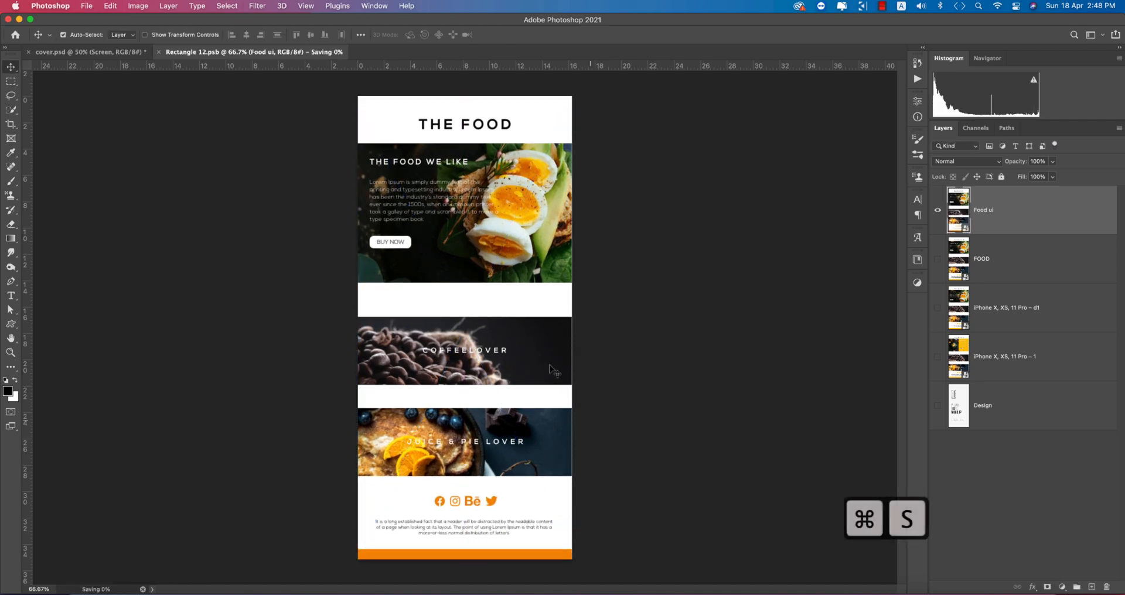
pyautogui.click(82, 51)
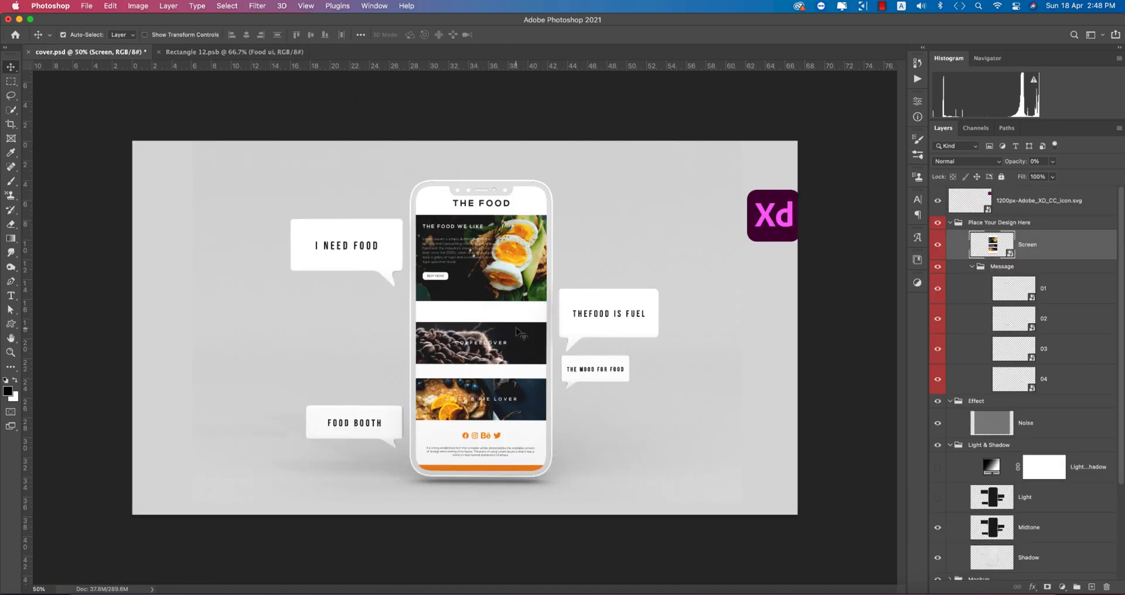
pyautogui.moveTo(782, 386)
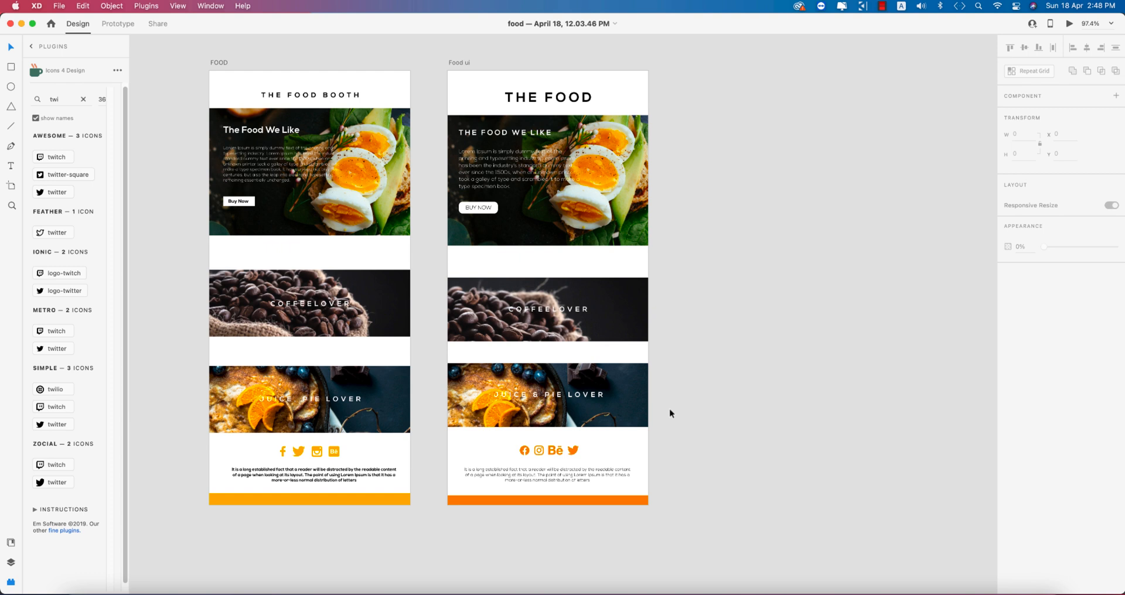
pyautogui.moveTo(830, 520)
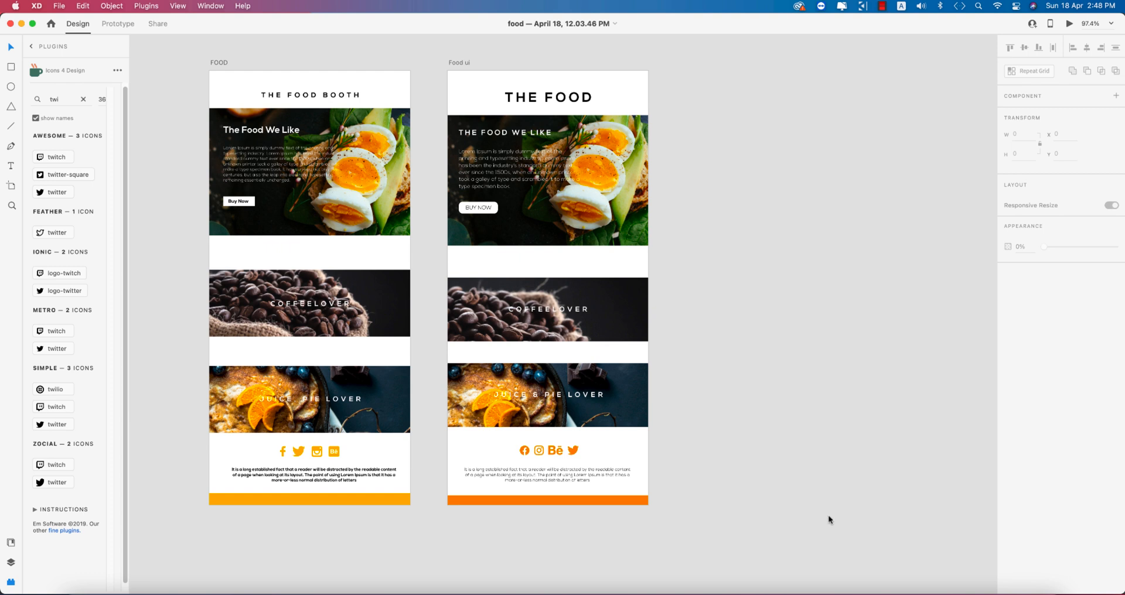